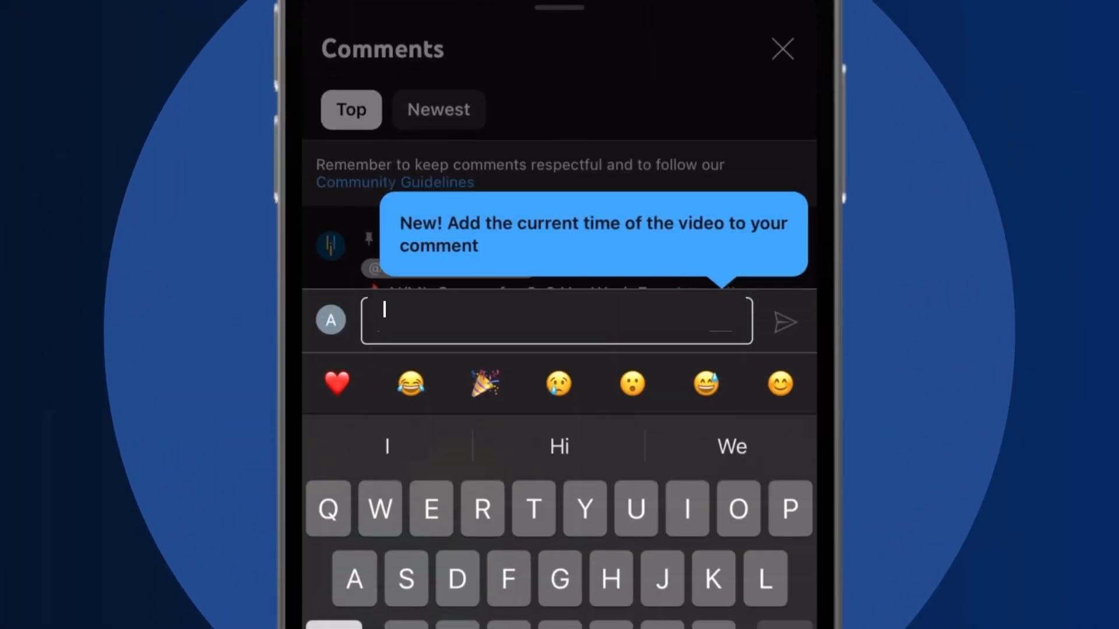
Step: Close the comments and open the first course link, Simplilearn's Generative AI certificate page
{"action": "left_click", "coordinate": [782, 49]}
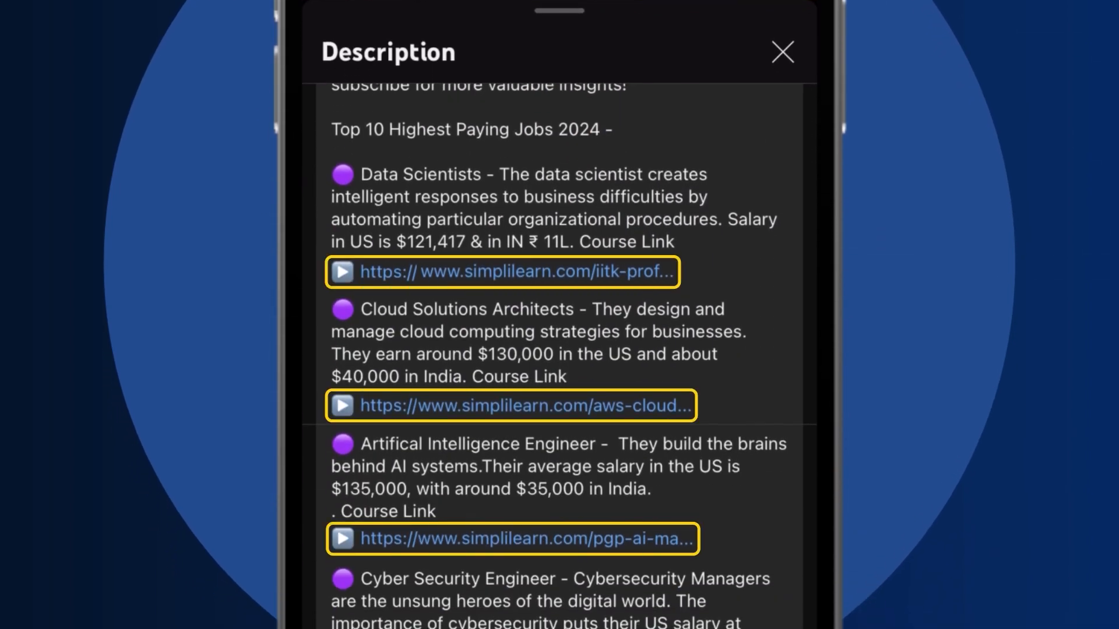
{"action": "left_click", "coordinate": [501, 272]}
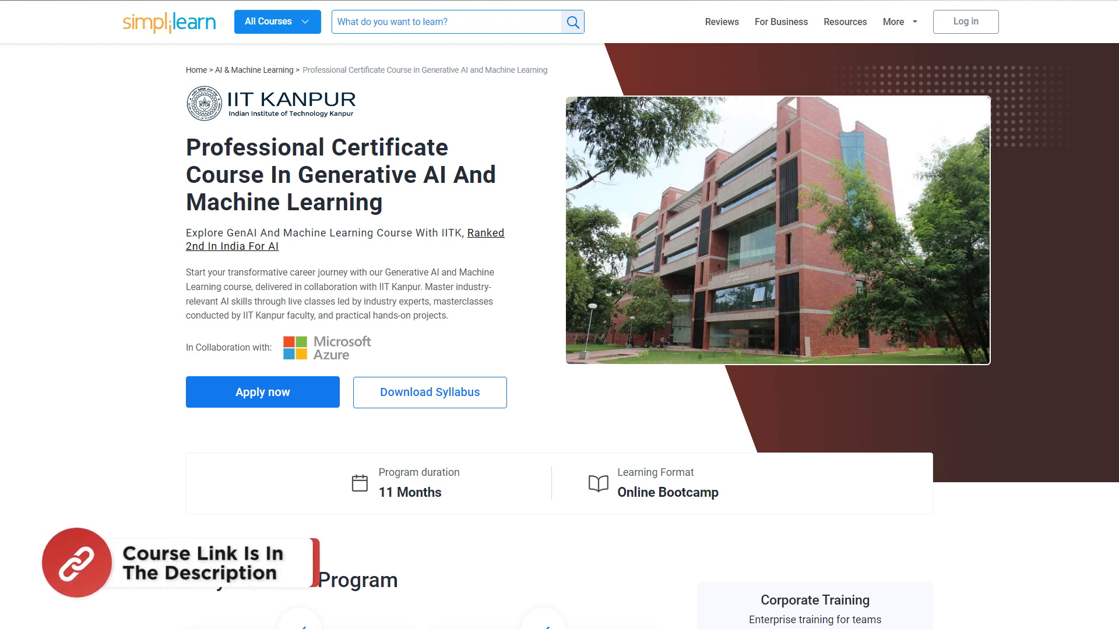
{"action": "scroll", "scroll_direction": "down", "scroll_amount": 3}
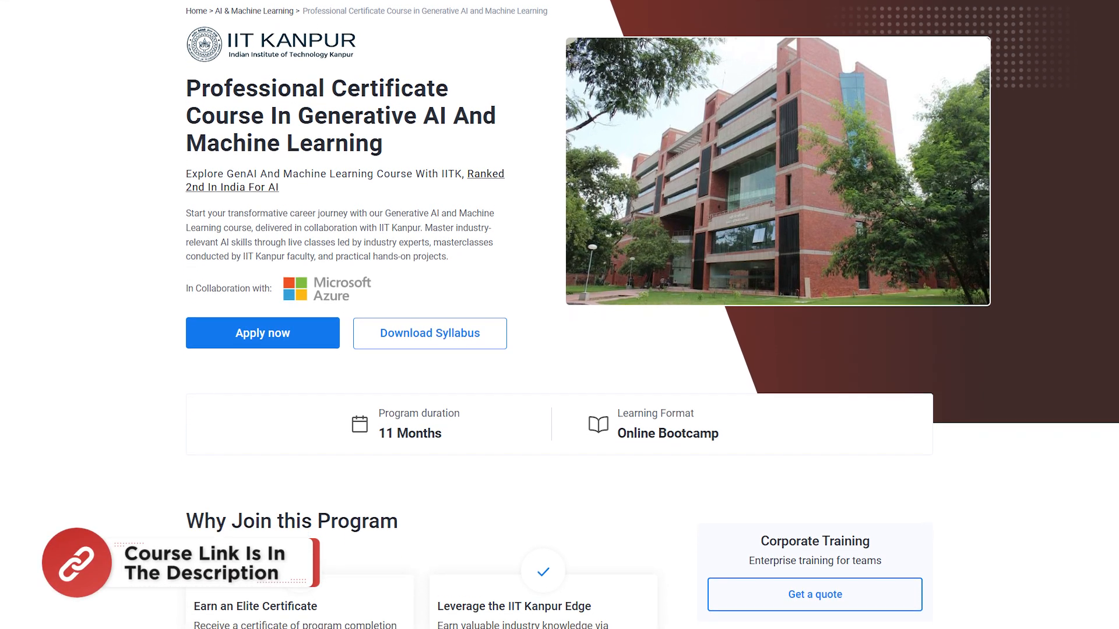
{"action": "scroll", "scroll_direction": "down", "scroll_amount": 3}
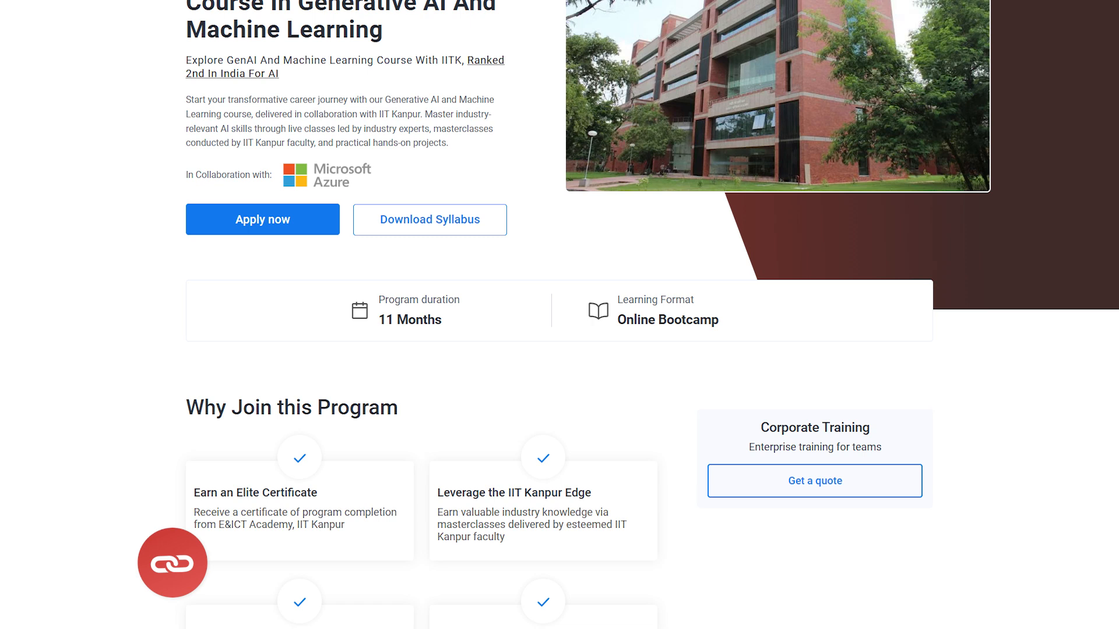
{"action": "scroll", "scroll_direction": "down", "scroll_amount": 3}
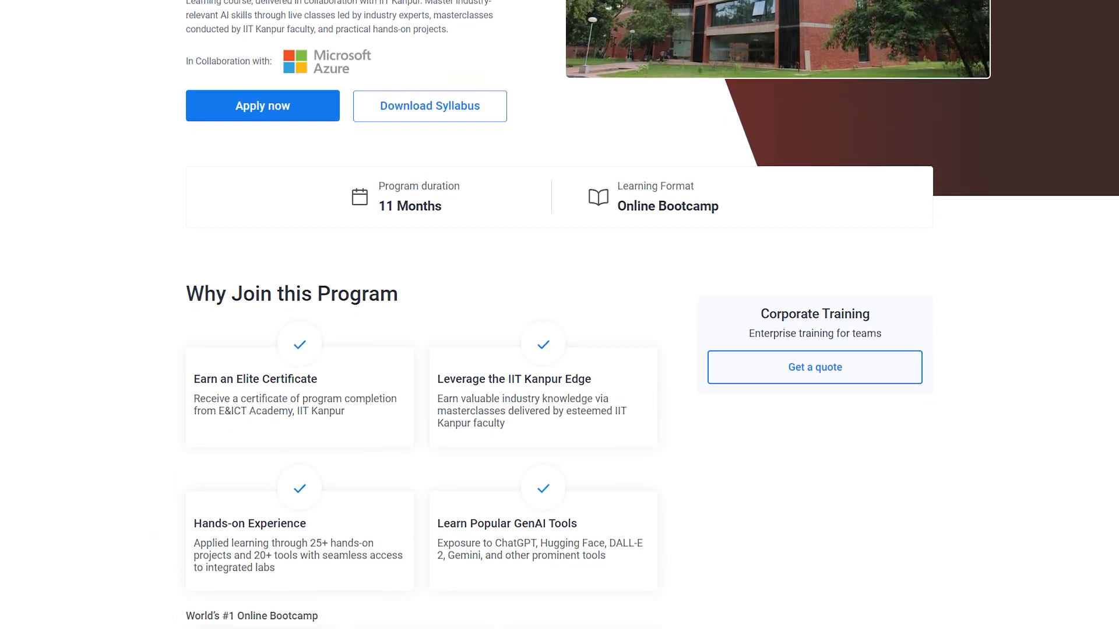
{"action": "scroll", "scroll_direction": "down", "scroll_amount": 3}
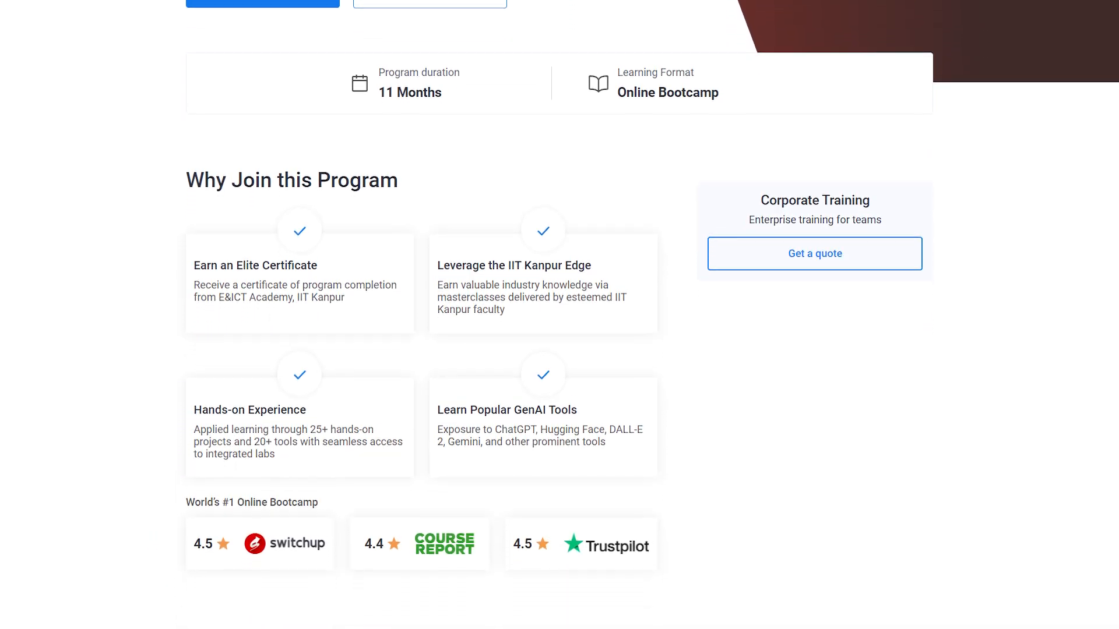
{"action": "scroll", "scroll_direction": "down", "scroll_amount": 3}
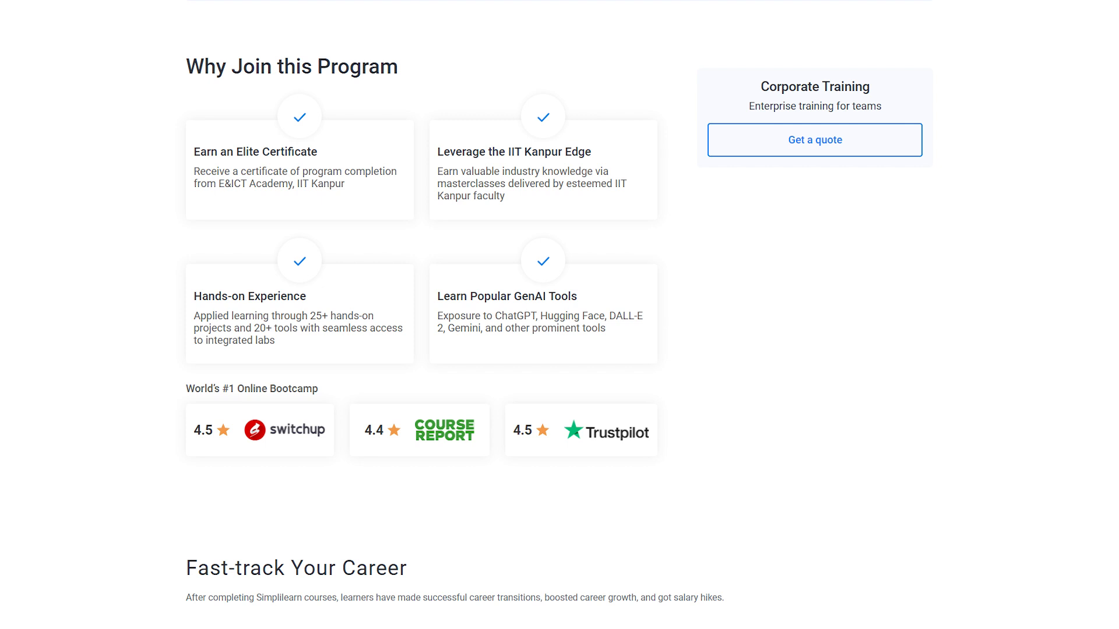
{"action": "scroll", "scroll_direction": "down", "scroll_amount": 3}
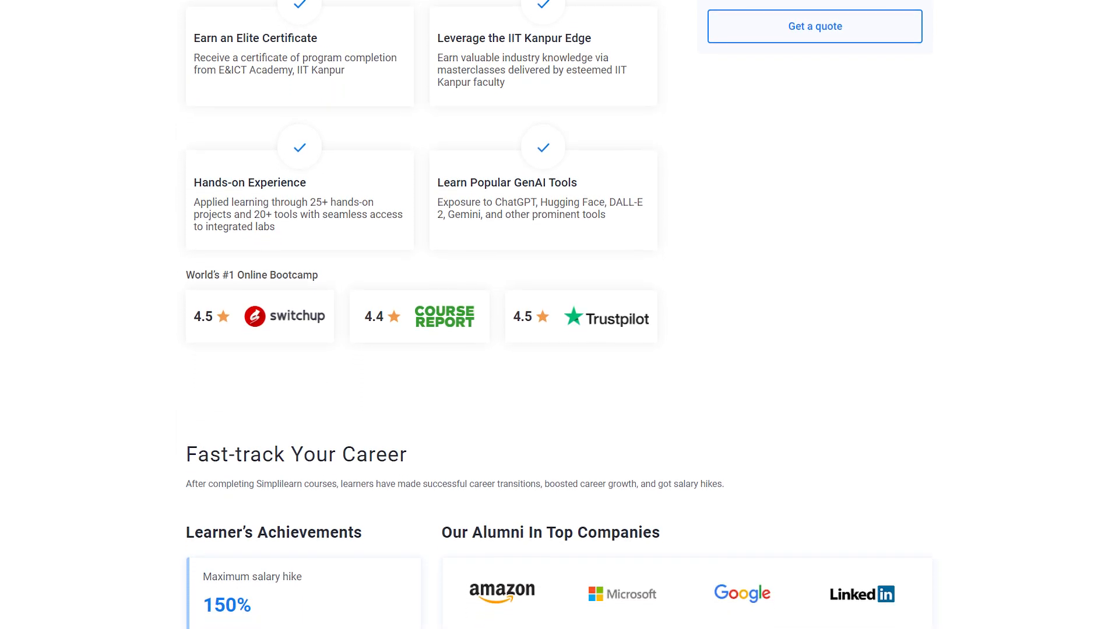
{"action": "scroll", "scroll_direction": "down", "scroll_amount": 3}
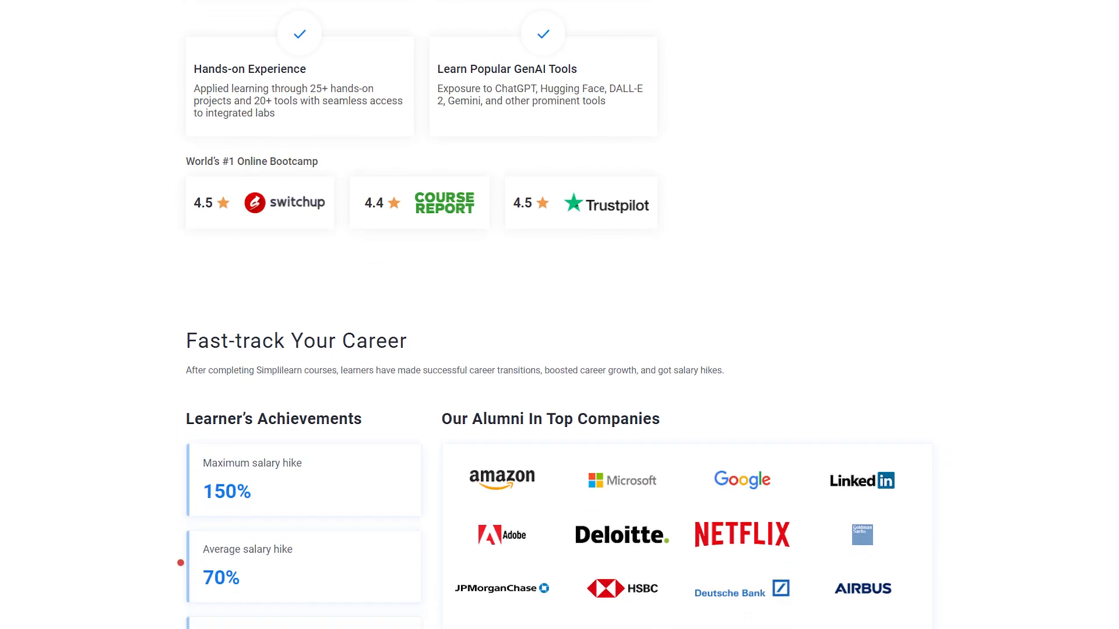
{"action": "scroll", "scroll_direction": "down", "scroll_amount": 3}
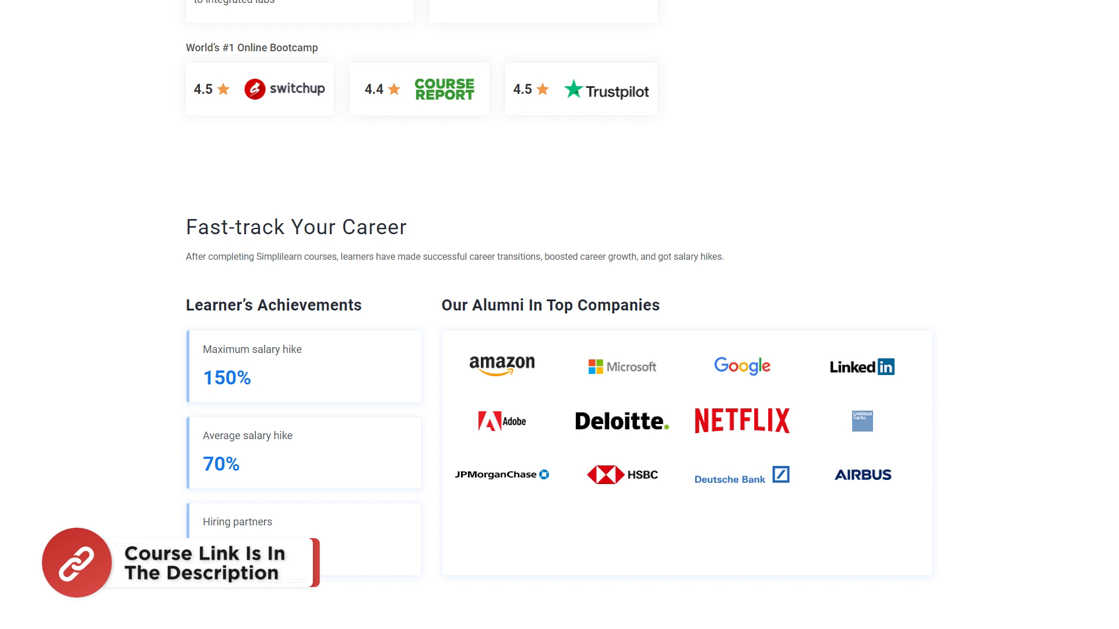
{"action": "scroll", "scroll_direction": "down", "scroll_amount": 3}
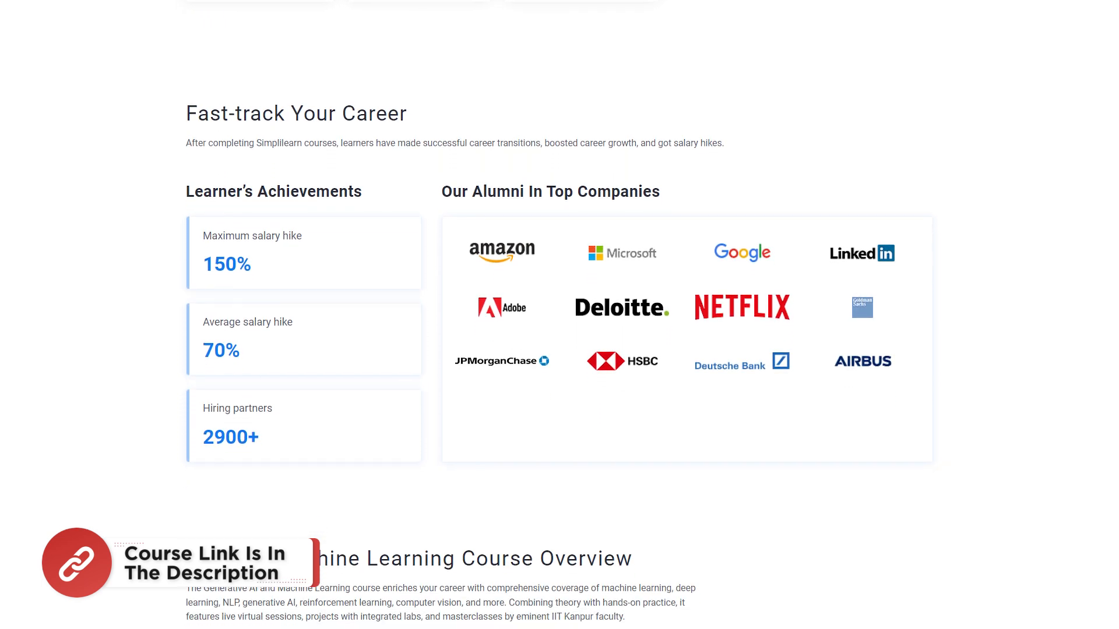
{"action": "scroll", "scroll_direction": "down", "scroll_amount": 3}
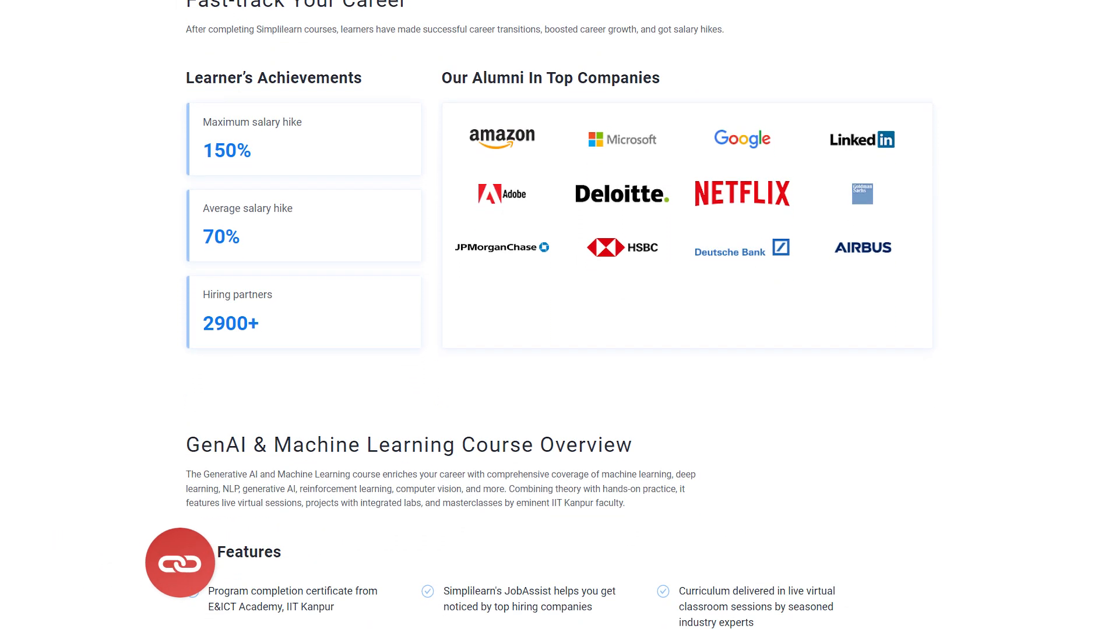
{"action": "scroll", "scroll_direction": "down", "scroll_amount": 3}
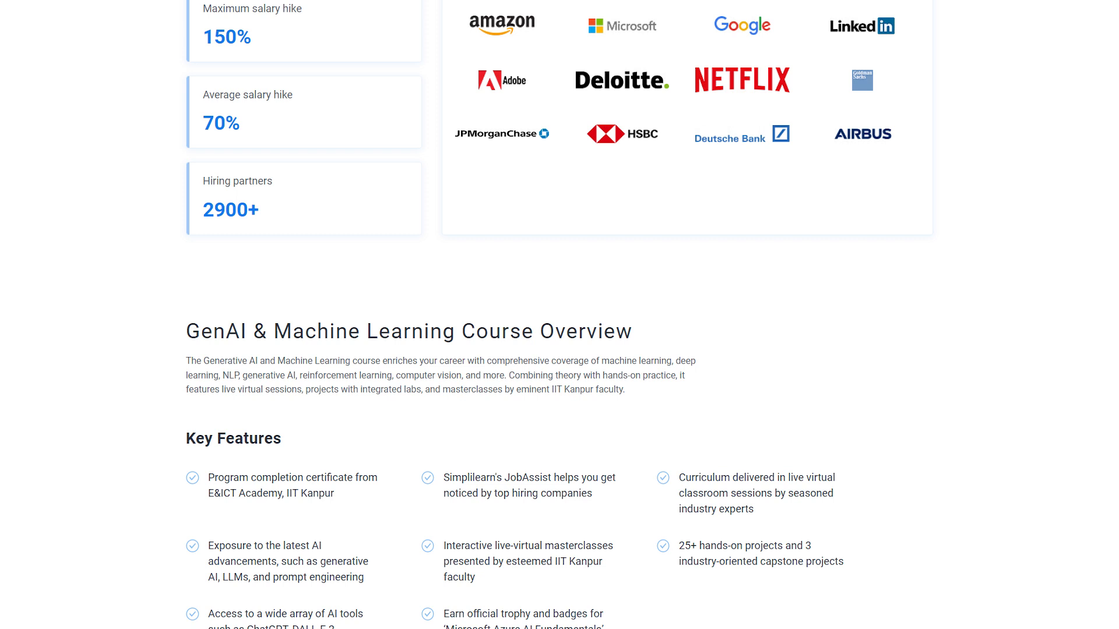
{"action": "scroll", "scroll_direction": "down", "scroll_amount": 3}
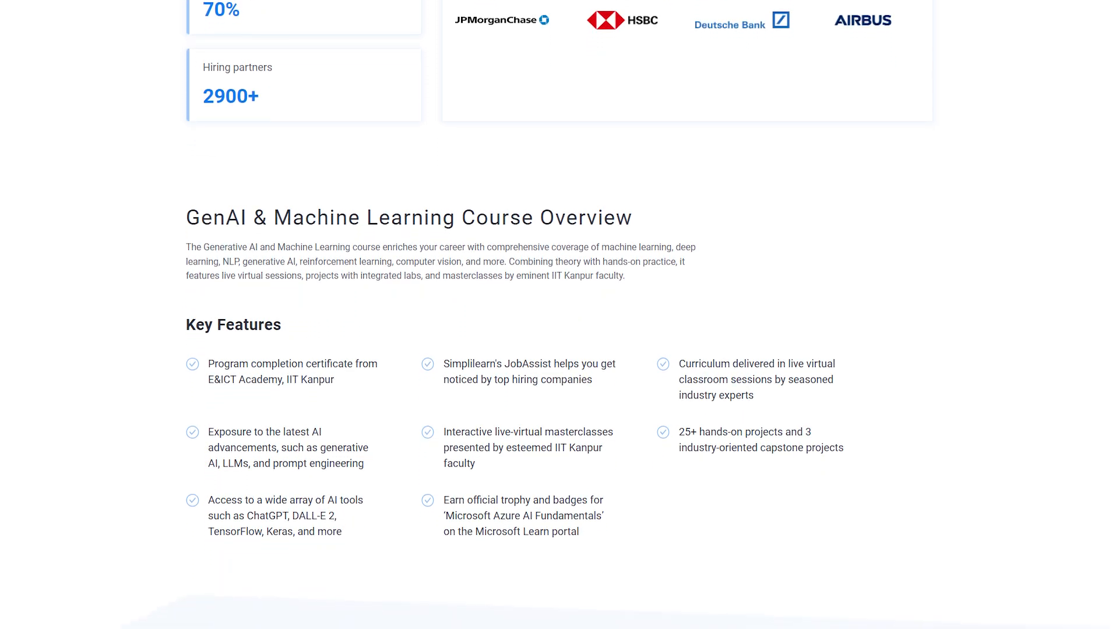
{"action": "scroll", "scroll_direction": "down", "scroll_amount": 3}
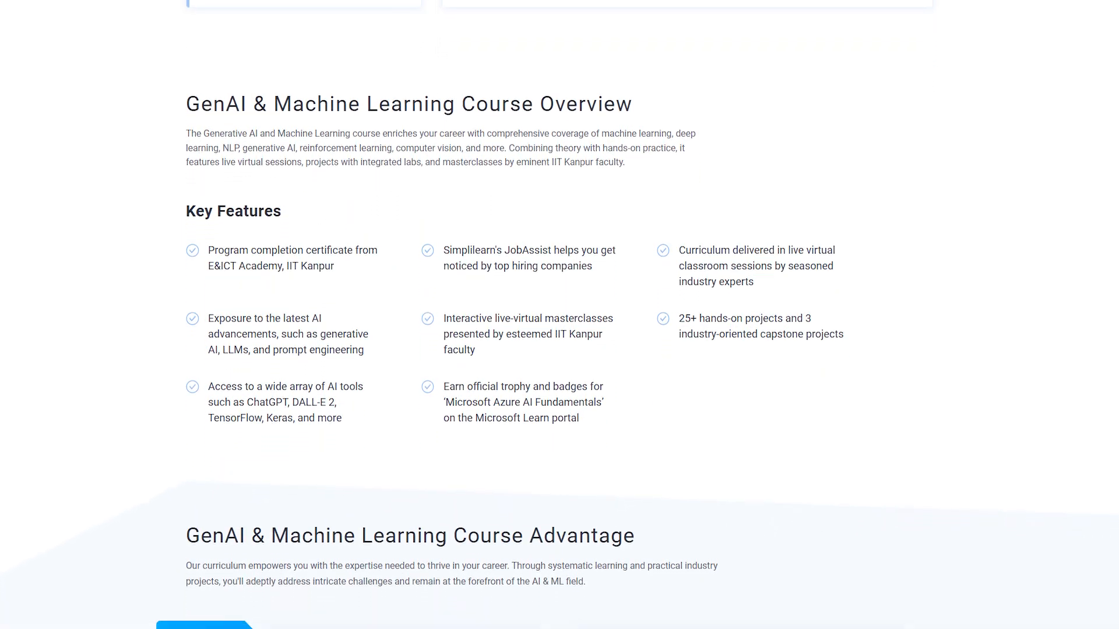
{"action": "scroll", "scroll_direction": "down", "scroll_amount": 3}
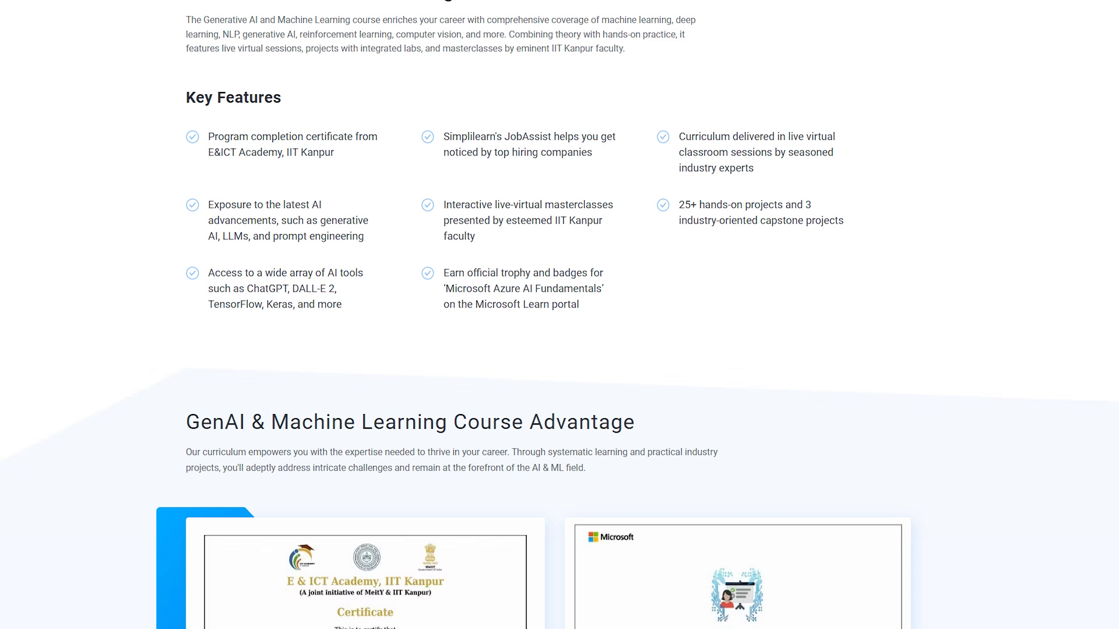
{"action": "scroll", "scroll_direction": "down", "scroll_amount": 3}
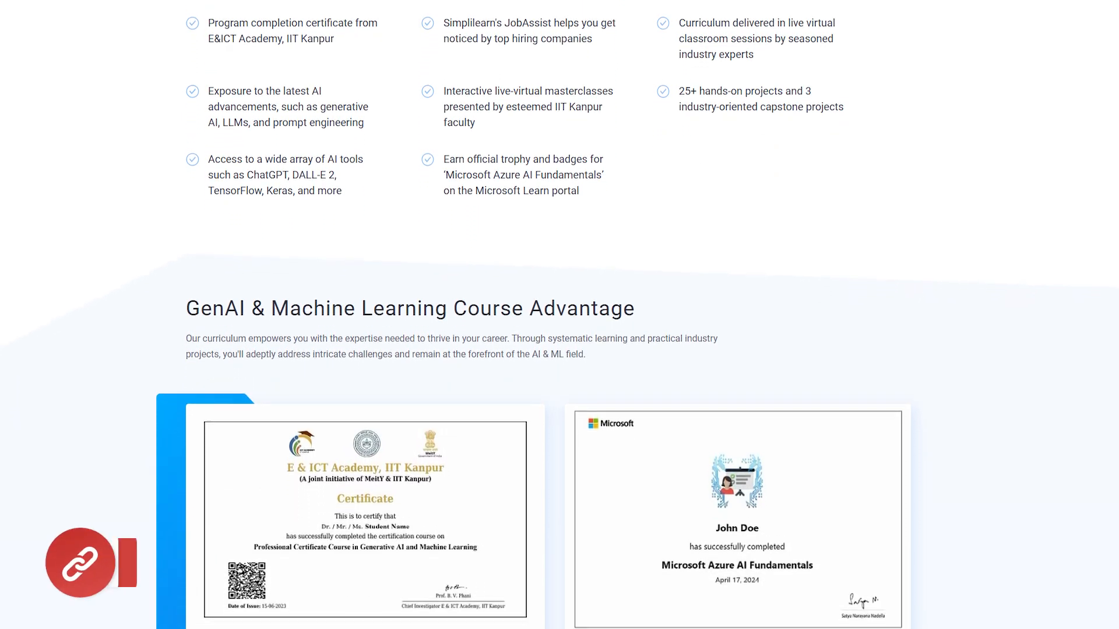
{"action": "scroll", "scroll_direction": "down", "scroll_amount": 3}
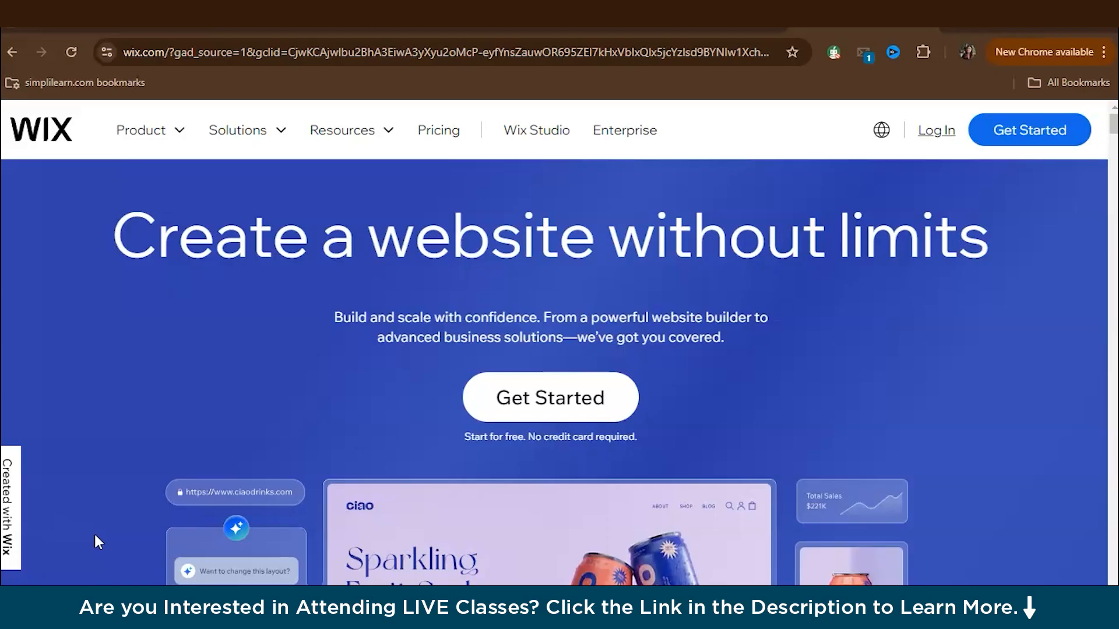
{"action": "mouse_move", "coordinate": [413, 450]}
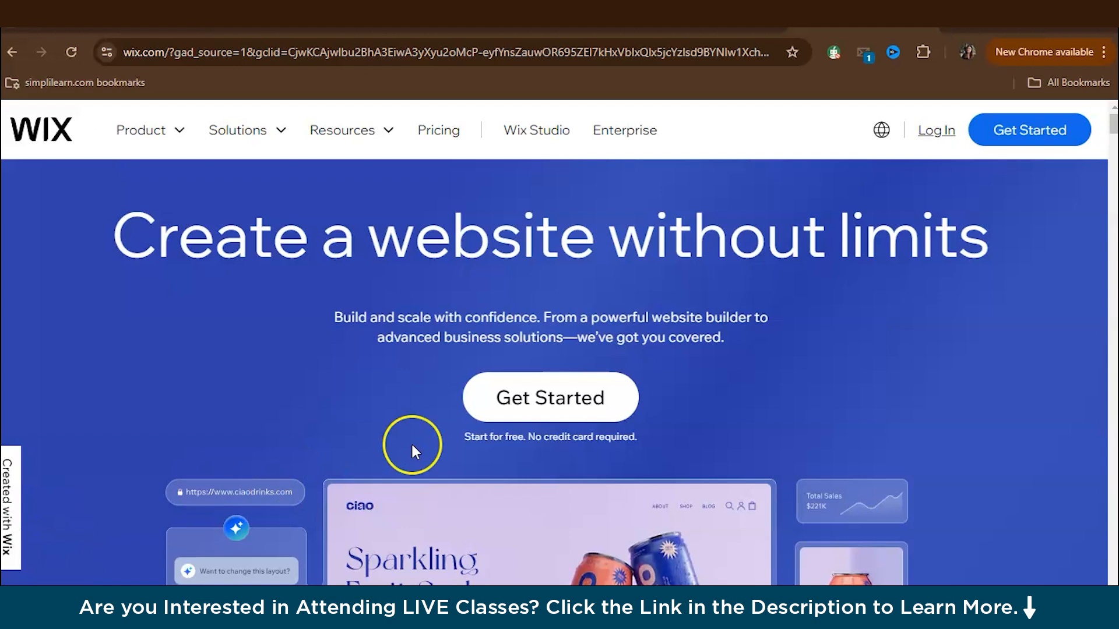
Step: Start a new Wix site marked as for myself, my business or a friend
{"action": "left_click", "coordinate": [550, 397]}
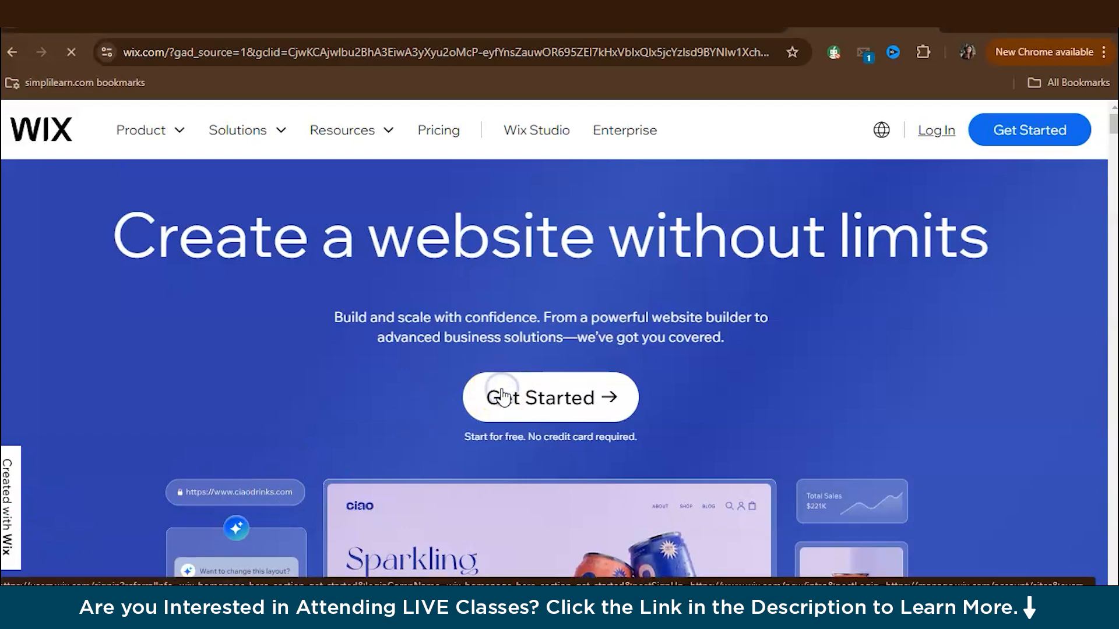
{"action": "left_click", "coordinate": [550, 397]}
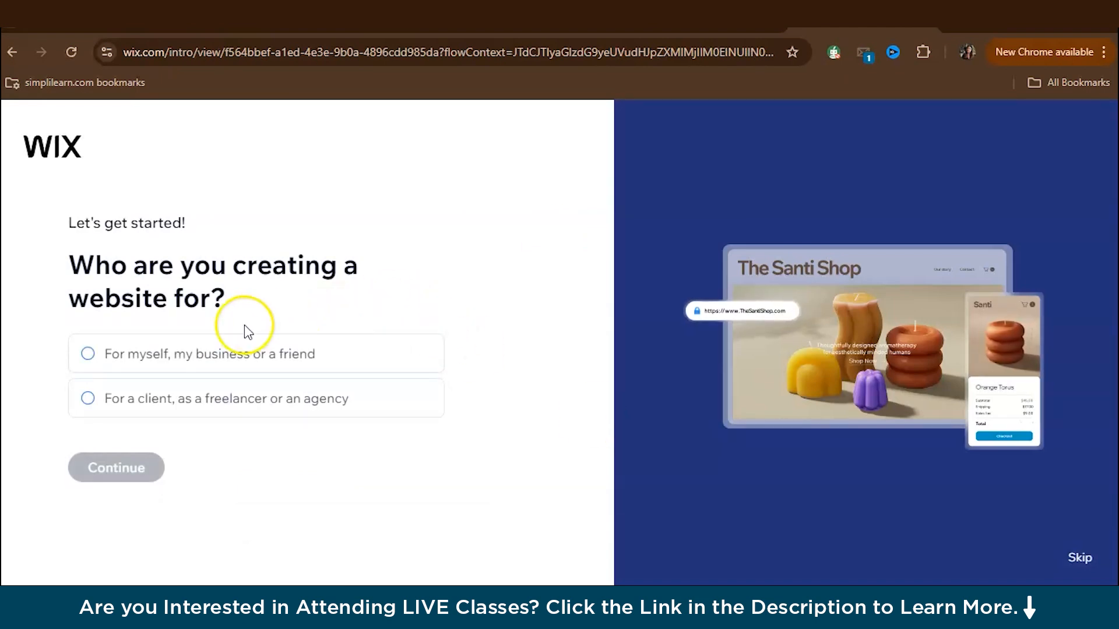
{"action": "left_click", "coordinate": [87, 353]}
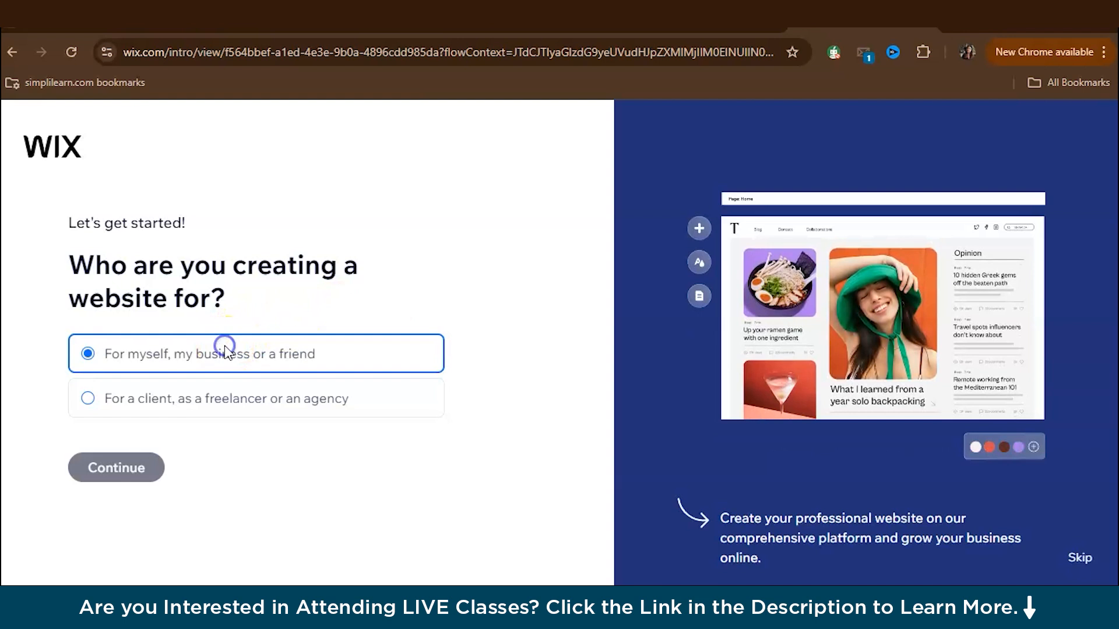
{"action": "left_click", "coordinate": [116, 467]}
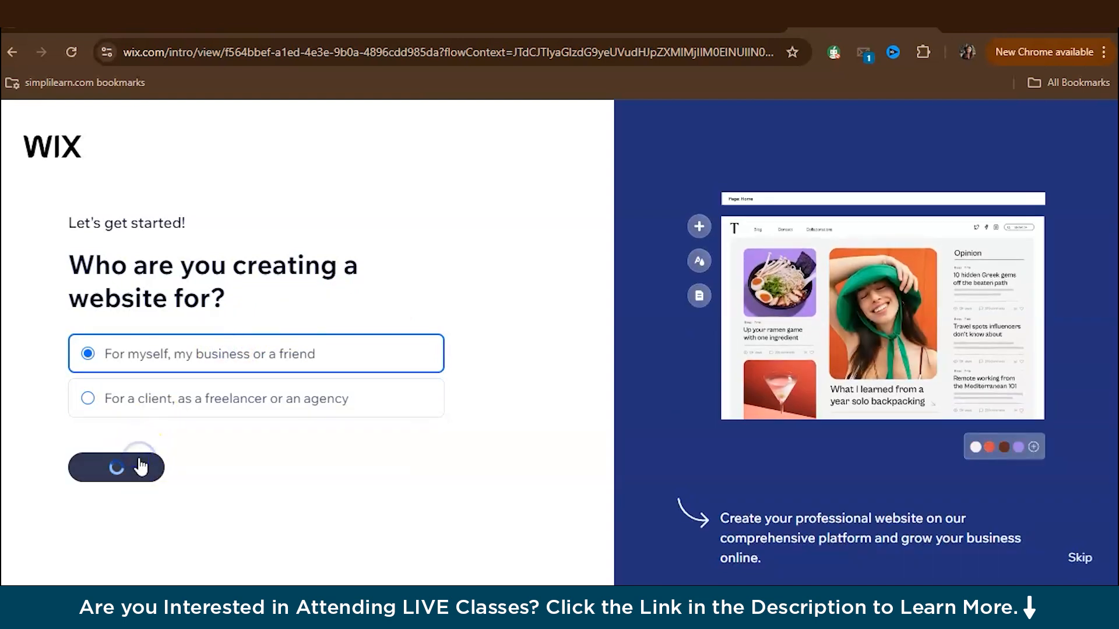
{"action": "left_click", "coordinate": [117, 467]}
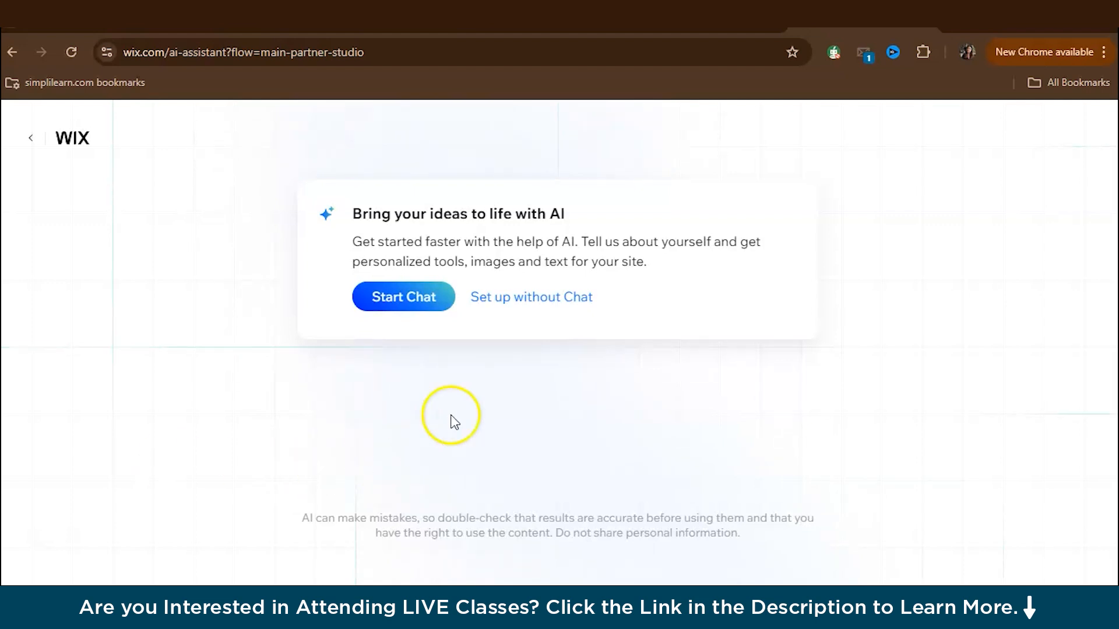
Step: Choose online clothing store as the site type and name it 'XYZ Collections'
{"action": "left_click", "coordinate": [531, 297]}
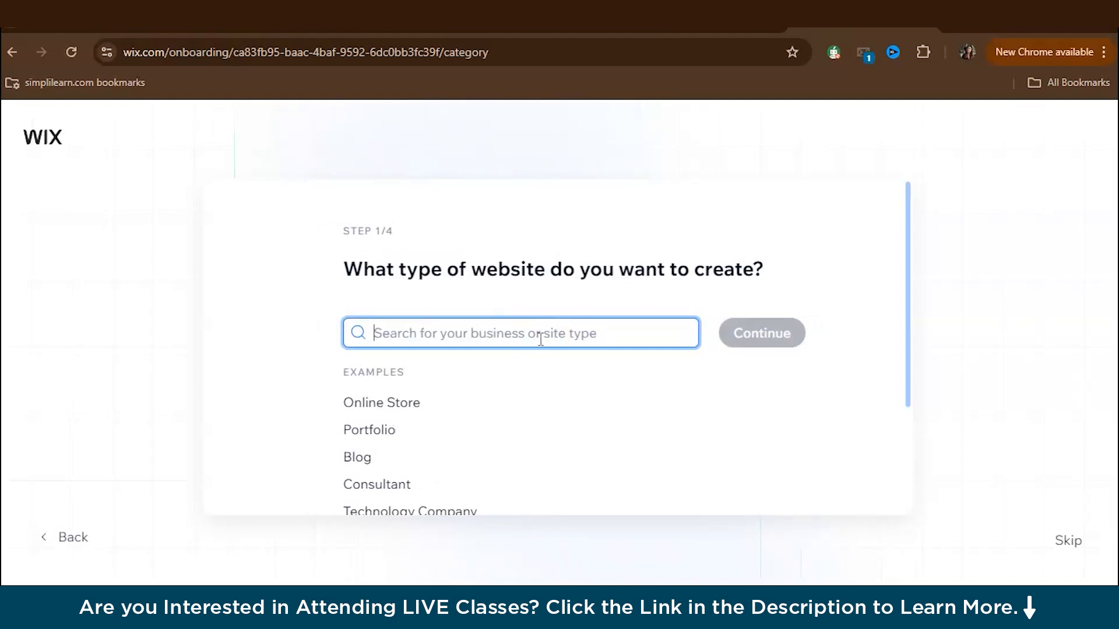
{"action": "type", "text": "online clo"}
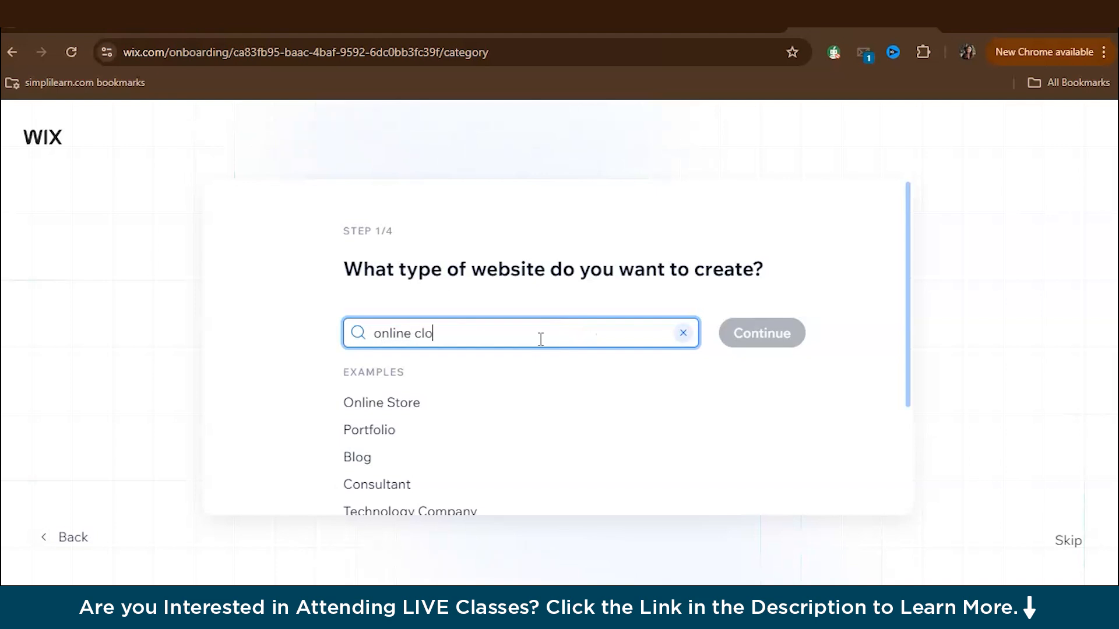
{"action": "left_click", "coordinate": [760, 333]}
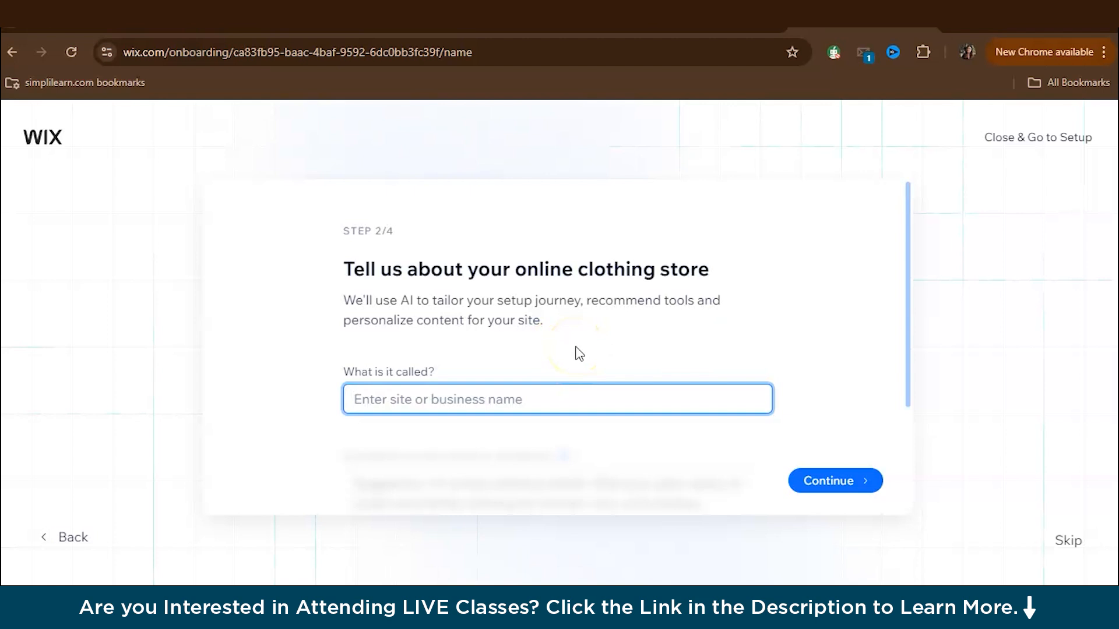
{"action": "type", "text": "XY"}
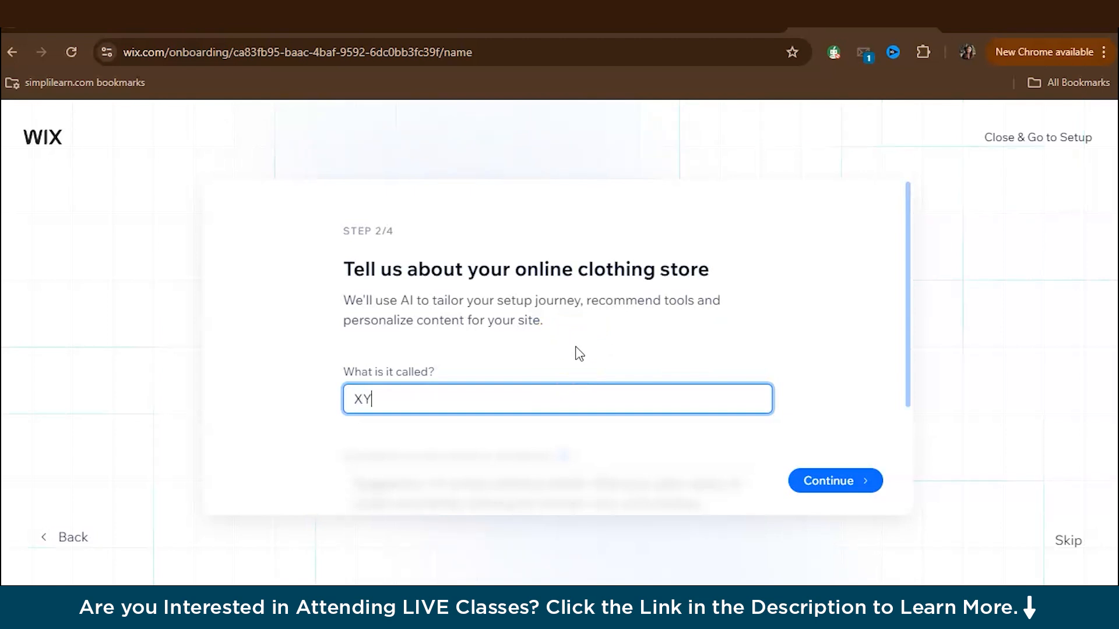
{"action": "type", "text": "Z"}
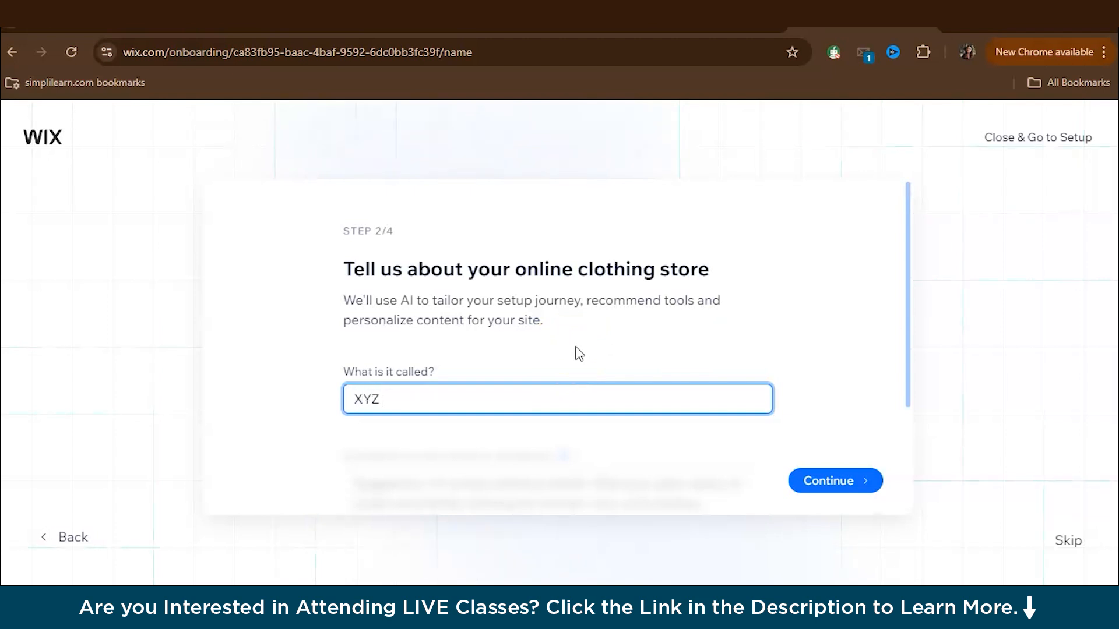
{"action": "type", "text": "C"}
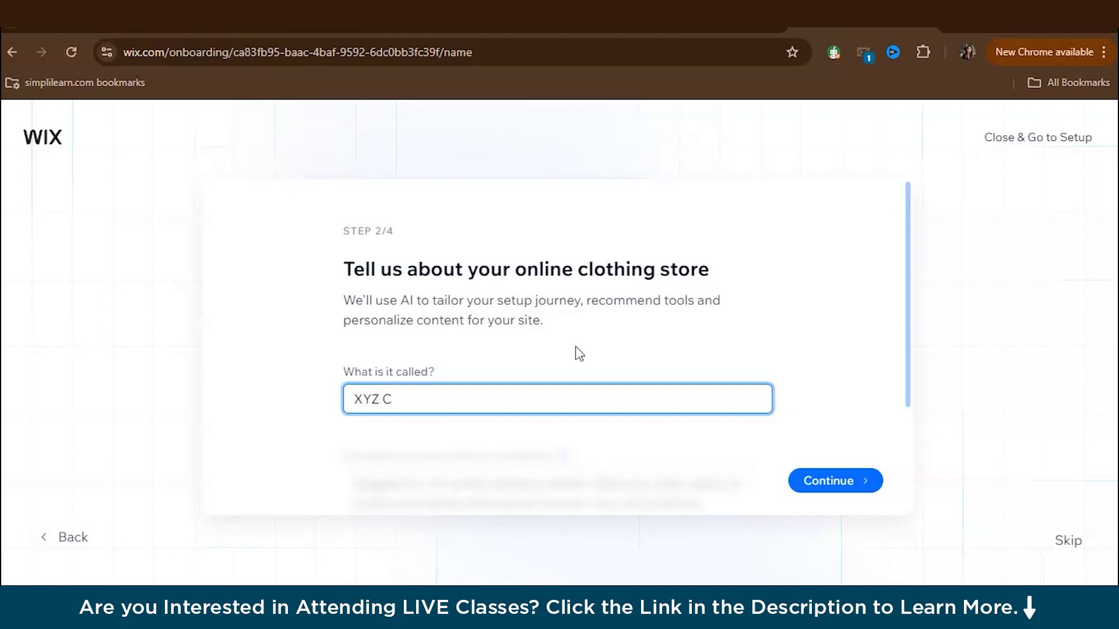
{"action": "type", "text": "ollectio"}
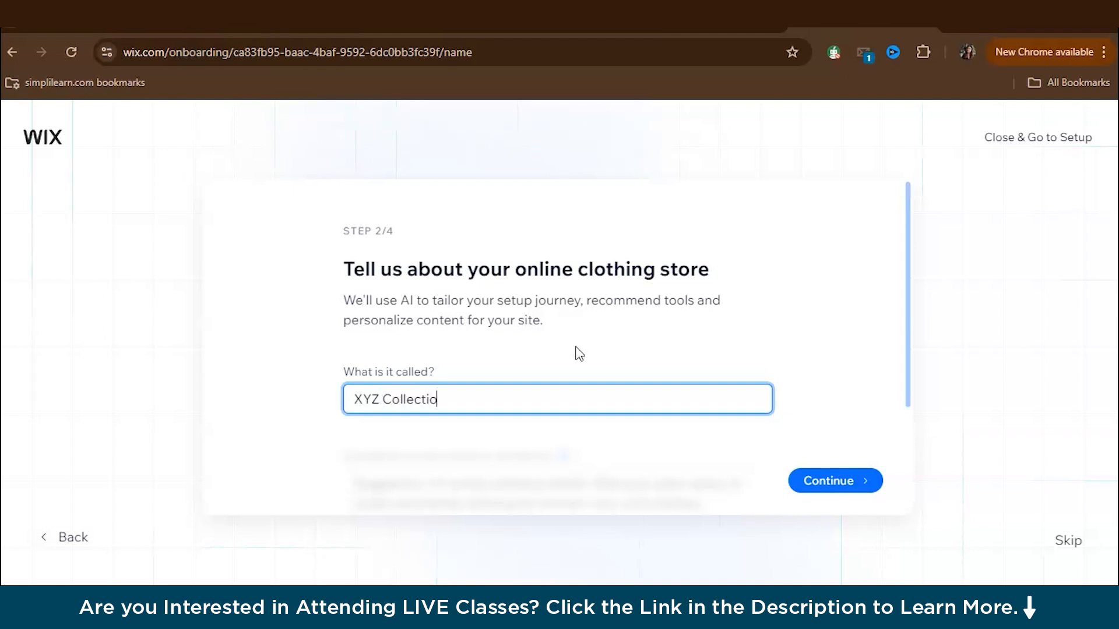
{"action": "left_click", "coordinate": [834, 480]}
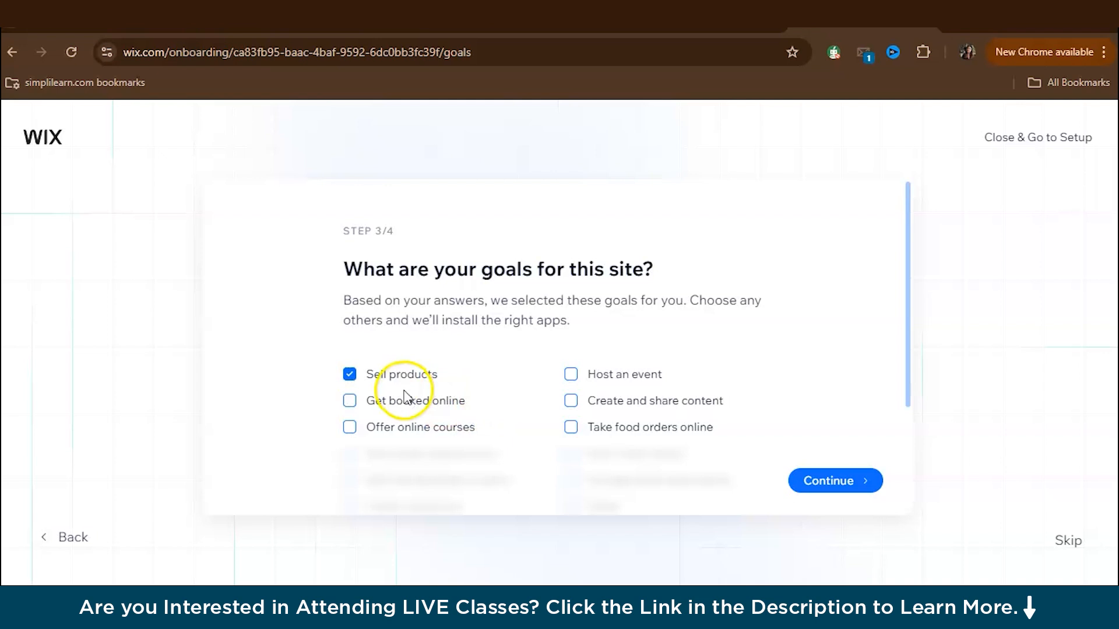
{"action": "mouse_move", "coordinate": [687, 388]}
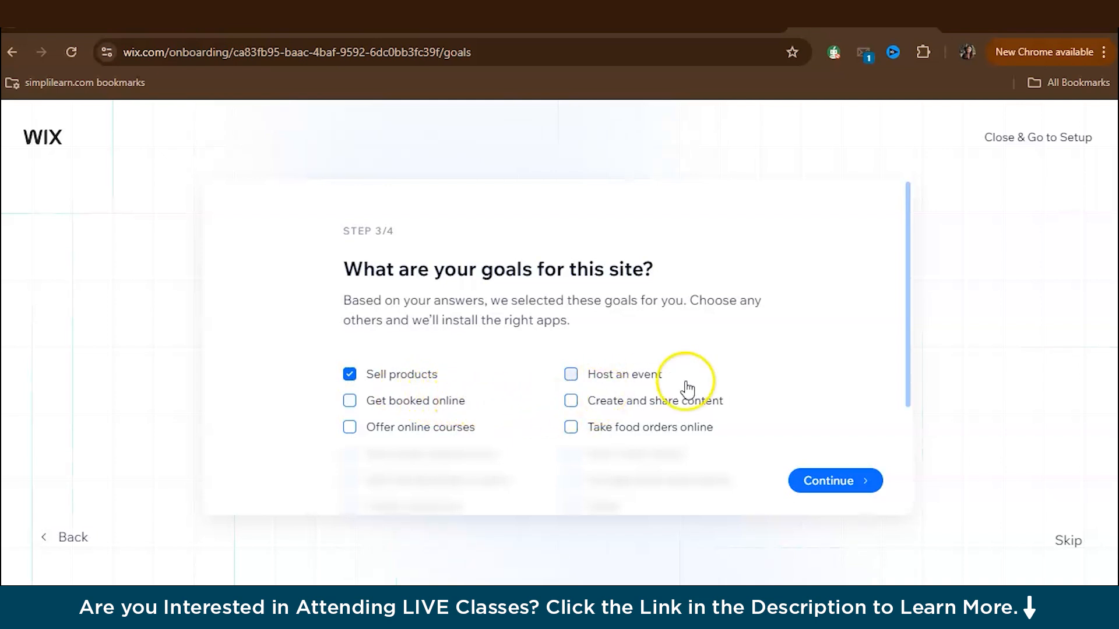
{"action": "mouse_move", "coordinate": [726, 361]}
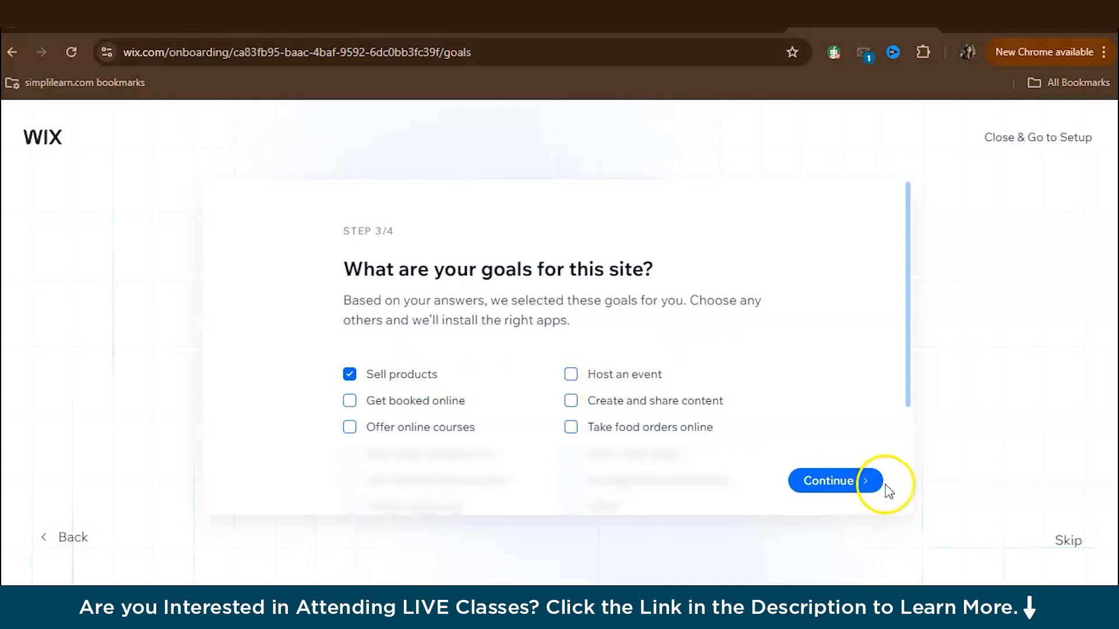
Step: Keep selling products, add designing print-on-demand products, and finish onboarding
{"action": "left_click", "coordinate": [833, 480]}
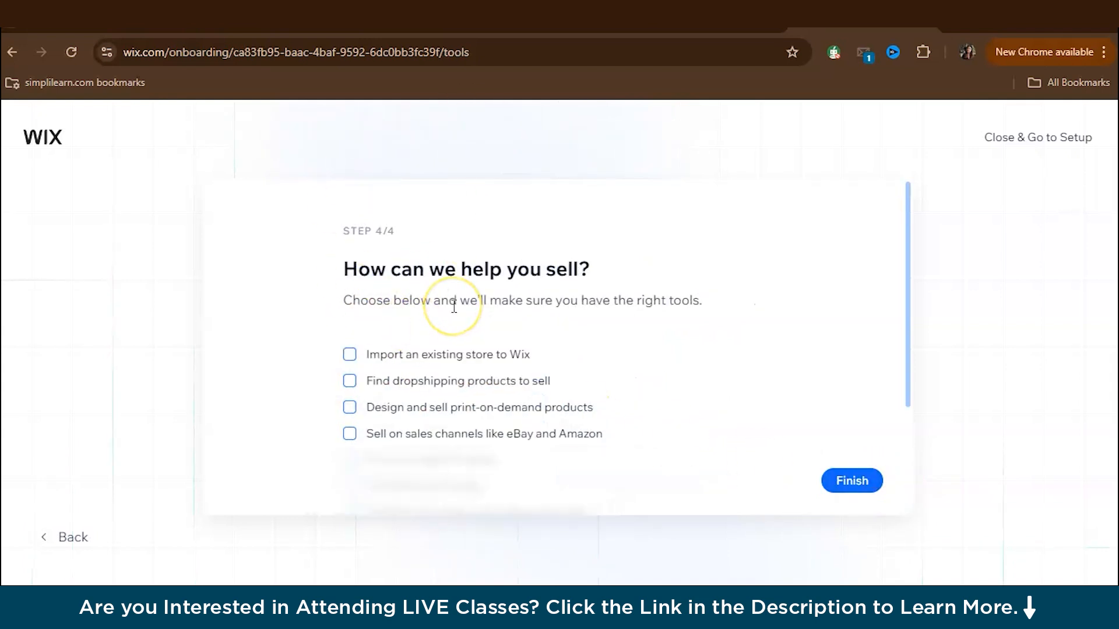
{"action": "left_click", "coordinate": [350, 406]}
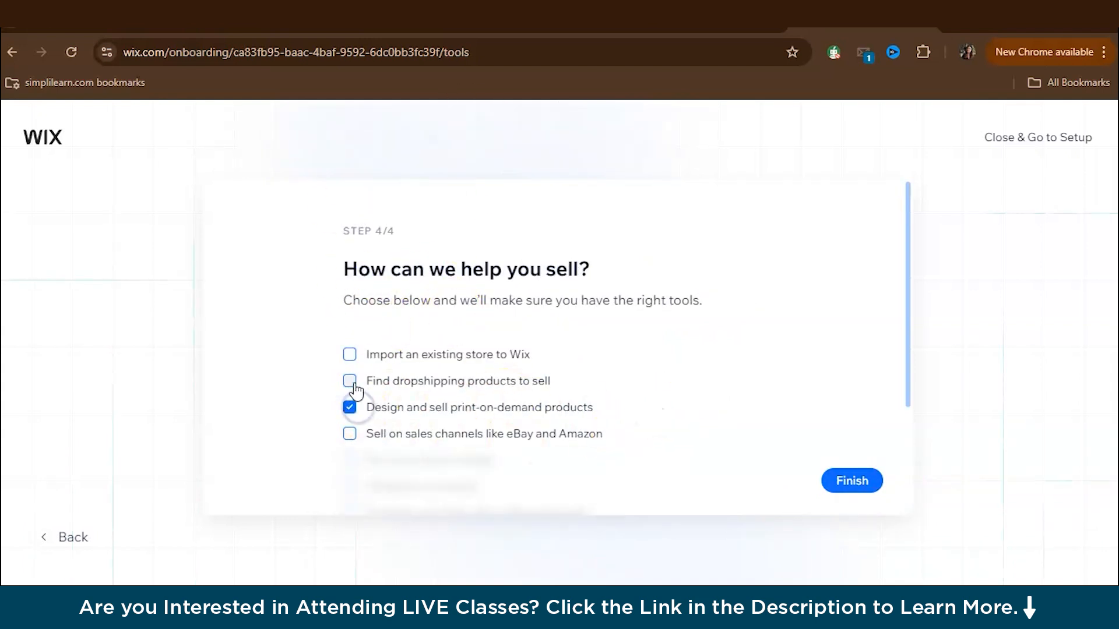
{"action": "left_click", "coordinate": [851, 480]}
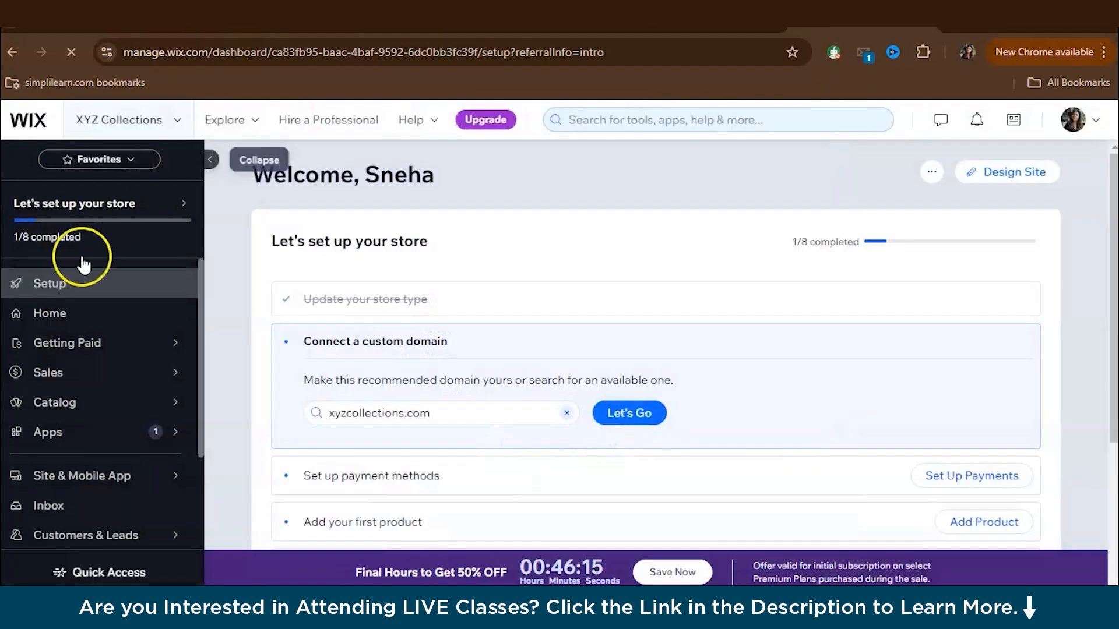
{"action": "mouse_move", "coordinate": [350, 387]}
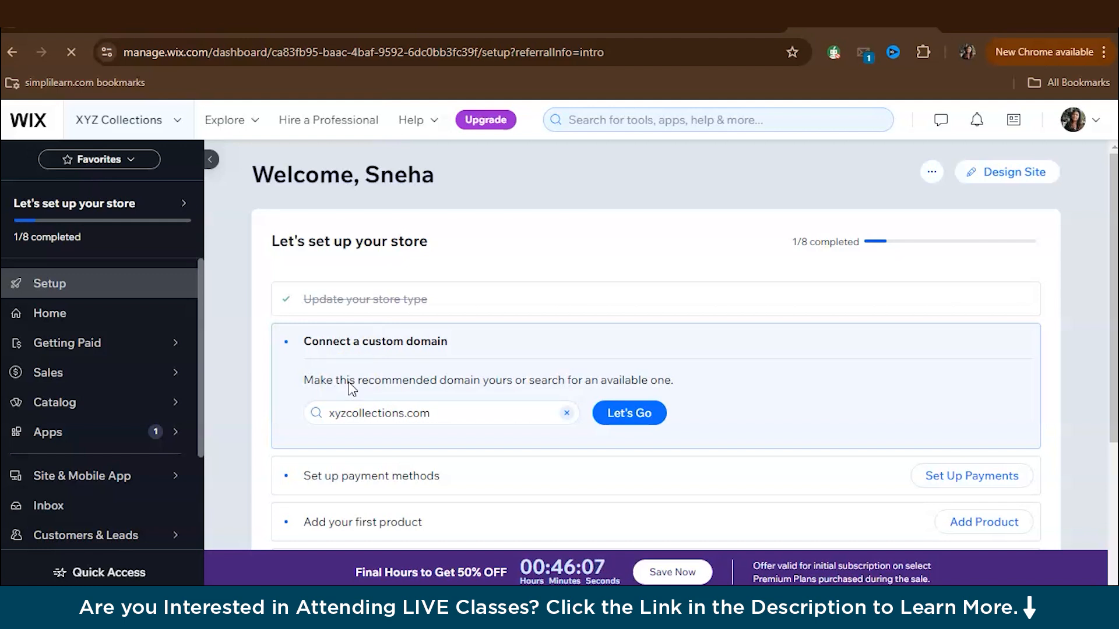
{"action": "mouse_move", "coordinate": [1006, 172]}
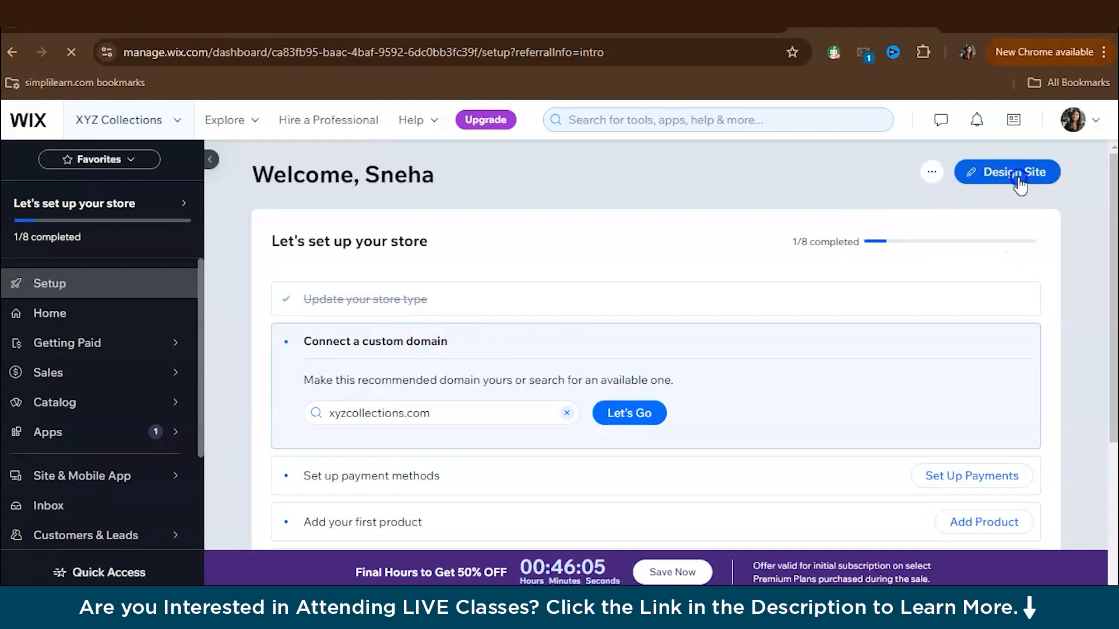
Step: Choose Design Site and the customize-a-template route to show fashion store templates
{"action": "left_click", "coordinate": [1006, 172]}
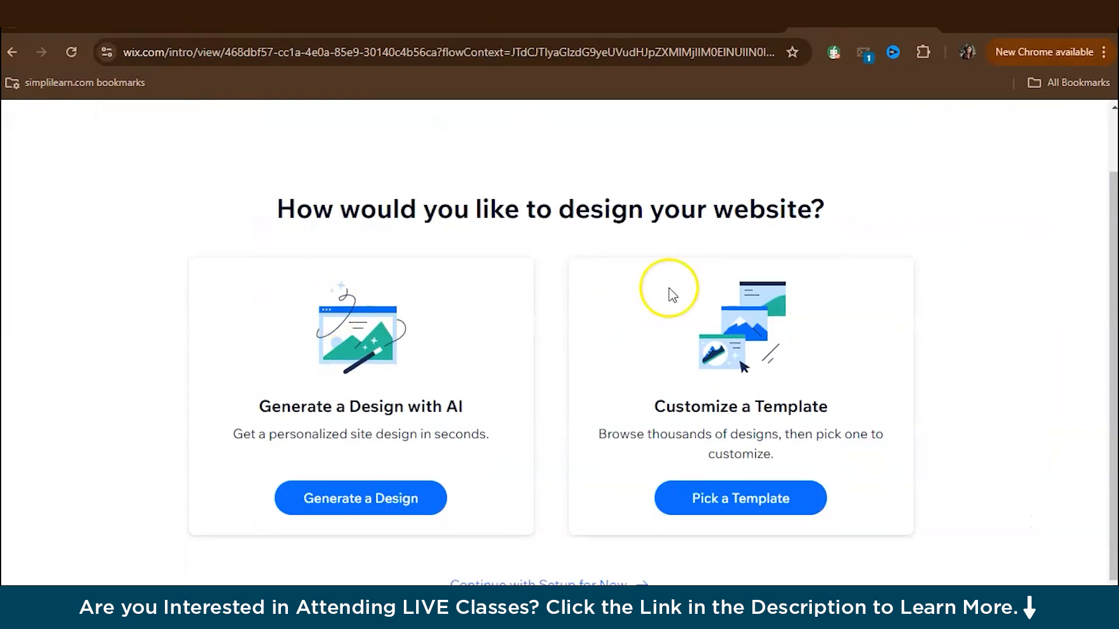
{"action": "mouse_move", "coordinate": [403, 428]}
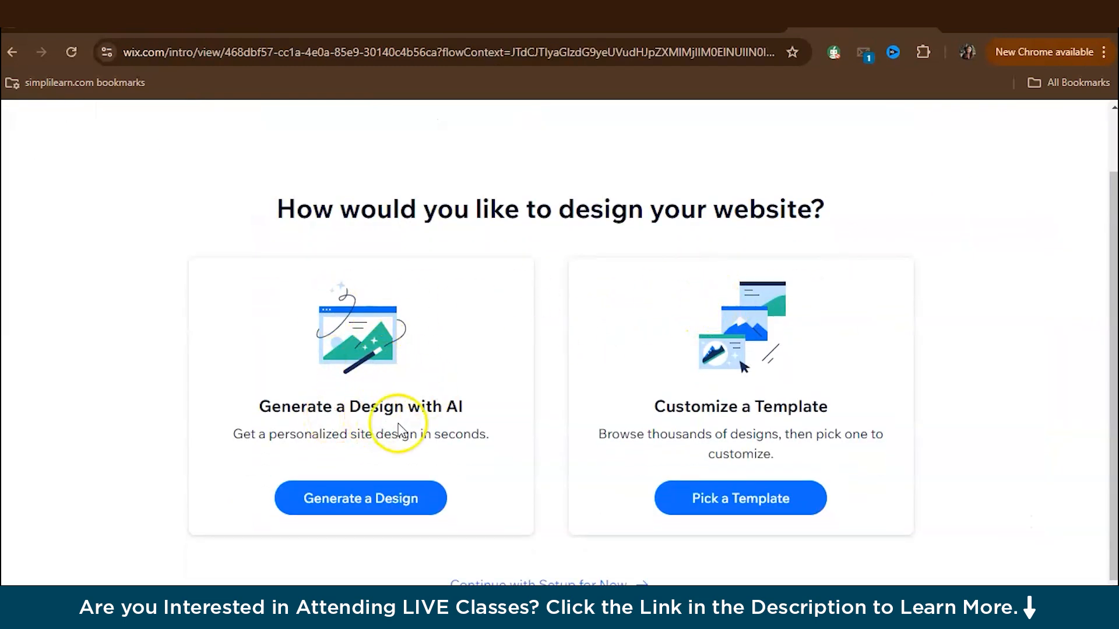
{"action": "mouse_move", "coordinate": [628, 389]}
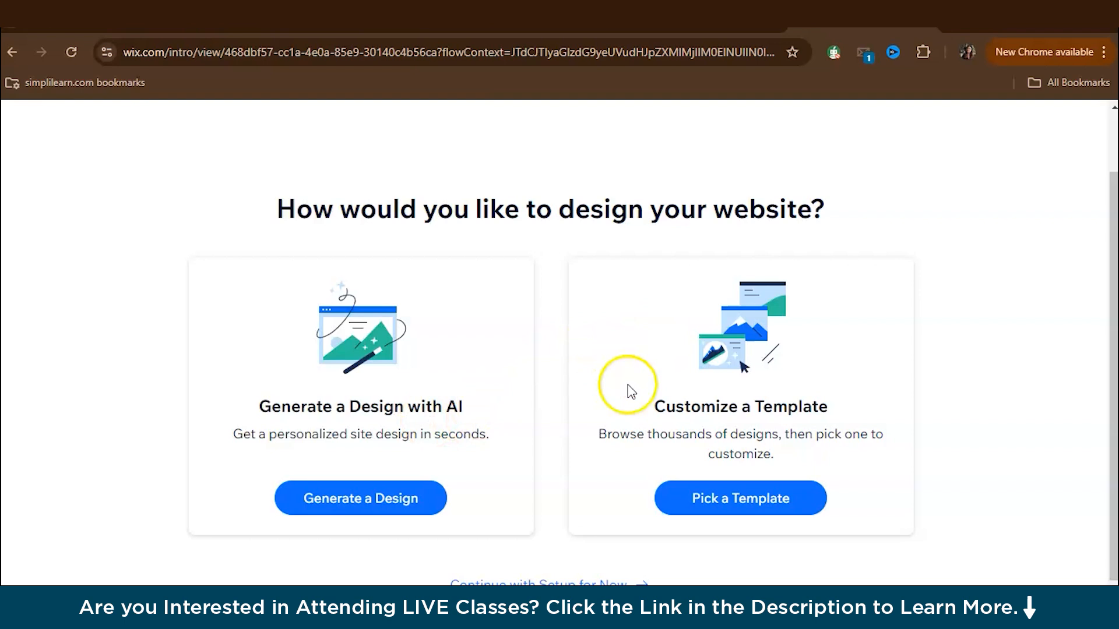
{"action": "mouse_move", "coordinate": [813, 395]}
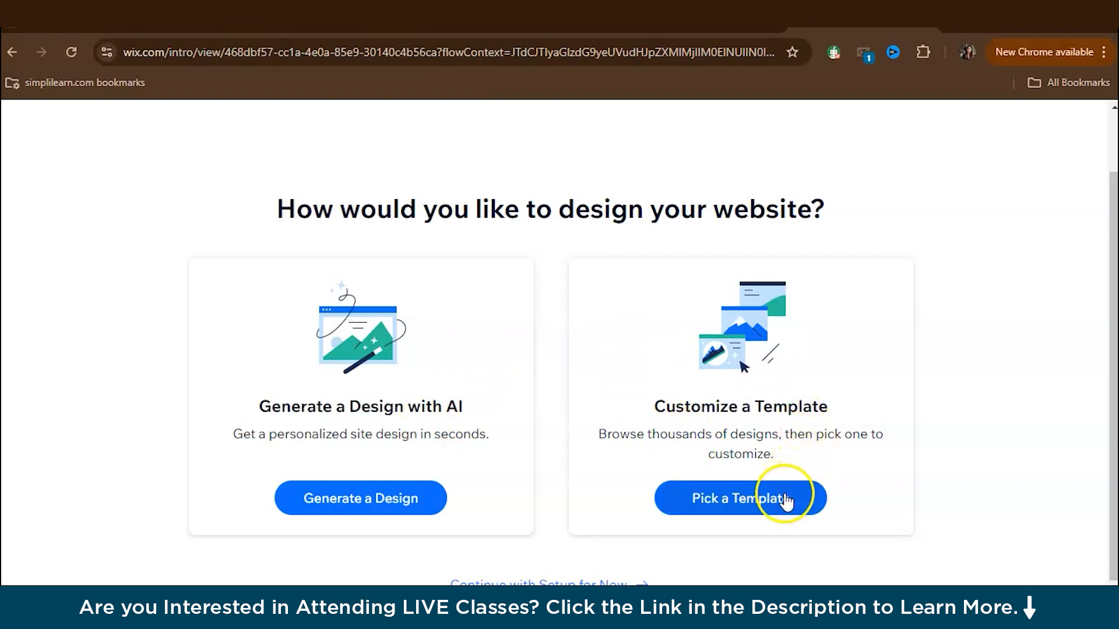
{"action": "left_click", "coordinate": [741, 498]}
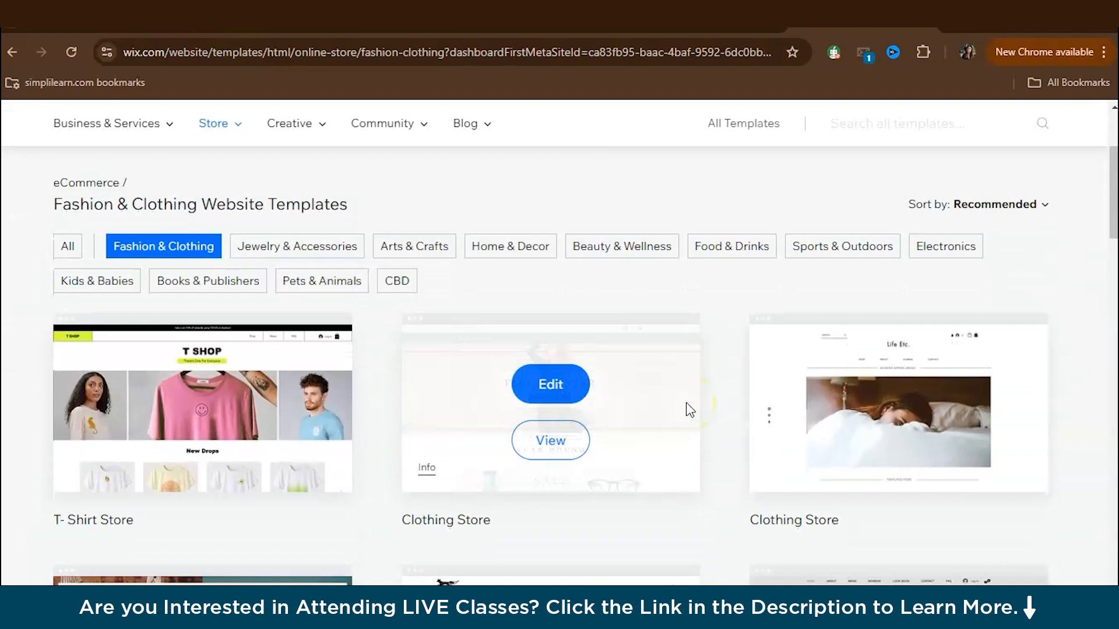
Step: Browse the Fashion & Clothing templates and open the T-Shirt Store template in the editor
{"action": "scroll", "scroll_direction": "down", "scroll_amount": 3}
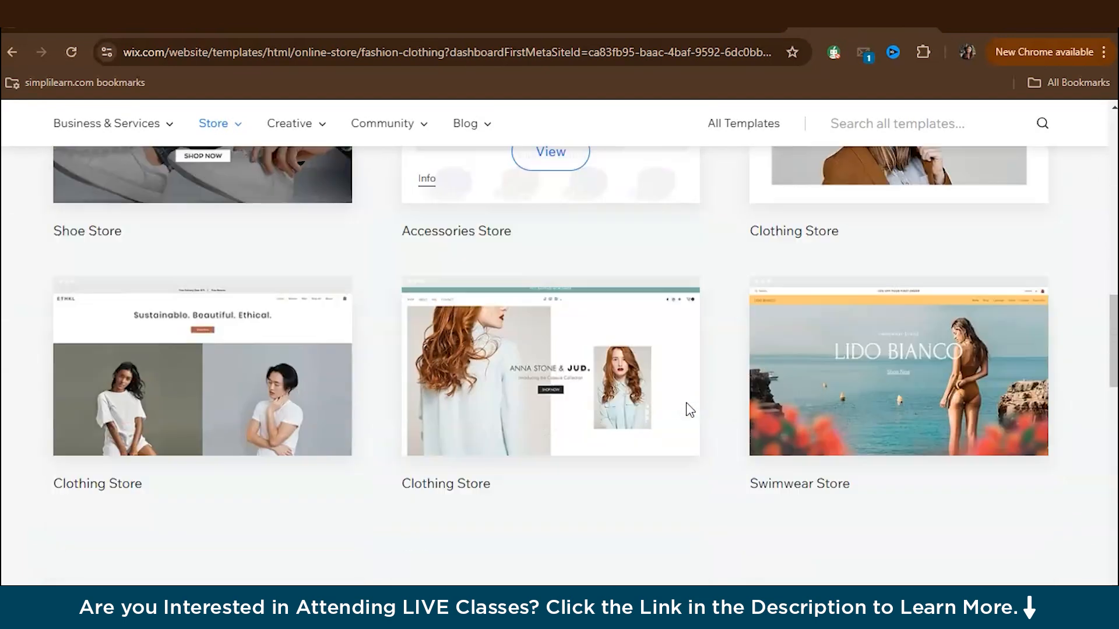
{"action": "scroll", "scroll_direction": "down", "scroll_amount": 3}
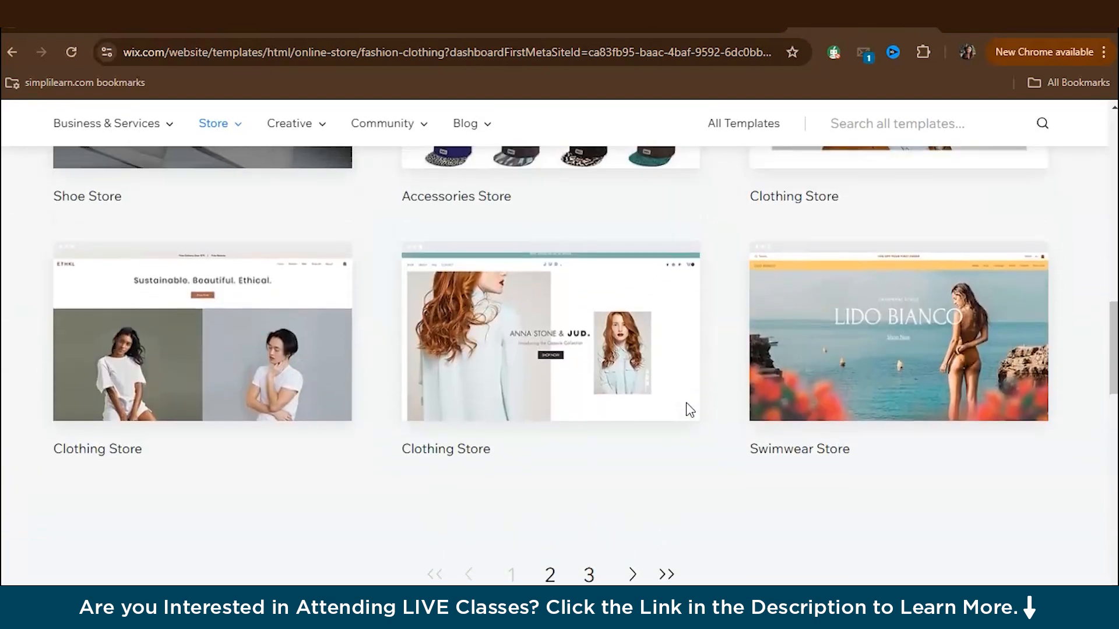
{"action": "scroll", "scroll_direction": "down", "scroll_amount": 3}
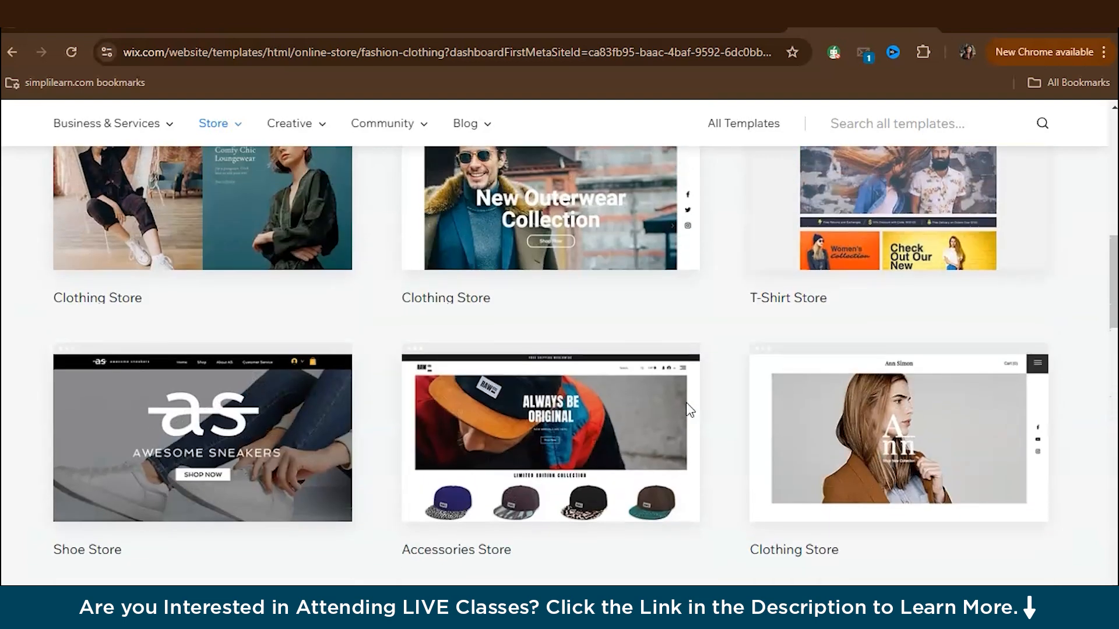
{"action": "scroll", "scroll_direction": "up", "scroll_amount": 3}
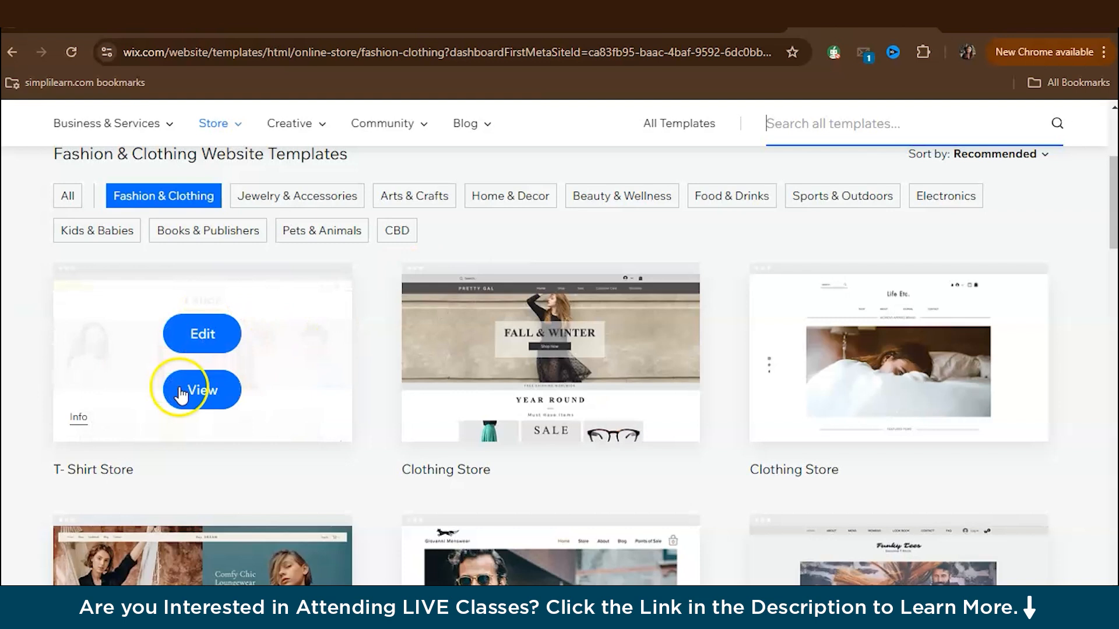
{"action": "left_click", "coordinate": [201, 333]}
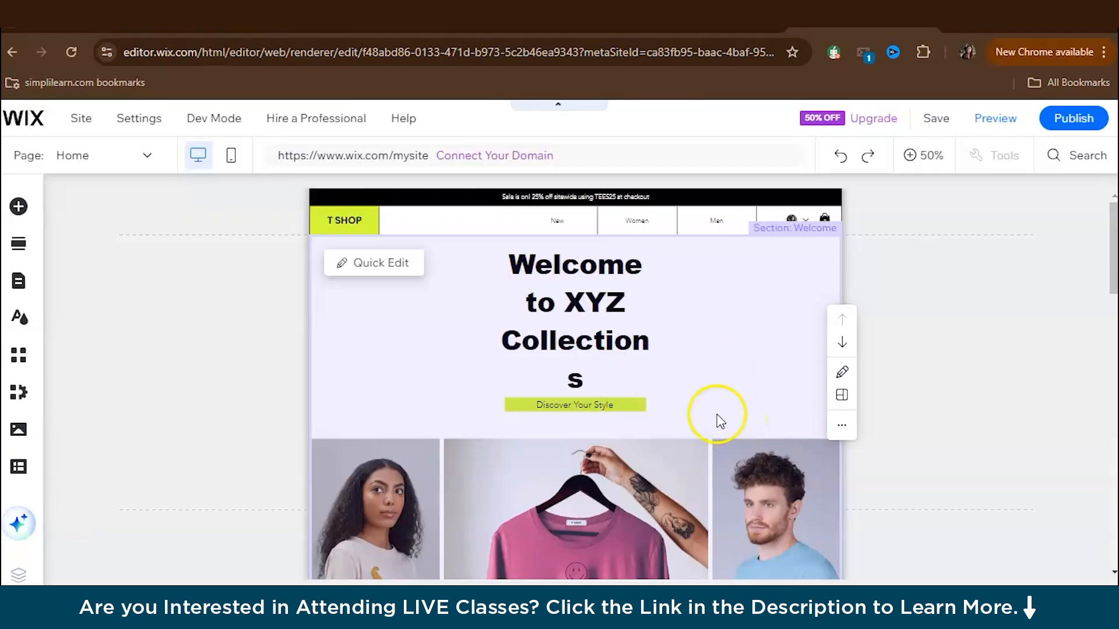
{"action": "mouse_move", "coordinate": [792, 398]}
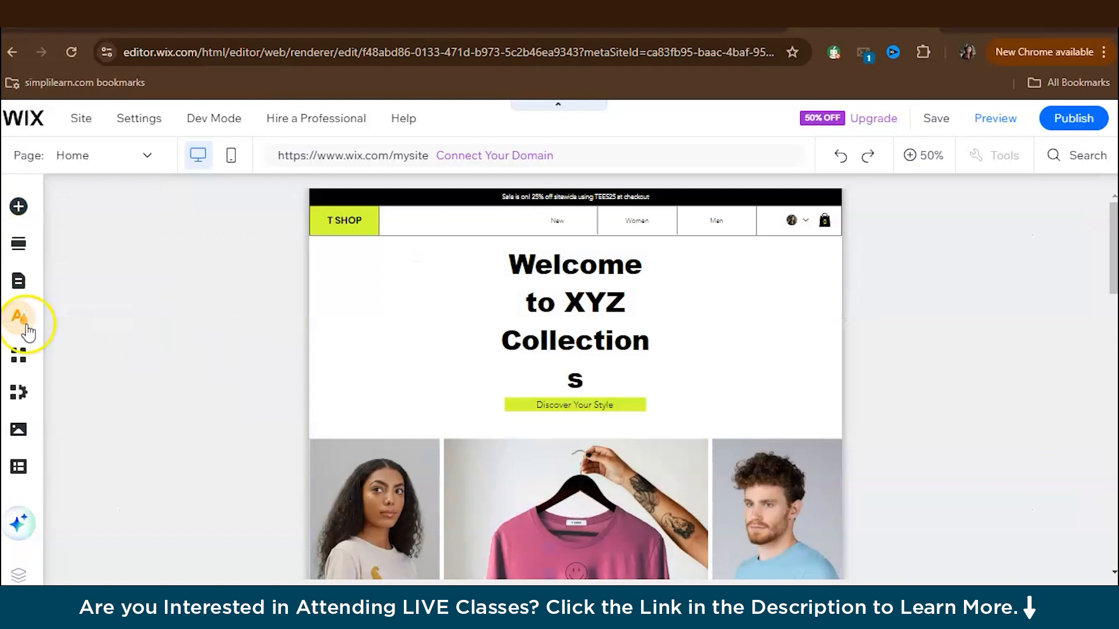
{"action": "mouse_move", "coordinate": [18, 318]}
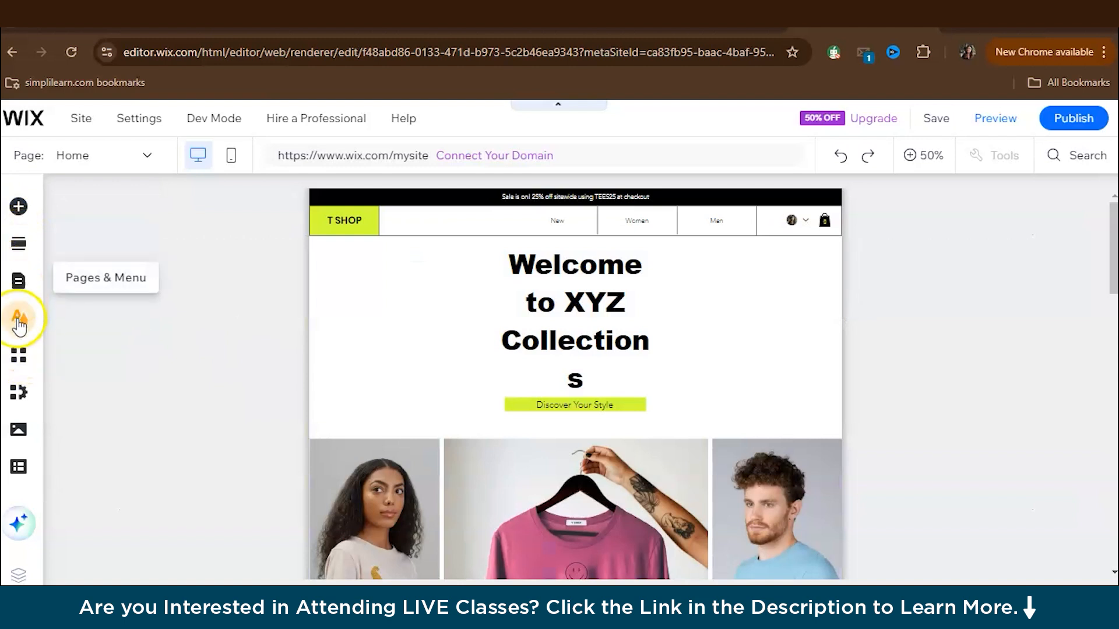
{"action": "mouse_move", "coordinate": [77, 307]}
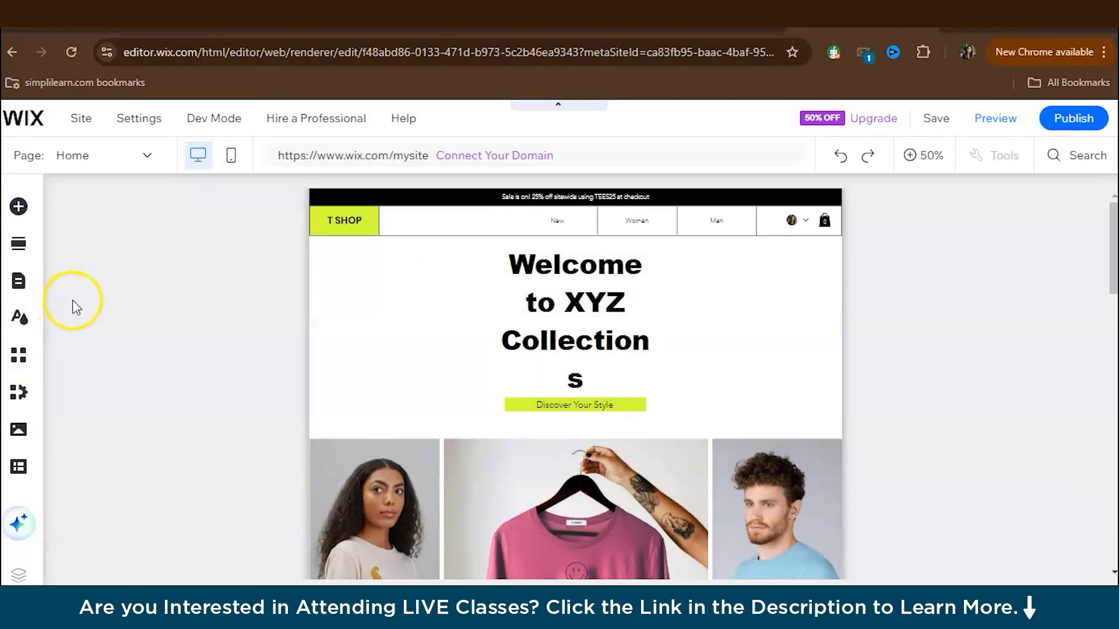
{"action": "mouse_move", "coordinate": [18, 206]}
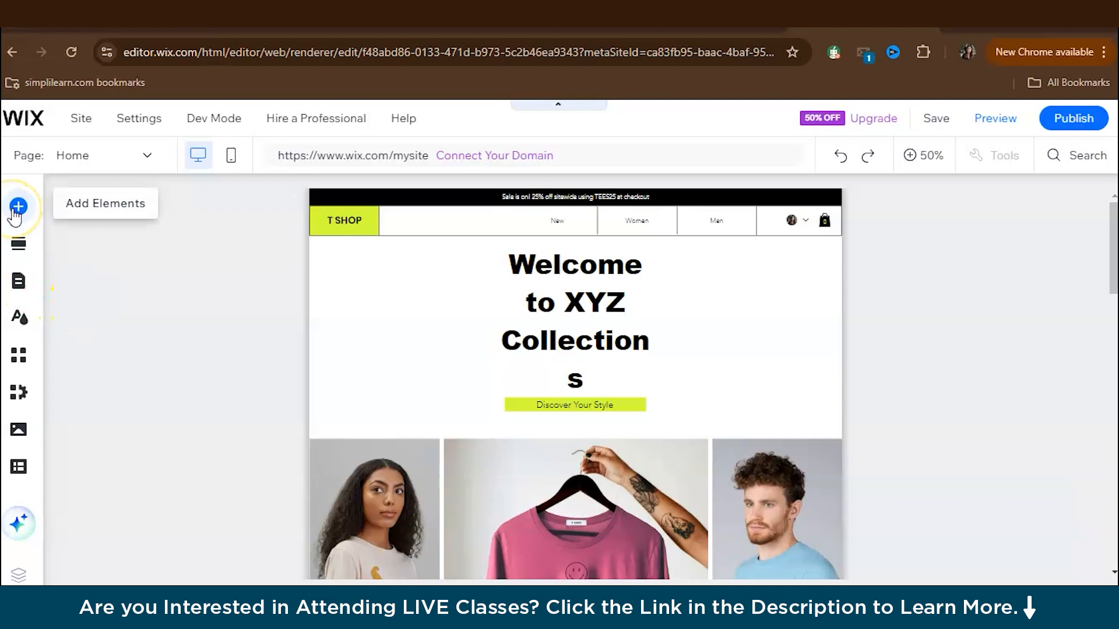
{"action": "mouse_move", "coordinate": [77, 355]}
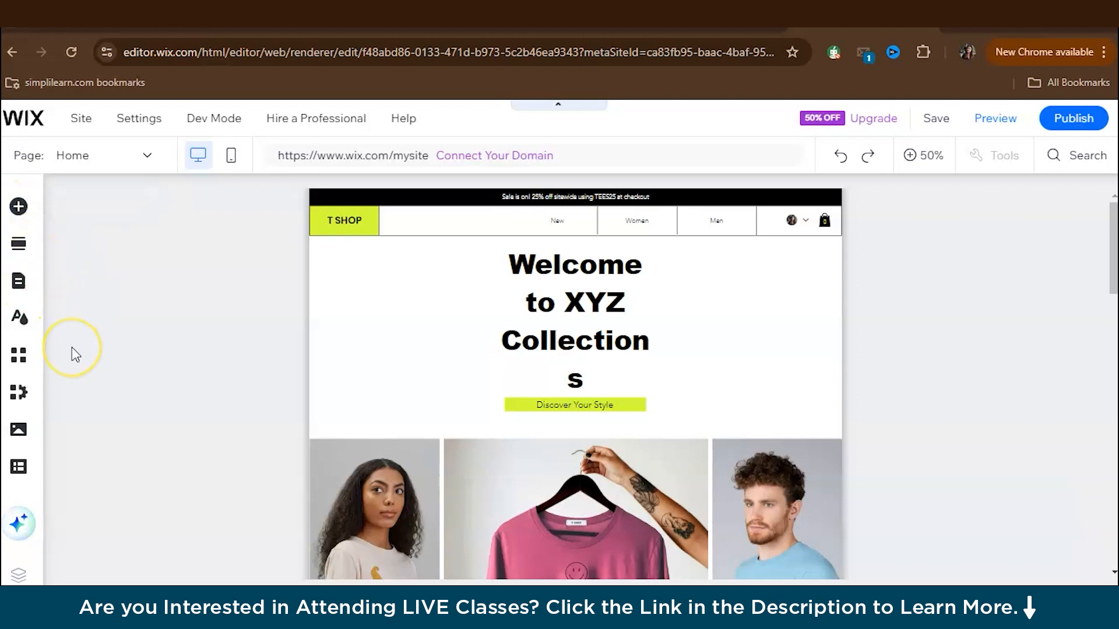
Step: Select the 'Welcome to XYZ Collections' heading section and save the site
{"action": "left_click", "coordinate": [521, 340]}
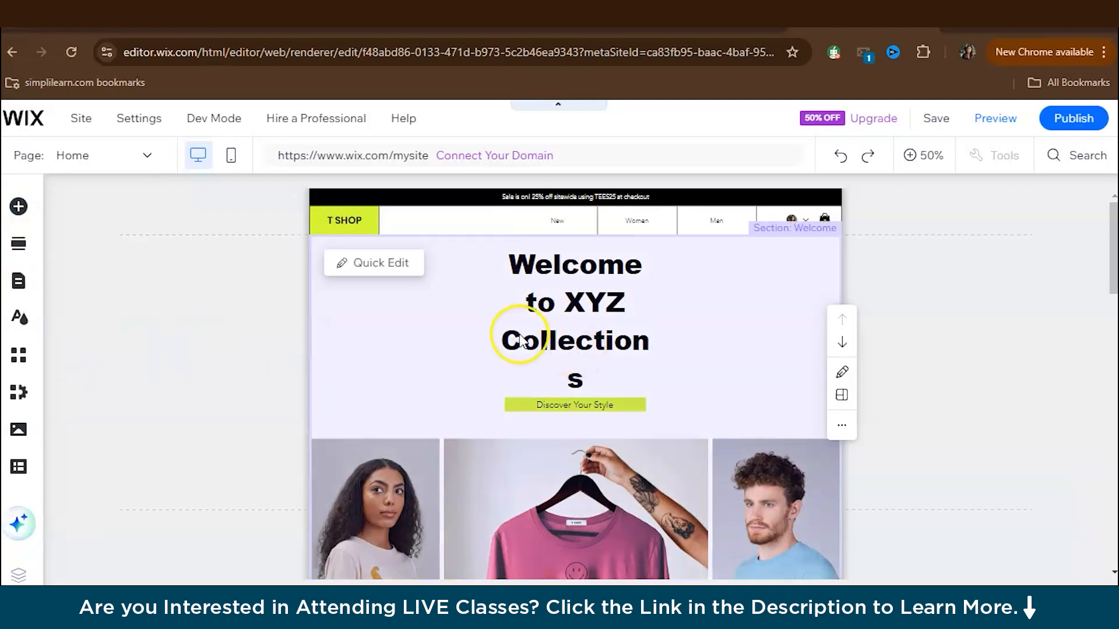
{"action": "mouse_move", "coordinate": [936, 119]}
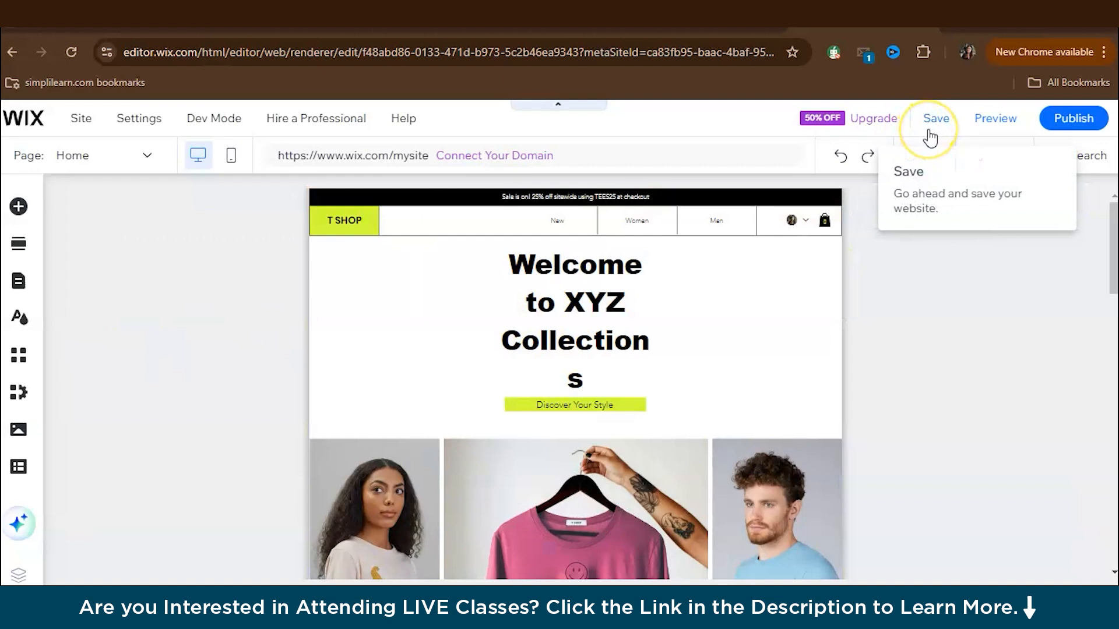
{"action": "left_click", "coordinate": [489, 368]}
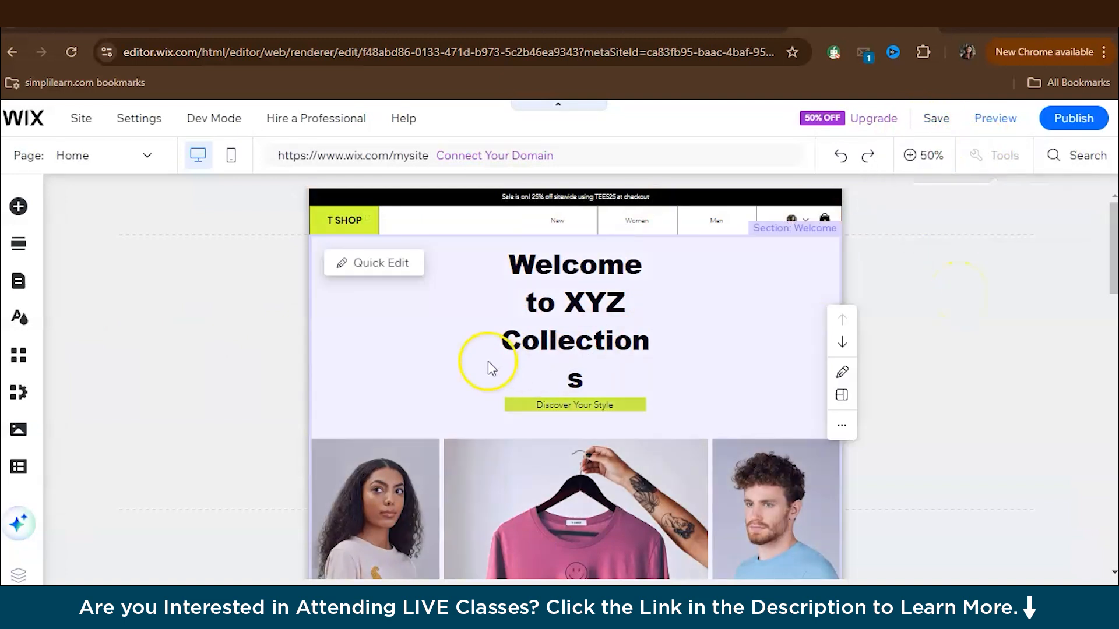
{"action": "mouse_move", "coordinate": [343, 330]}
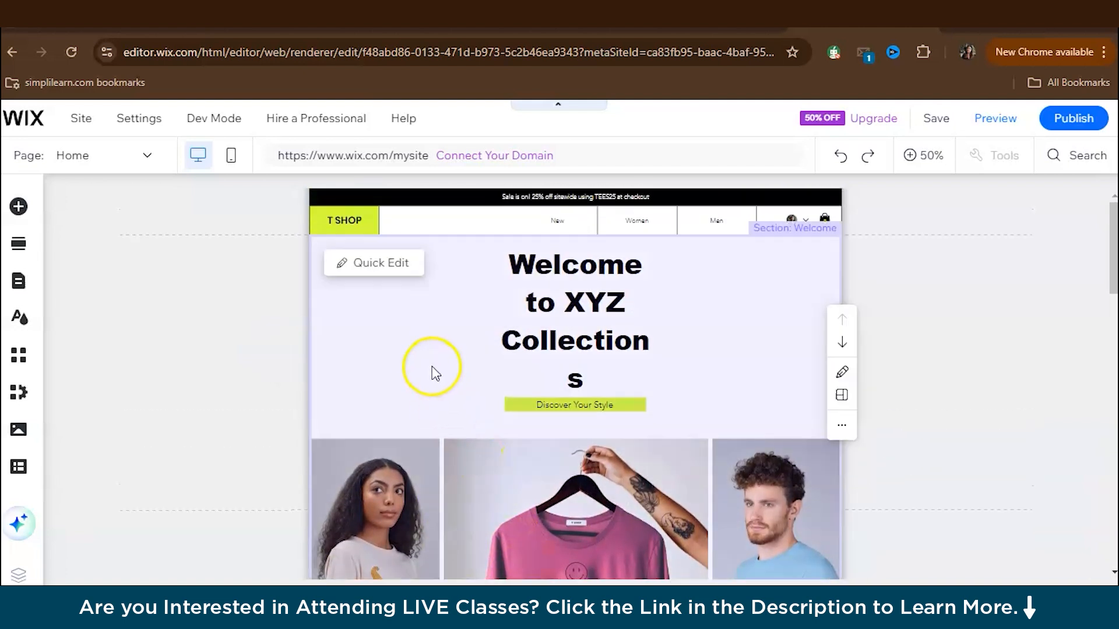
{"action": "mouse_move", "coordinate": [440, 308]}
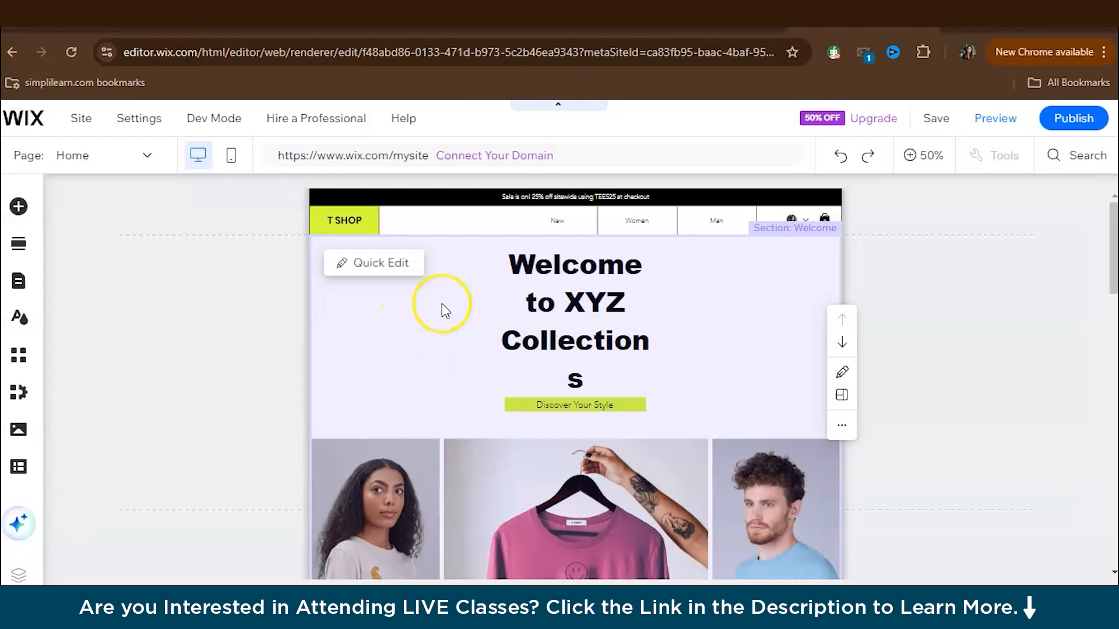
Step: Scroll down through Latest Arrivals, the 30% off offer and footer, then back up
{"action": "scroll", "scroll_direction": "down", "scroll_amount": 3}
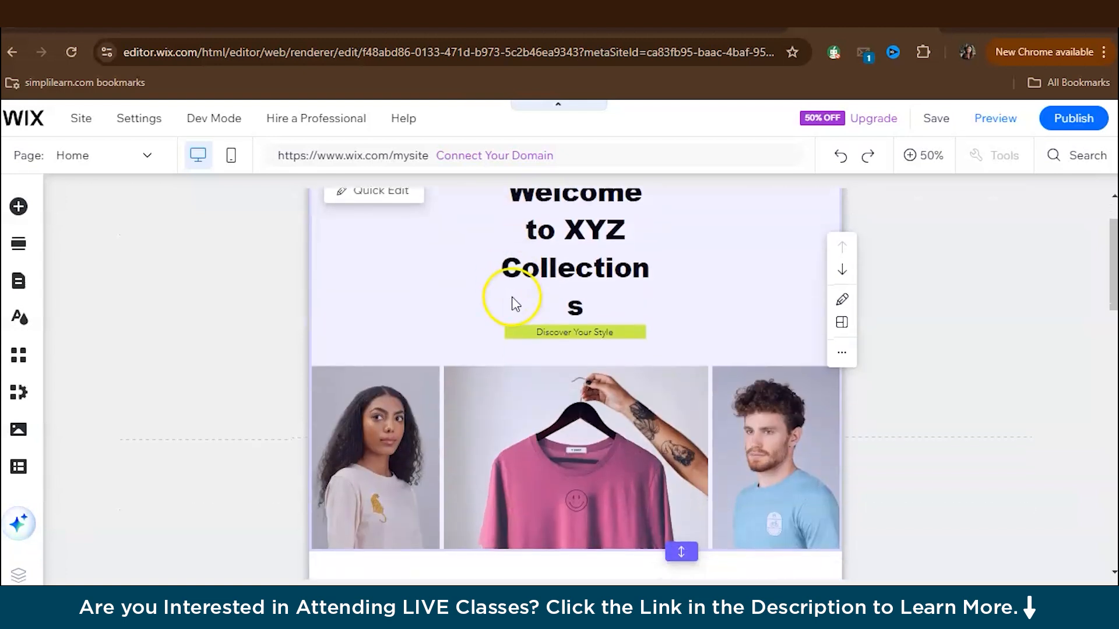
{"action": "scroll", "scroll_direction": "down", "scroll_amount": 3}
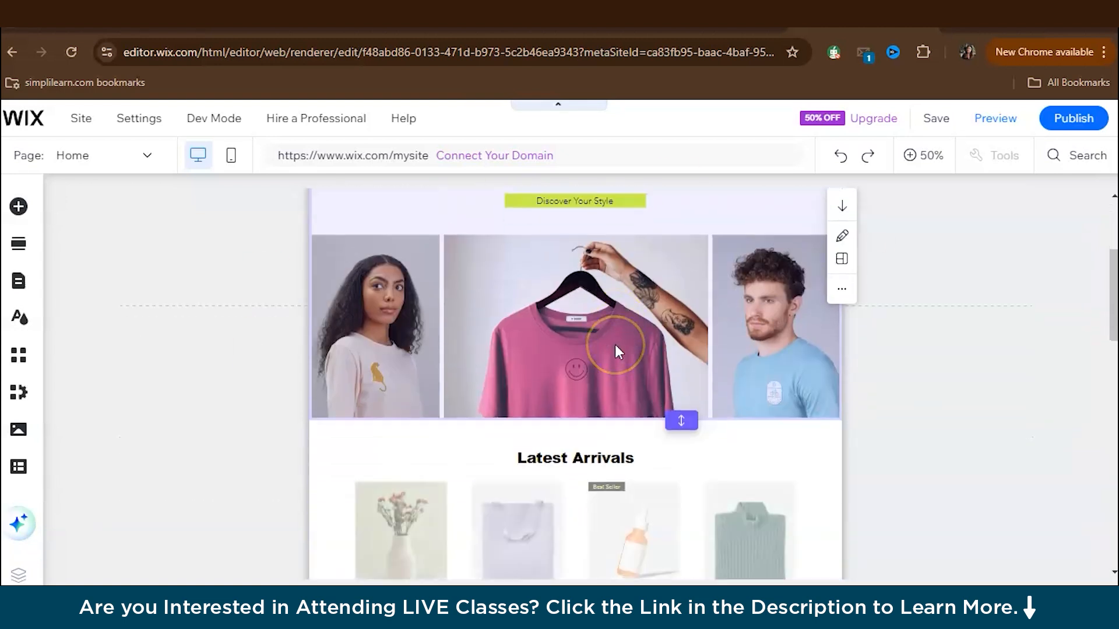
{"action": "scroll", "scroll_direction": "down", "scroll_amount": 3}
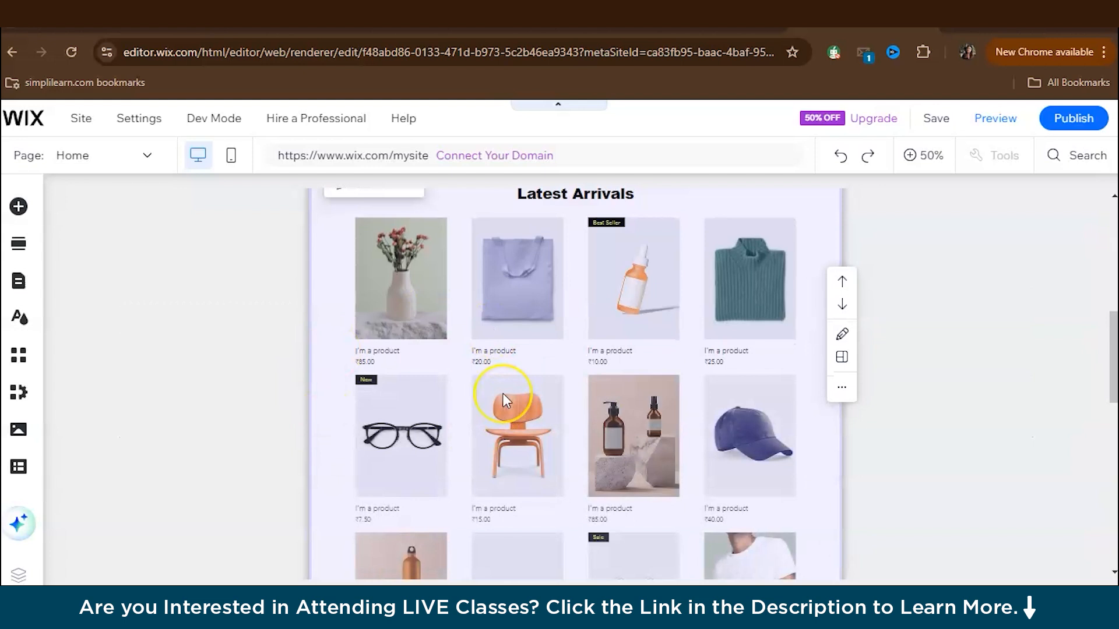
{"action": "scroll", "scroll_direction": "down", "scroll_amount": 3}
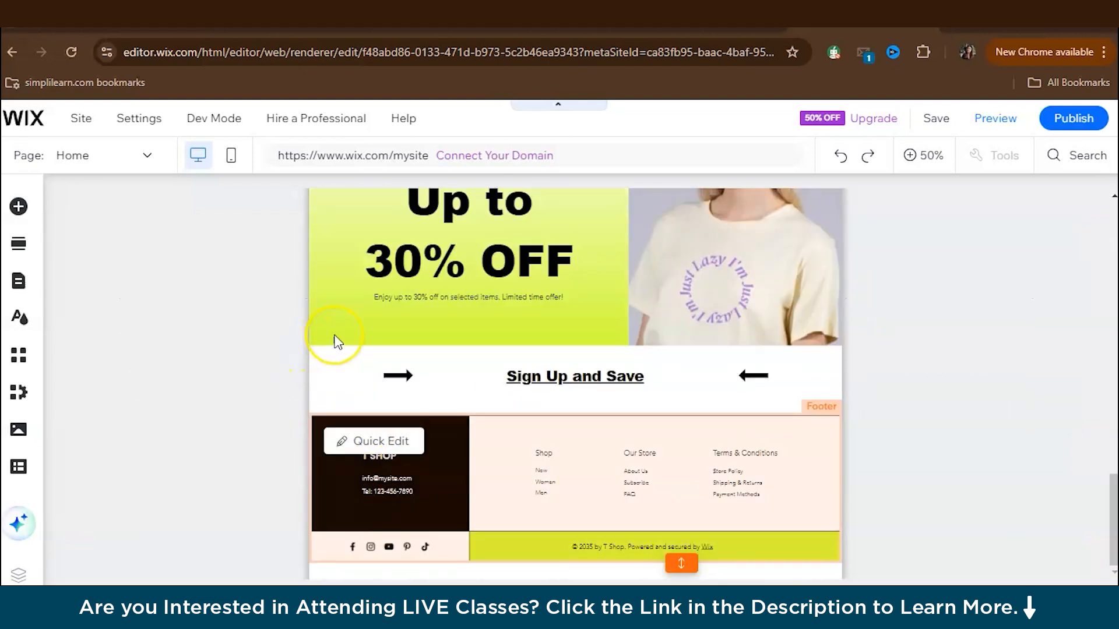
{"action": "scroll", "scroll_direction": "up", "scroll_amount": 3}
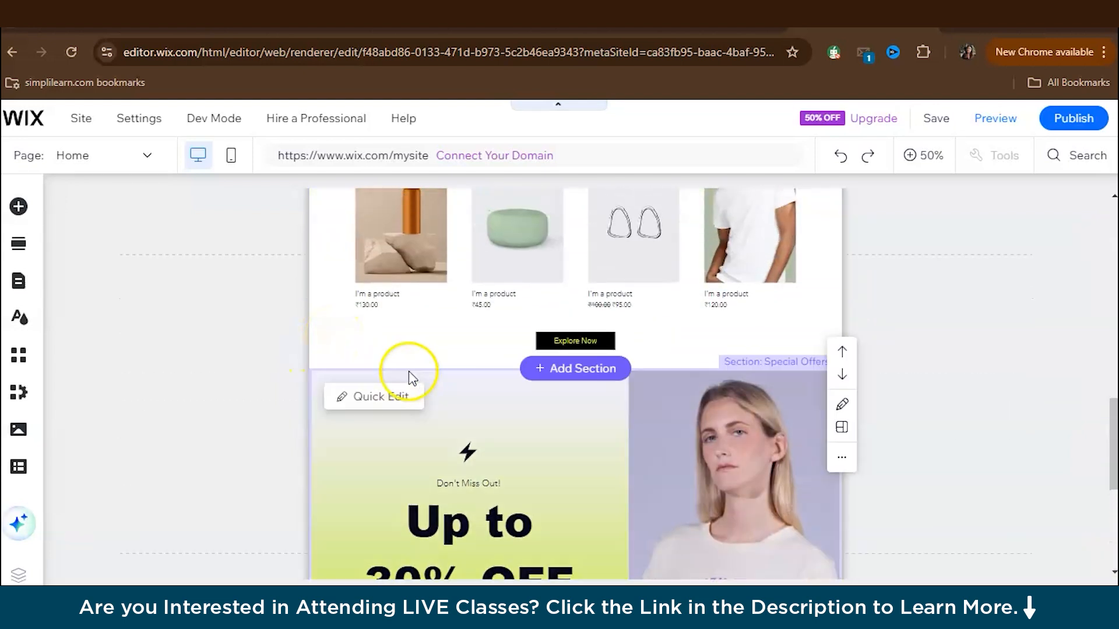
{"action": "scroll", "scroll_direction": "up", "scroll_amount": 3}
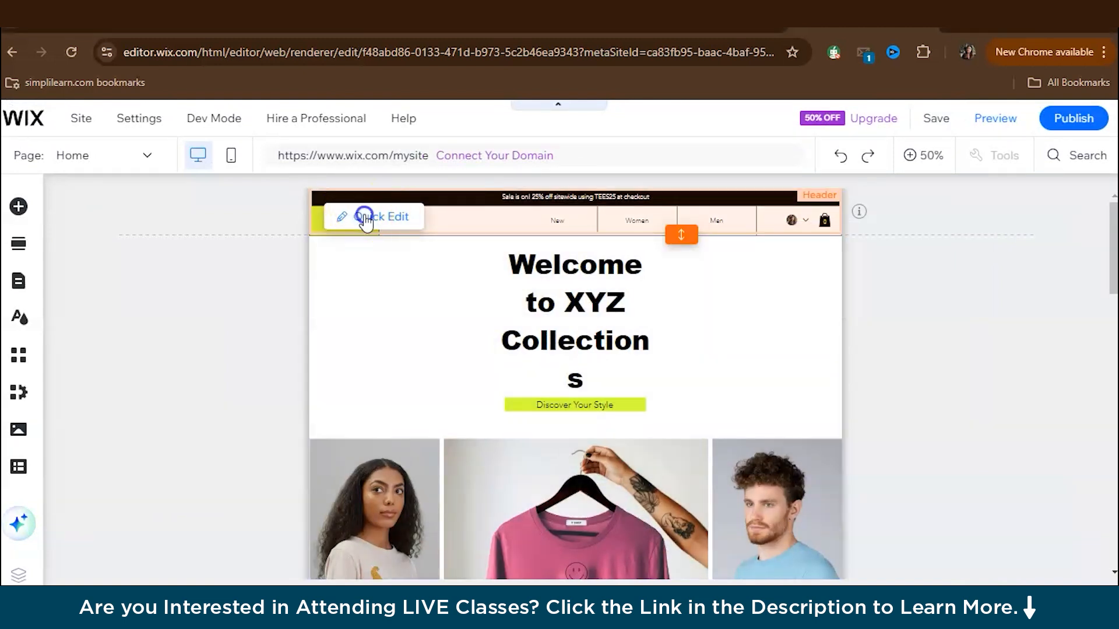
Step: Replace the header sale strip's black background with the Snowy Mountain image
{"action": "left_click", "coordinate": [381, 217]}
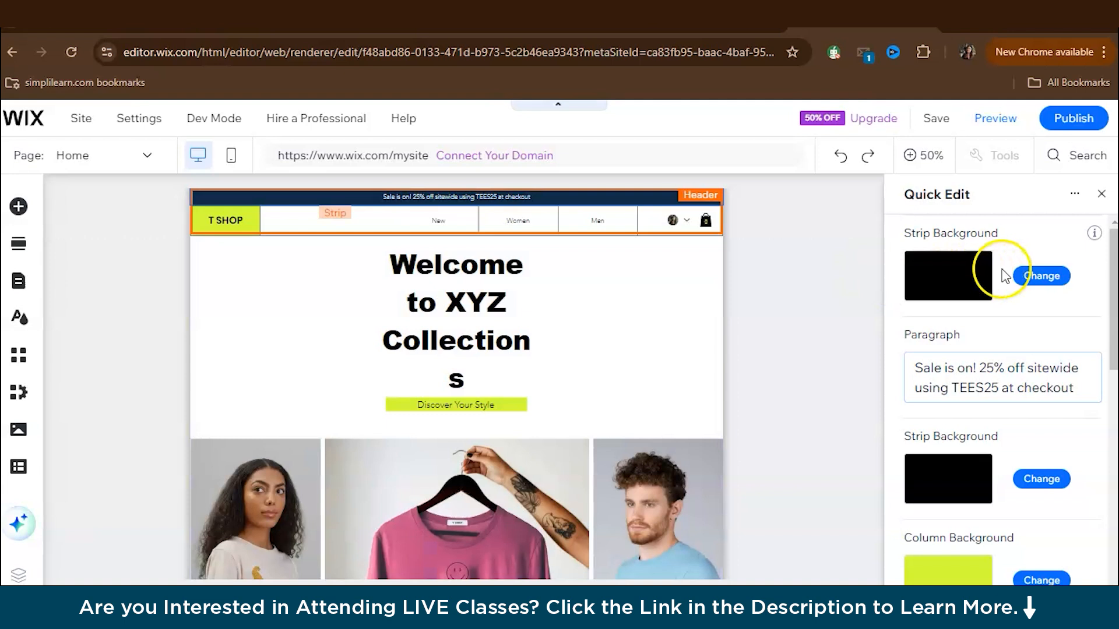
{"action": "mouse_move", "coordinate": [963, 316]}
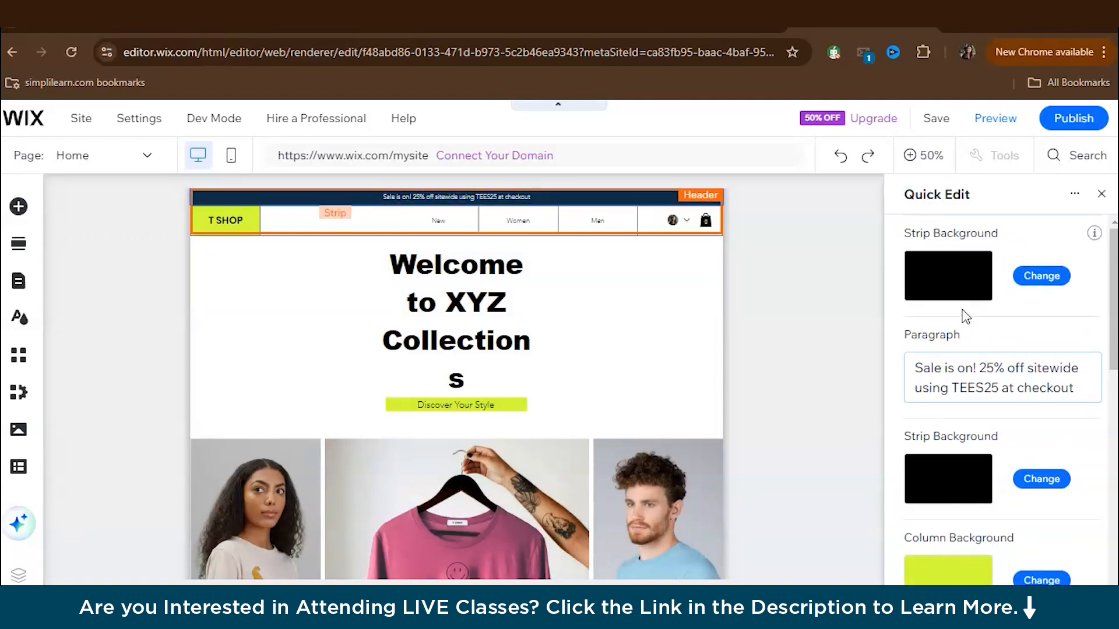
{"action": "left_click", "coordinate": [1039, 276]}
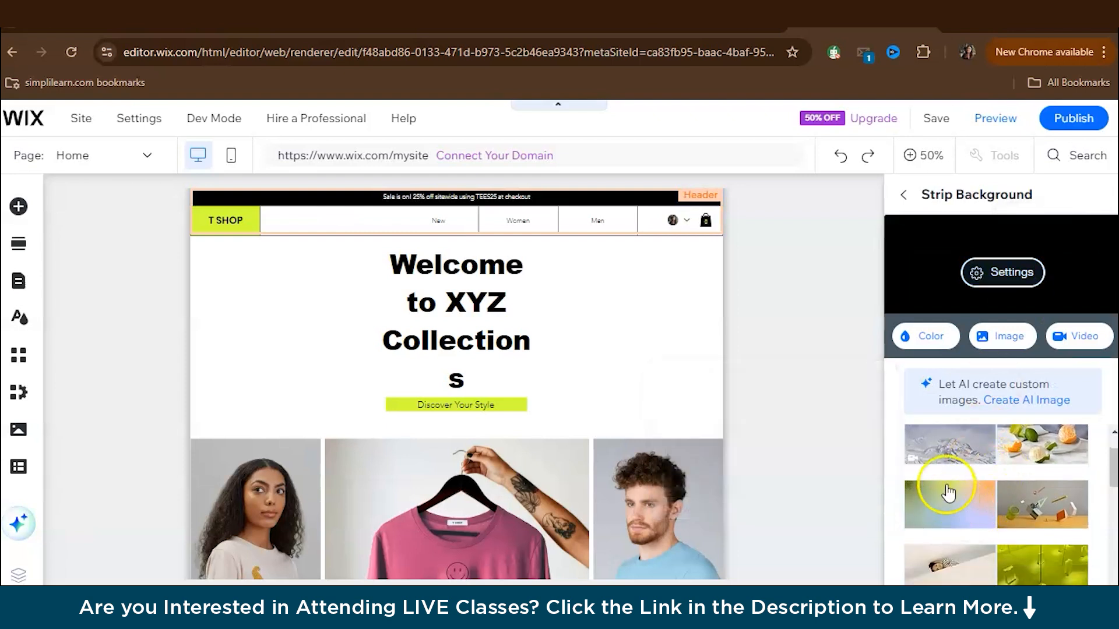
{"action": "mouse_move", "coordinate": [950, 444]}
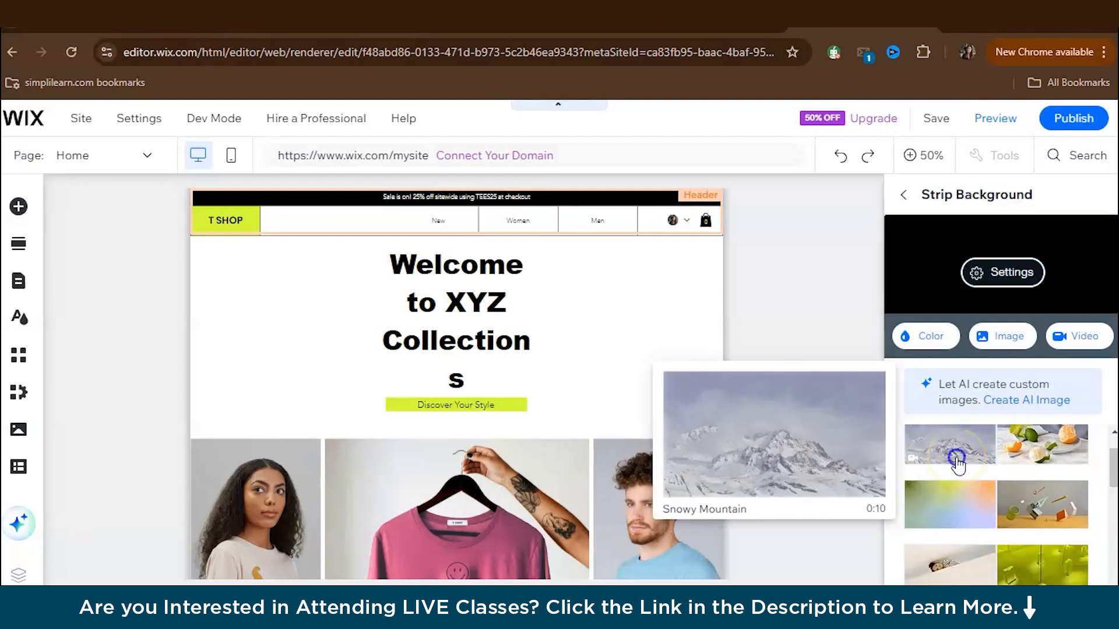
{"action": "left_click", "coordinate": [949, 444]}
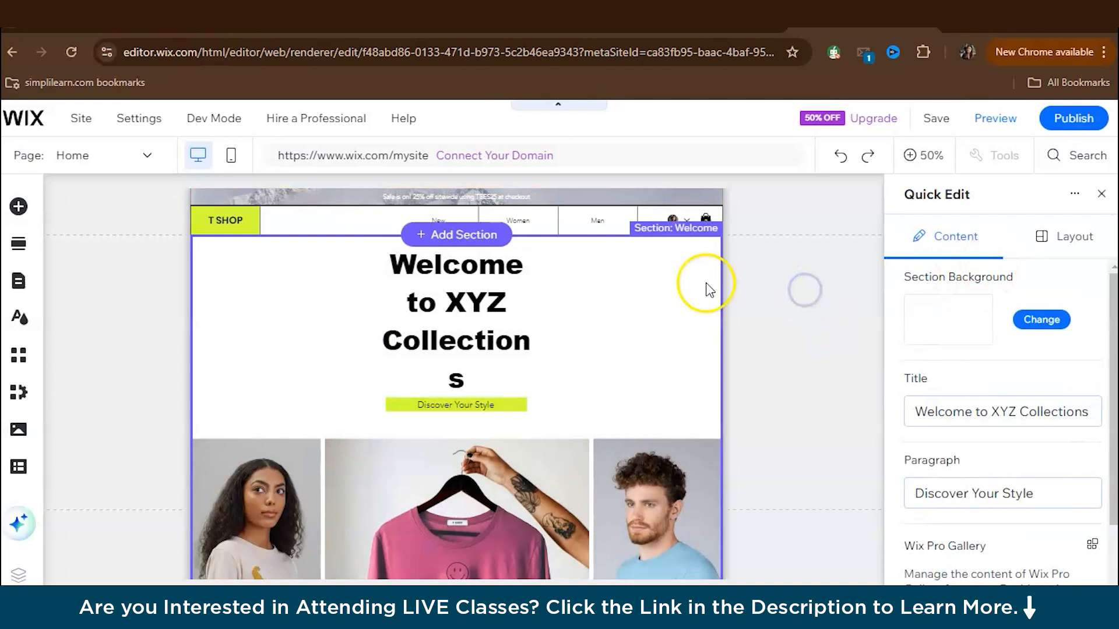
{"action": "mouse_move", "coordinate": [177, 307]}
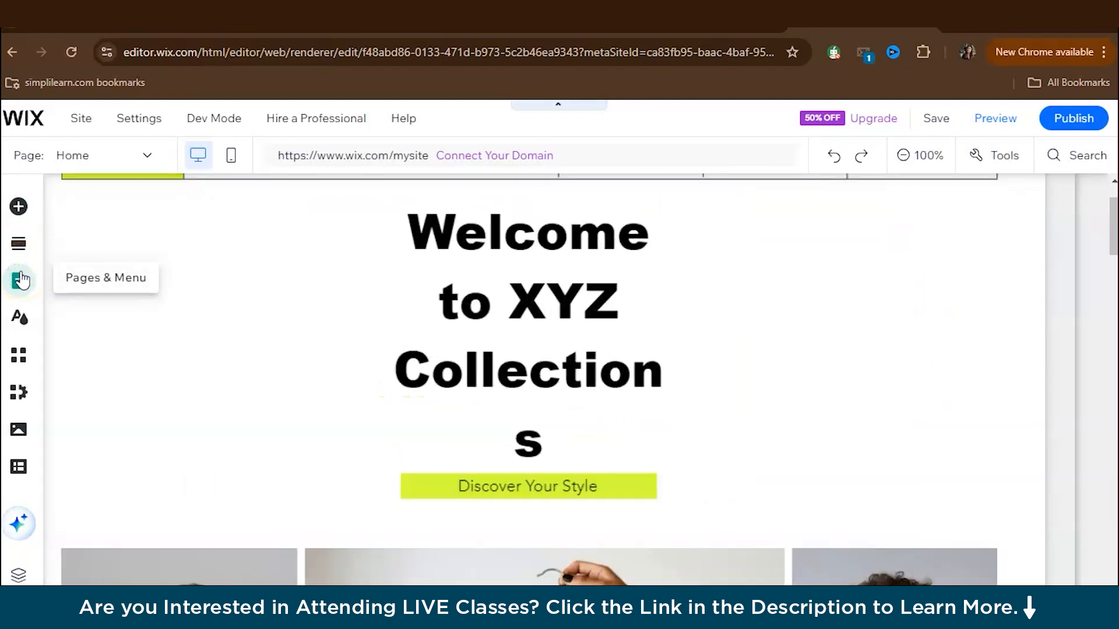
Step: In Pages & Menu, move Men ahead of Women right after New
{"action": "left_click", "coordinate": [18, 280]}
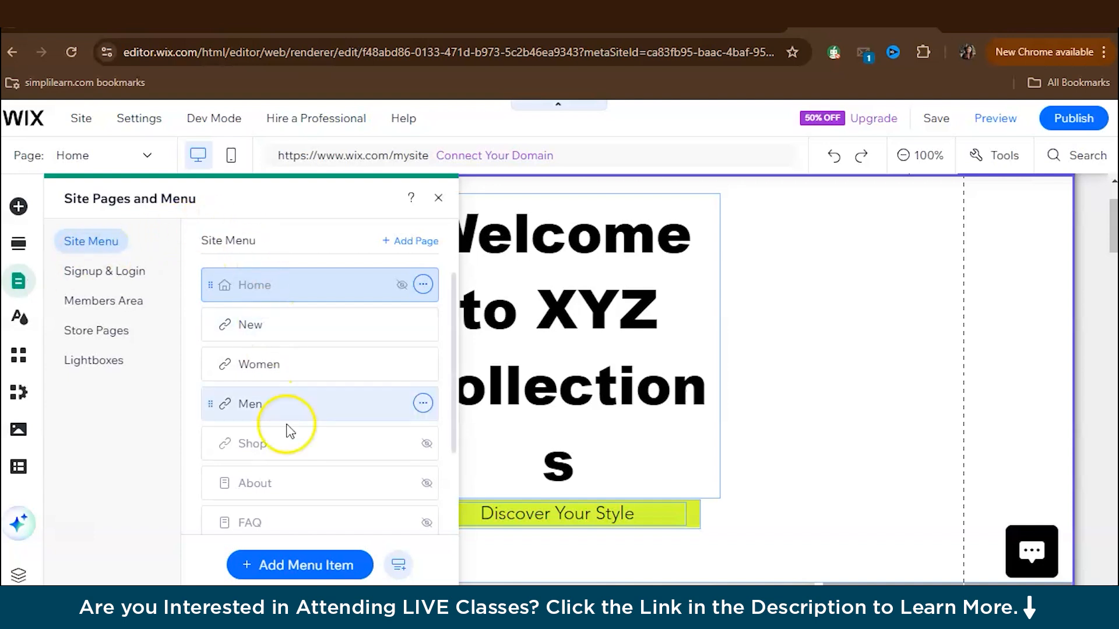
{"action": "mouse_move", "coordinate": [321, 303]}
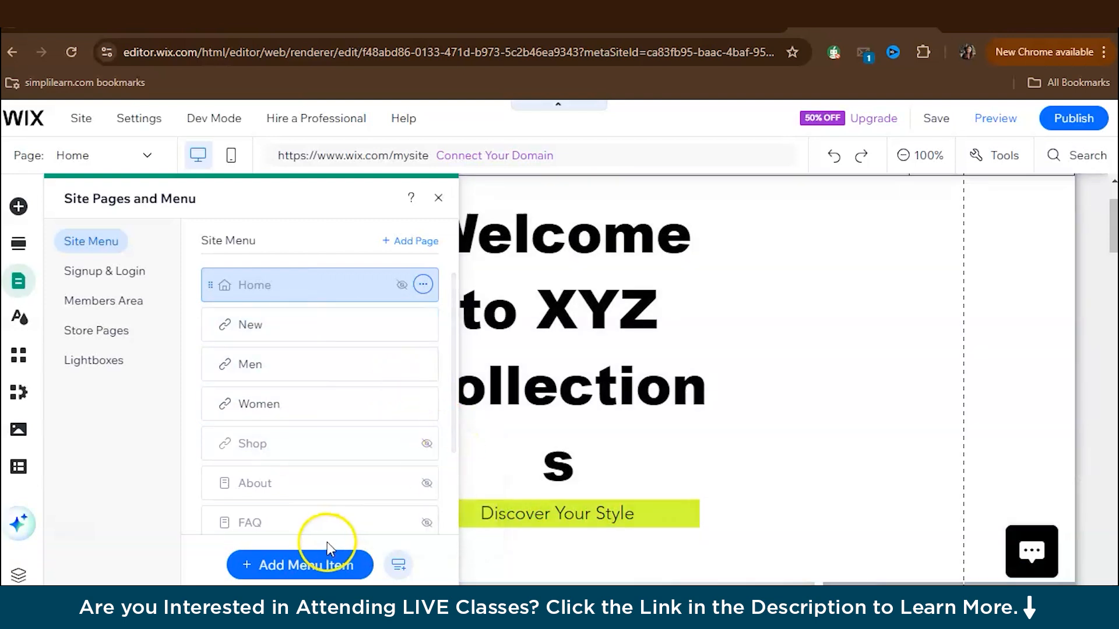
{"action": "mouse_move", "coordinate": [359, 502]}
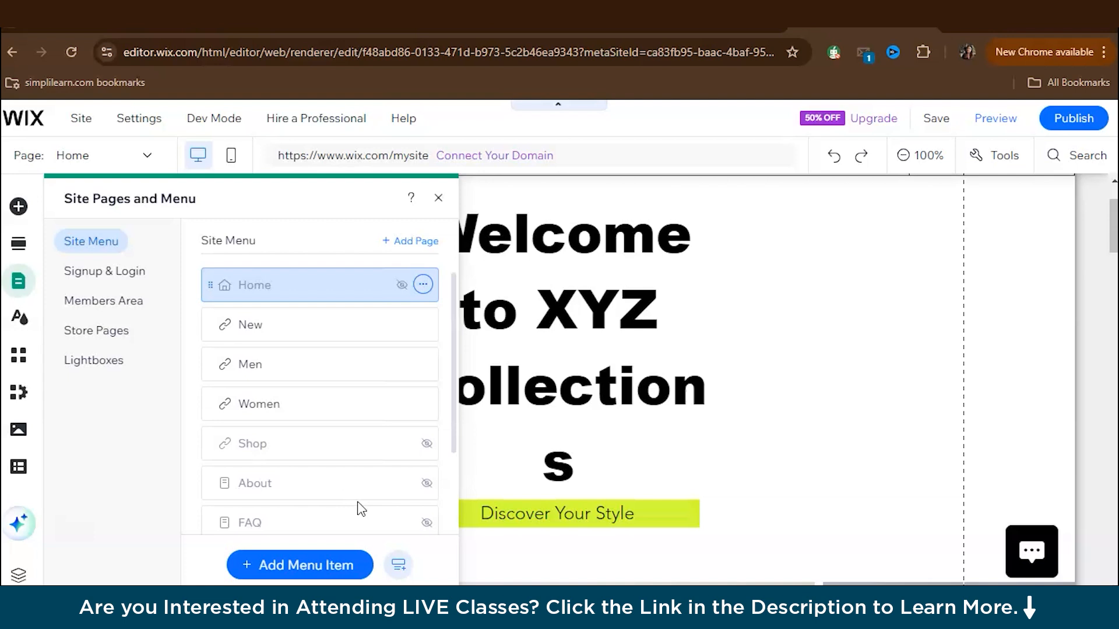
{"action": "mouse_move", "coordinate": [319, 443]}
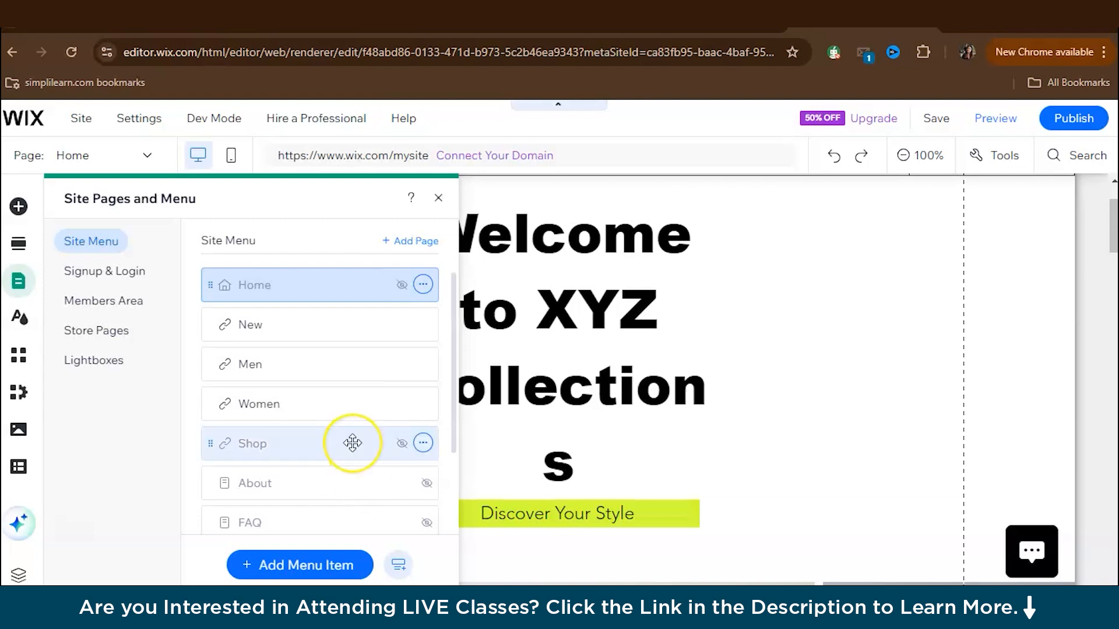
{"action": "scroll", "scroll_direction": "down", "scroll_amount": 3}
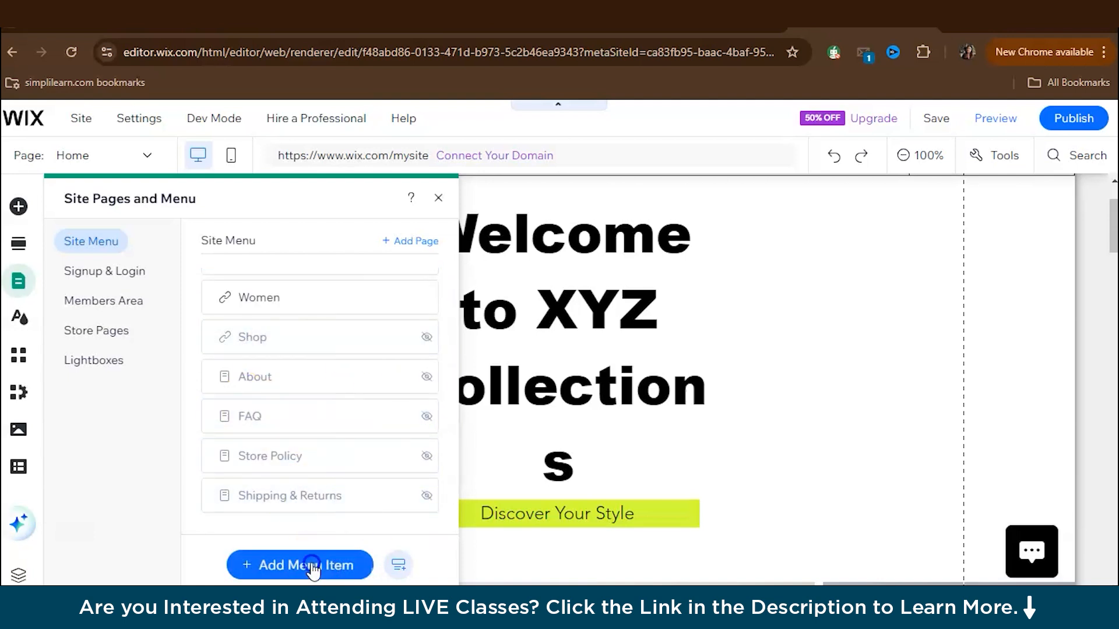
Step: Try Email and Phone number link types for a new menu item, then cancel
{"action": "left_click", "coordinate": [299, 565]}
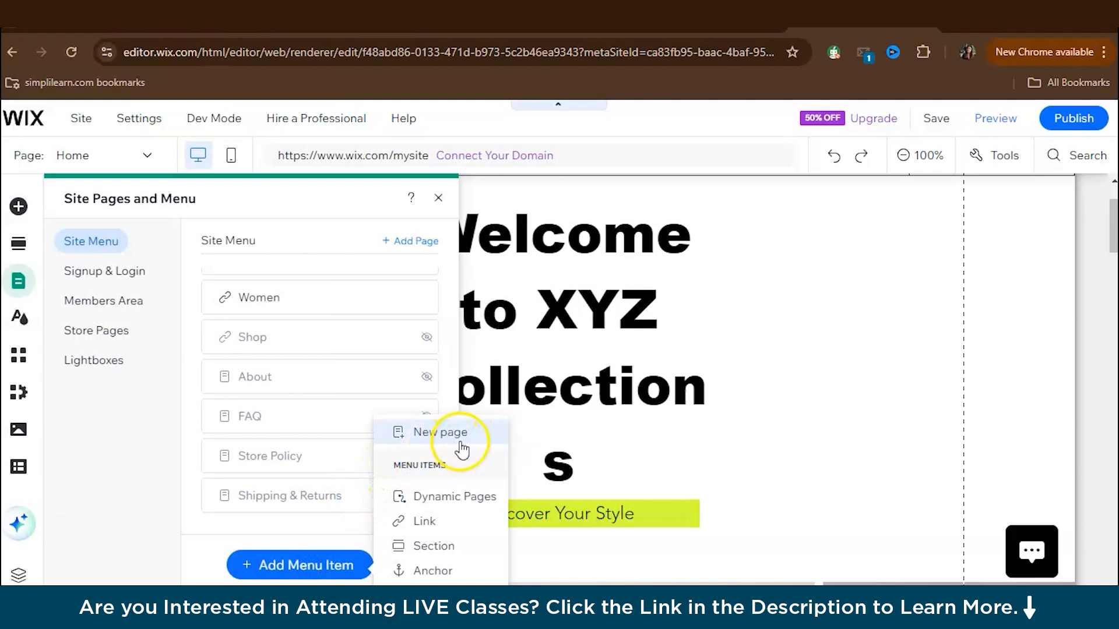
{"action": "mouse_move", "coordinate": [426, 557]}
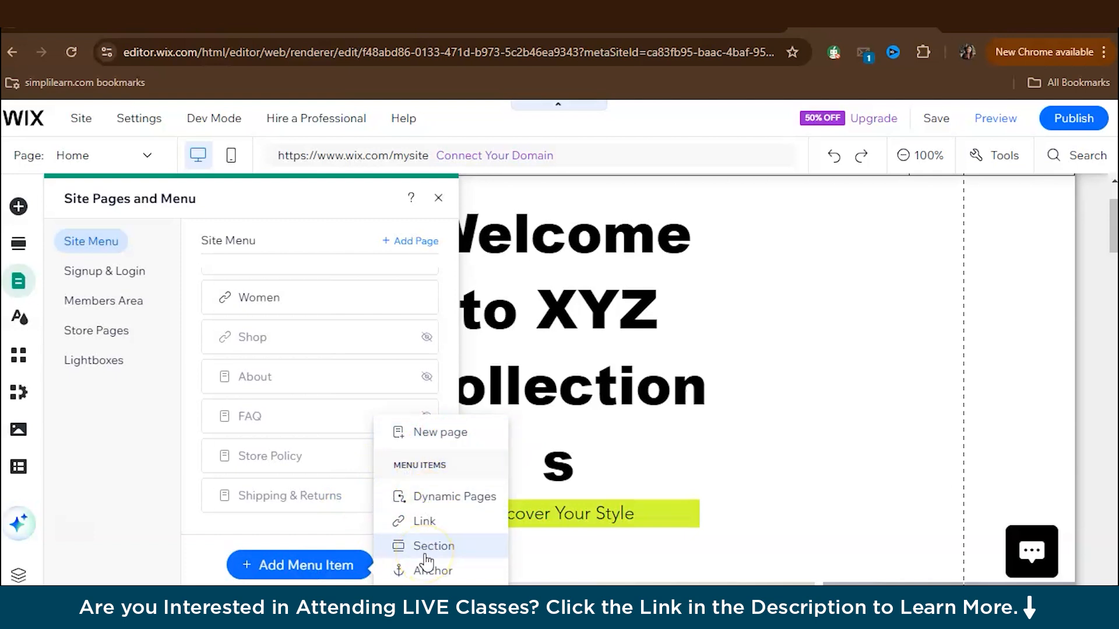
{"action": "mouse_move", "coordinate": [440, 517]}
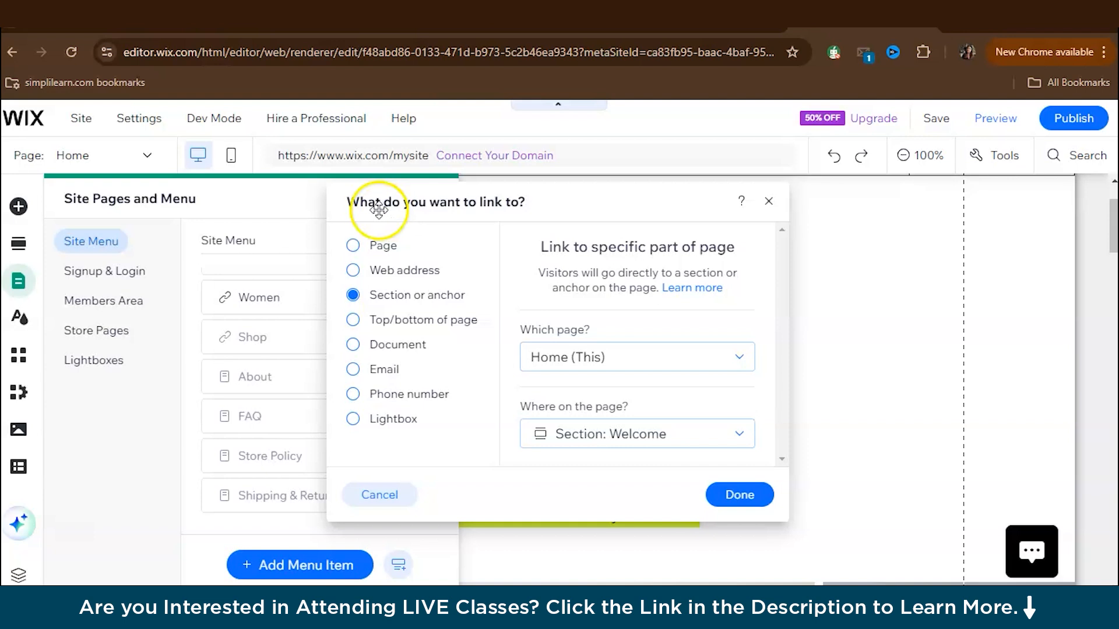
{"action": "mouse_move", "coordinate": [534, 229]}
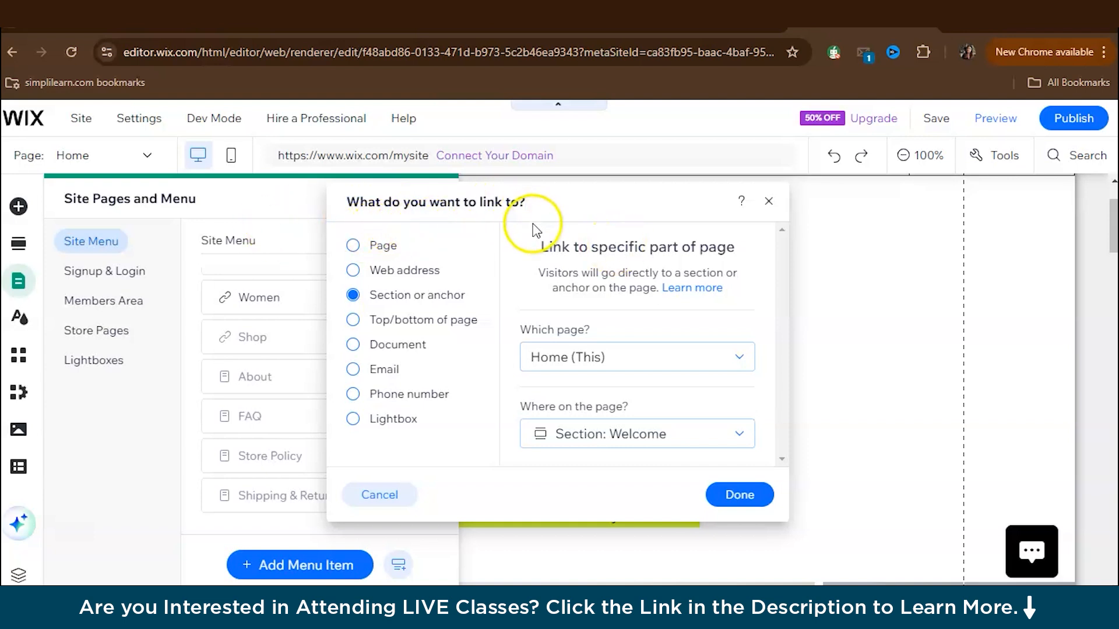
{"action": "mouse_move", "coordinate": [376, 352]}
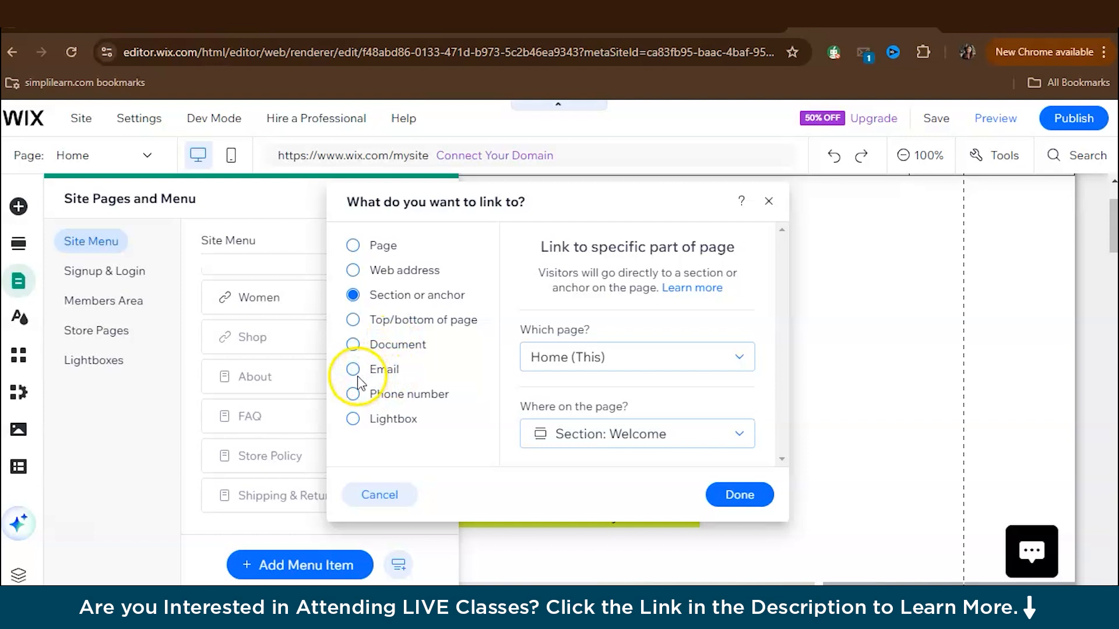
{"action": "left_click", "coordinate": [353, 368]}
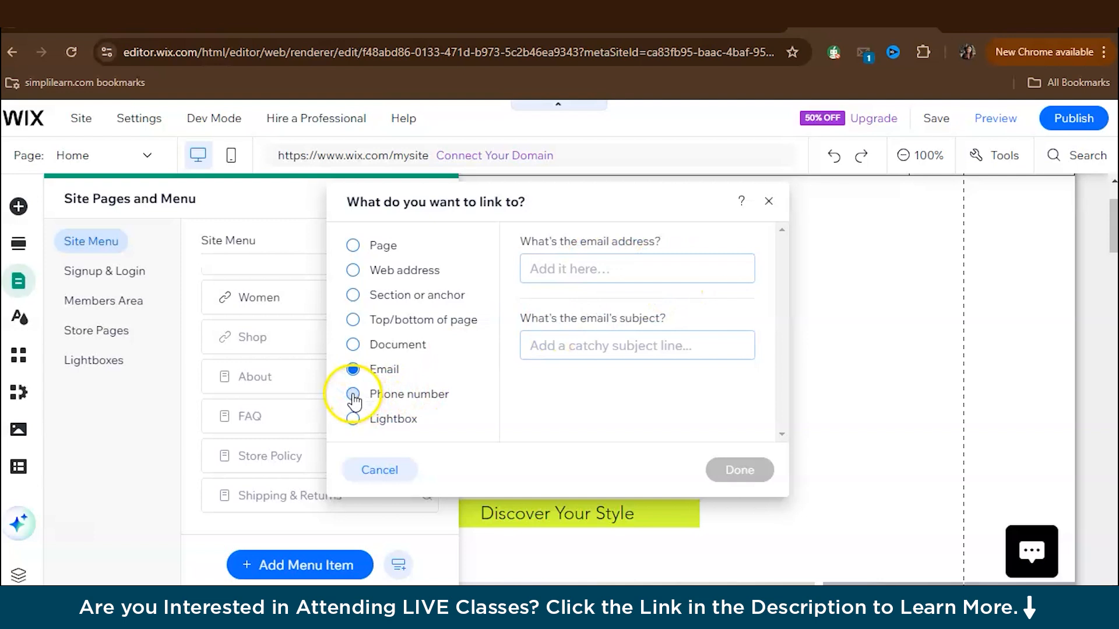
{"action": "left_click", "coordinate": [353, 394]}
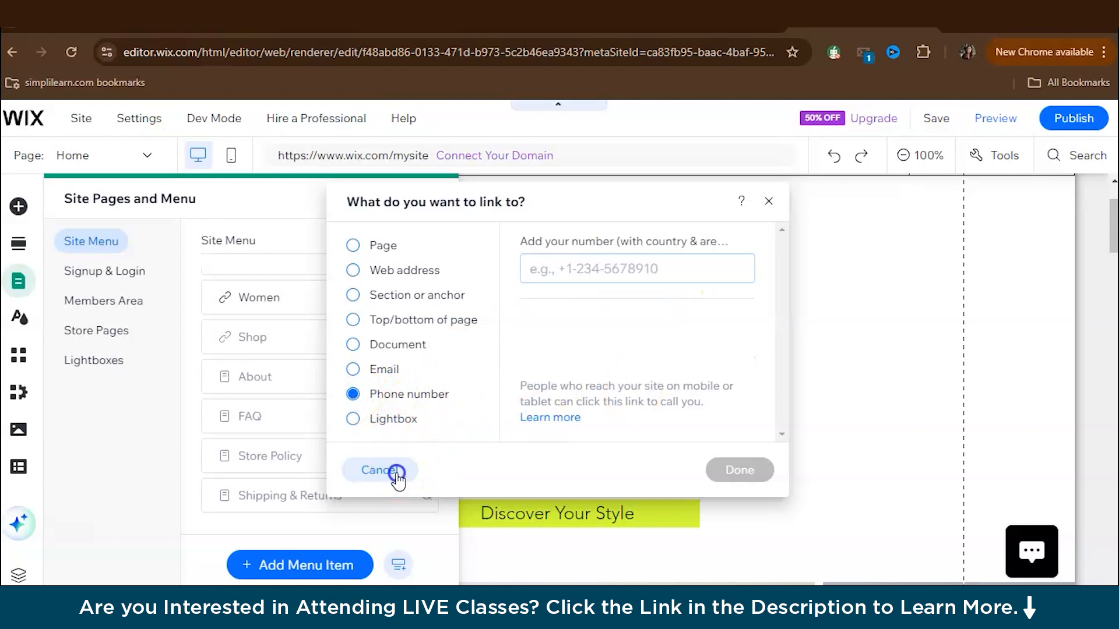
{"action": "left_click", "coordinate": [378, 470]}
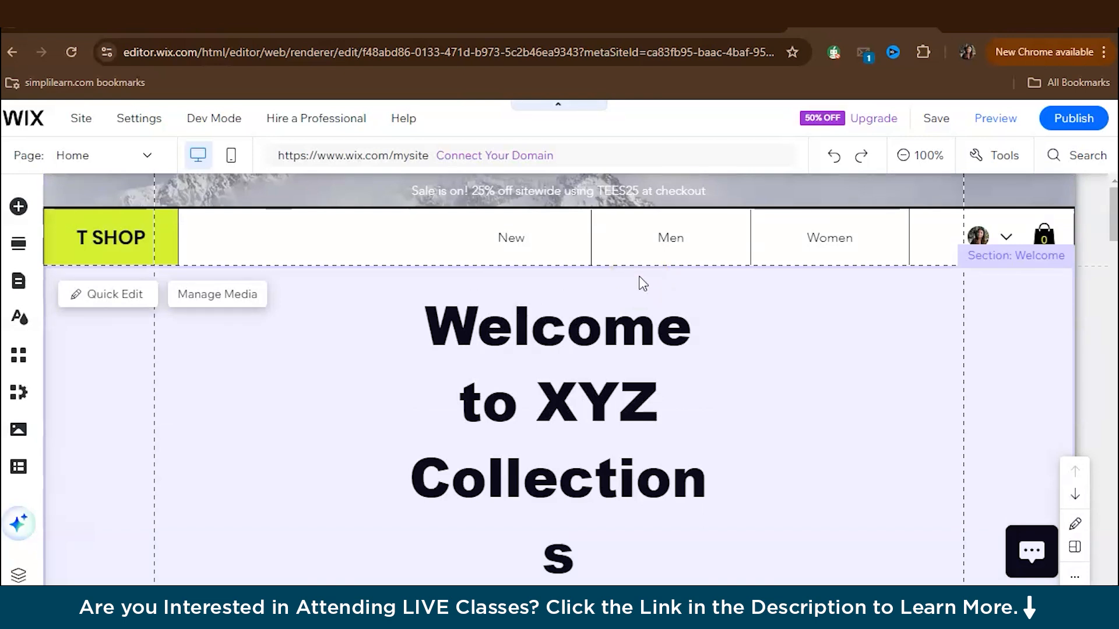
Step: Delete the T SHOP logo text from the header and open the Add Elements panel
{"action": "left_click", "coordinate": [413, 238]}
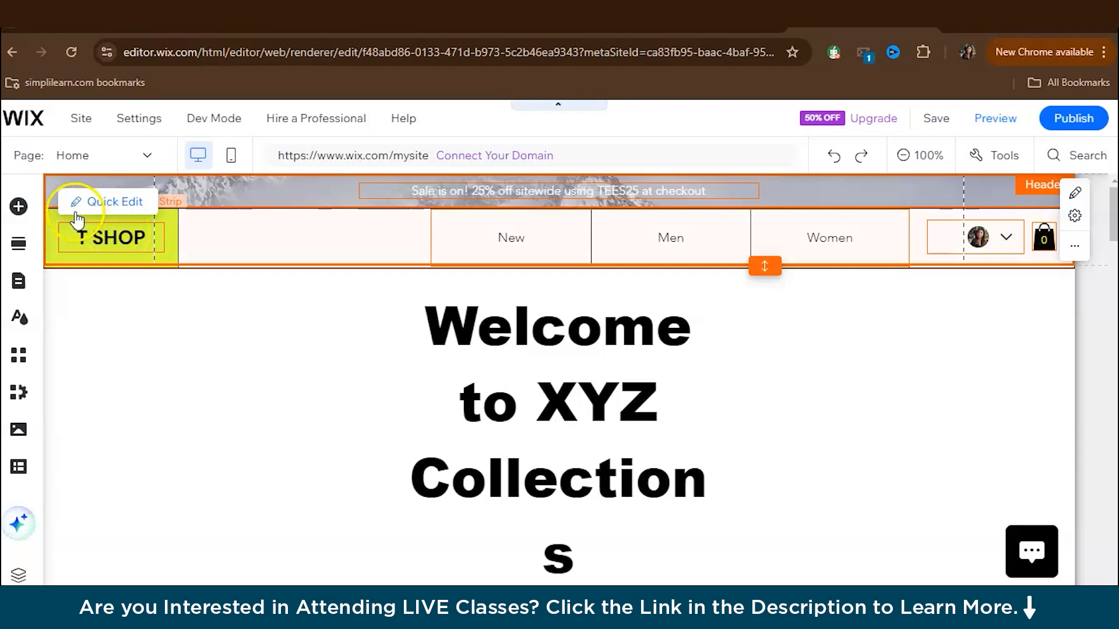
{"action": "left_click", "coordinate": [108, 238]}
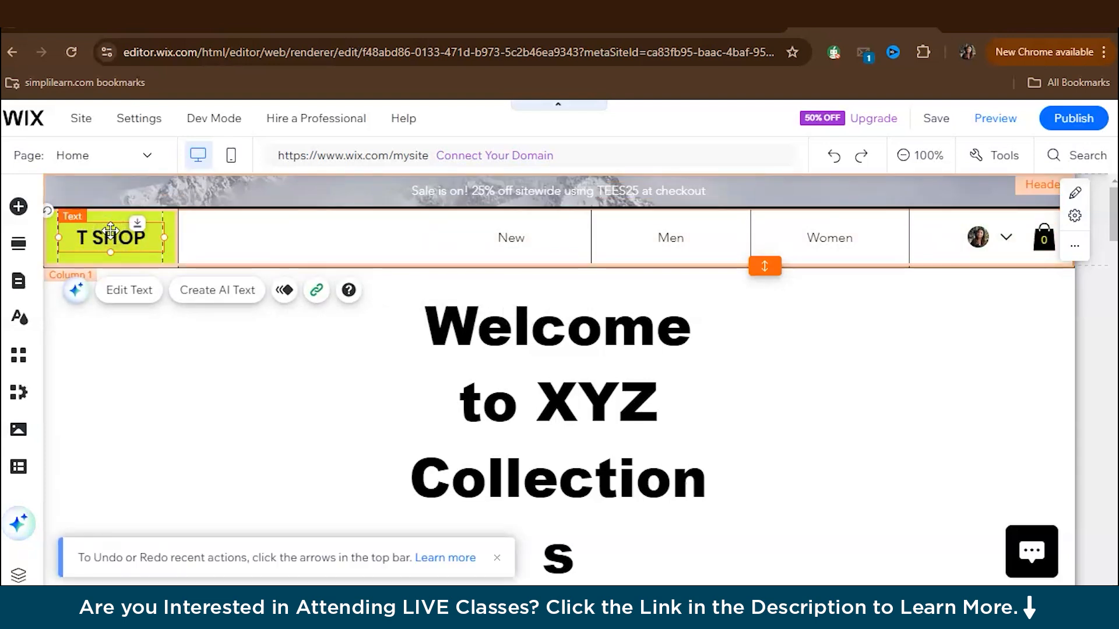
{"action": "left_click", "coordinate": [111, 238]}
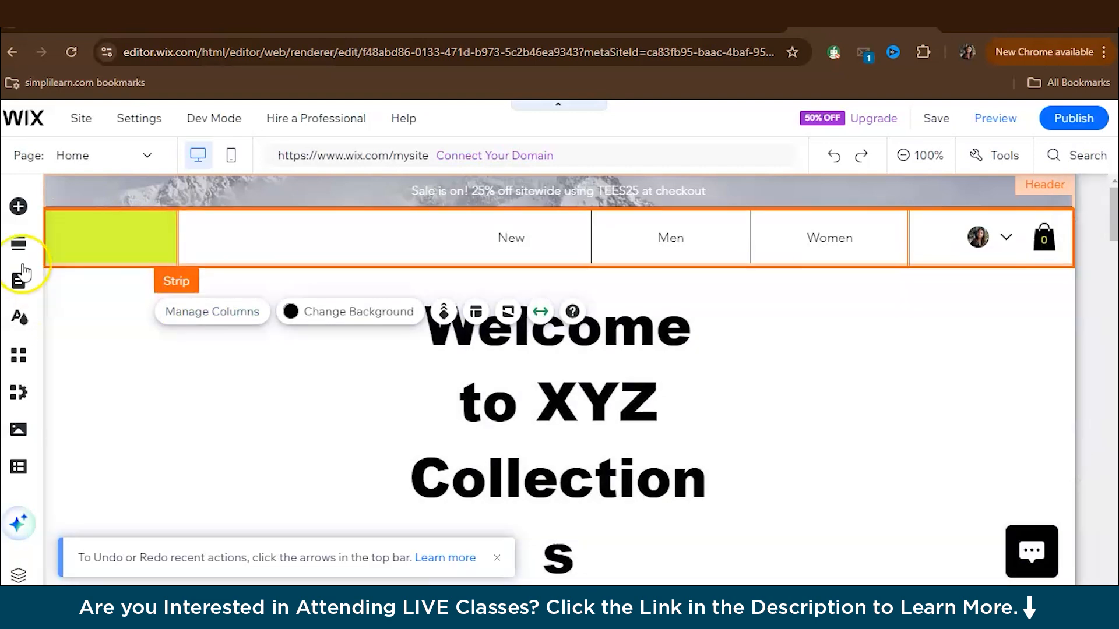
{"action": "left_click", "coordinate": [18, 206]}
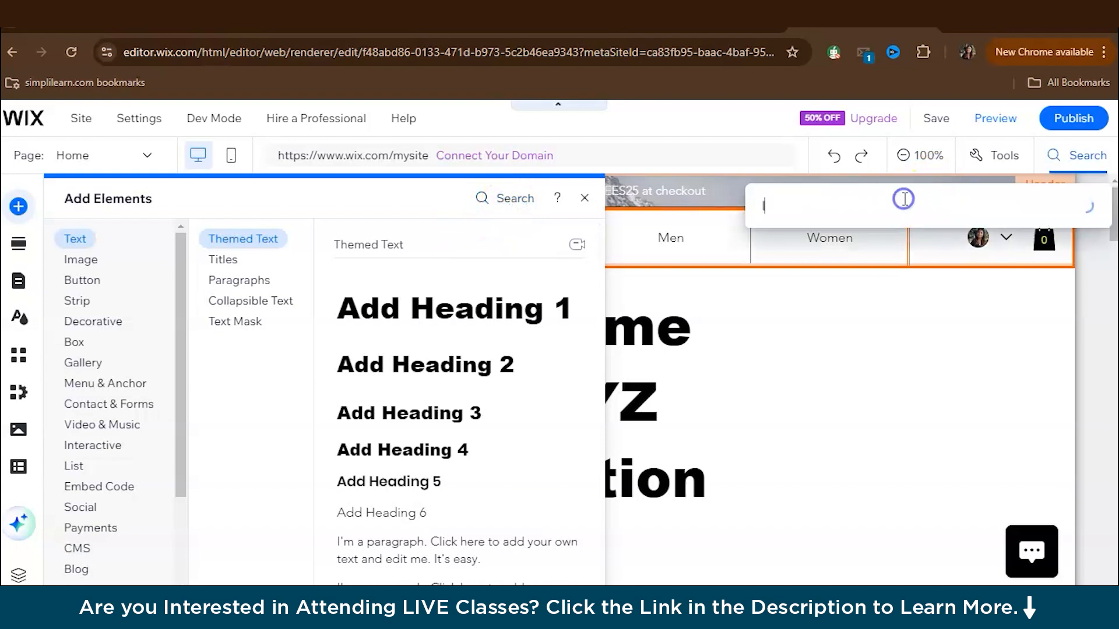
Step: Add a Custom Logo placeholder from Image > Upload & Import to the header, then choose Logo Design
{"action": "left_click", "coordinate": [80, 258]}
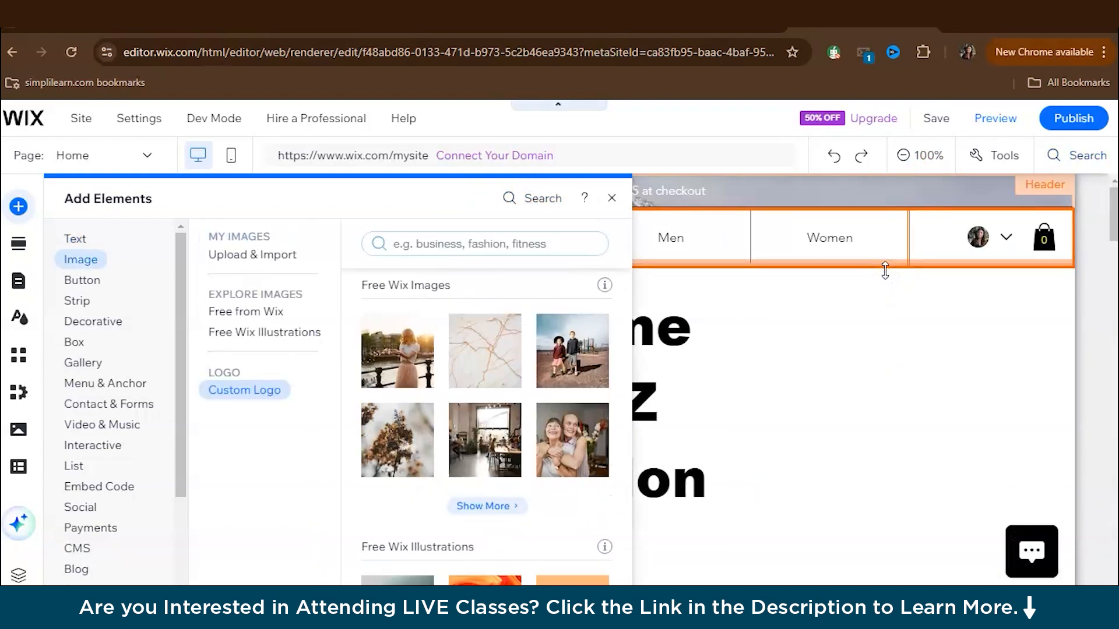
{"action": "left_click", "coordinate": [252, 254]}
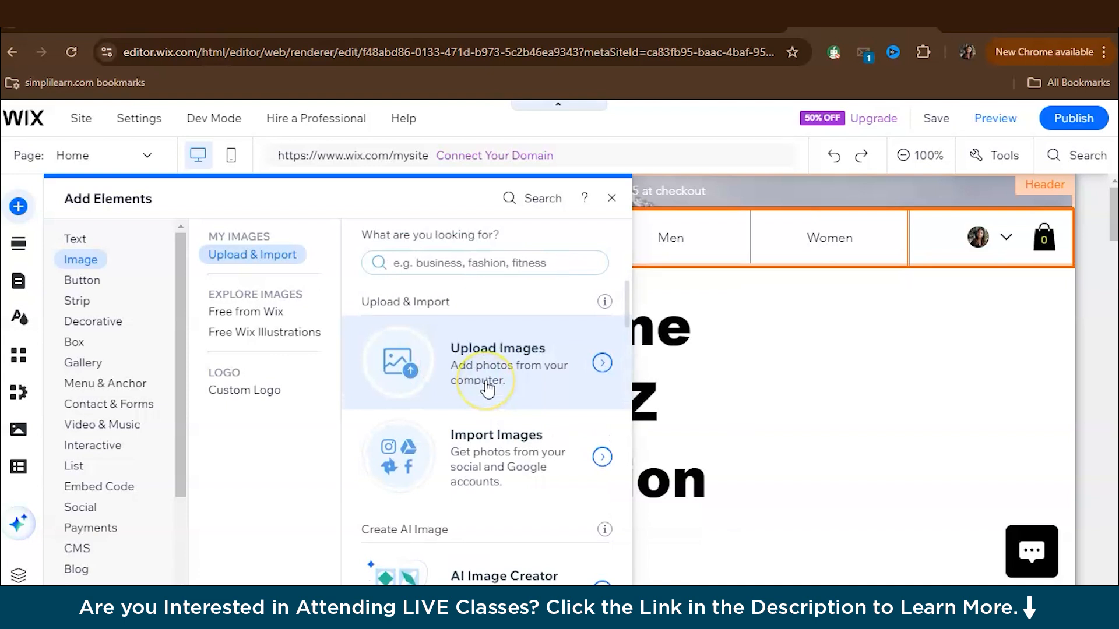
{"action": "mouse_move", "coordinate": [504, 380]}
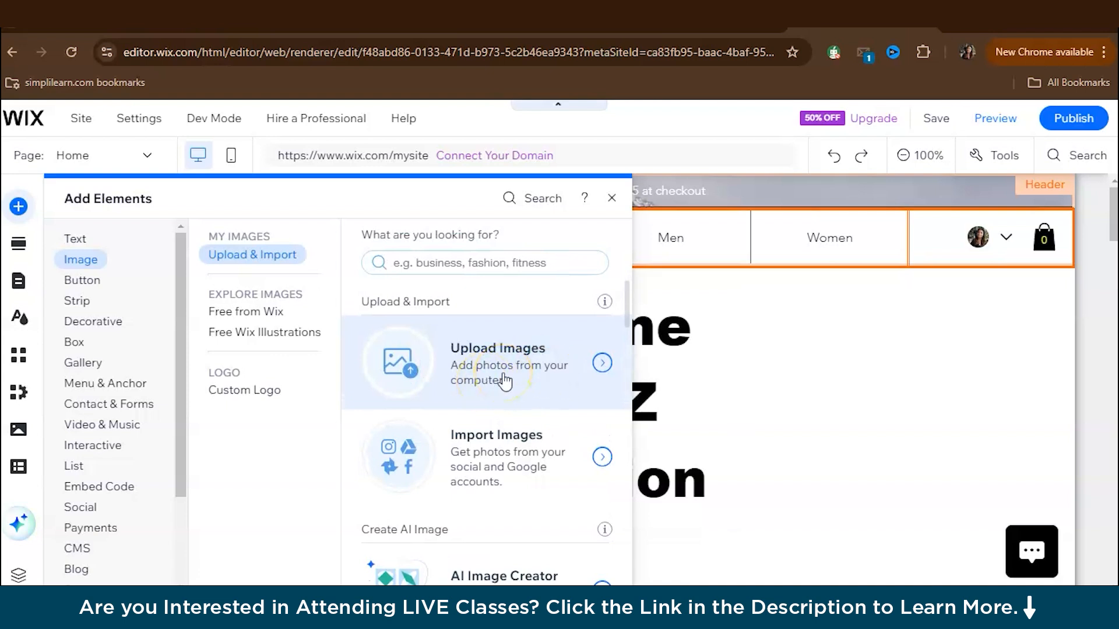
{"action": "scroll", "scroll_direction": "down", "scroll_amount": 3}
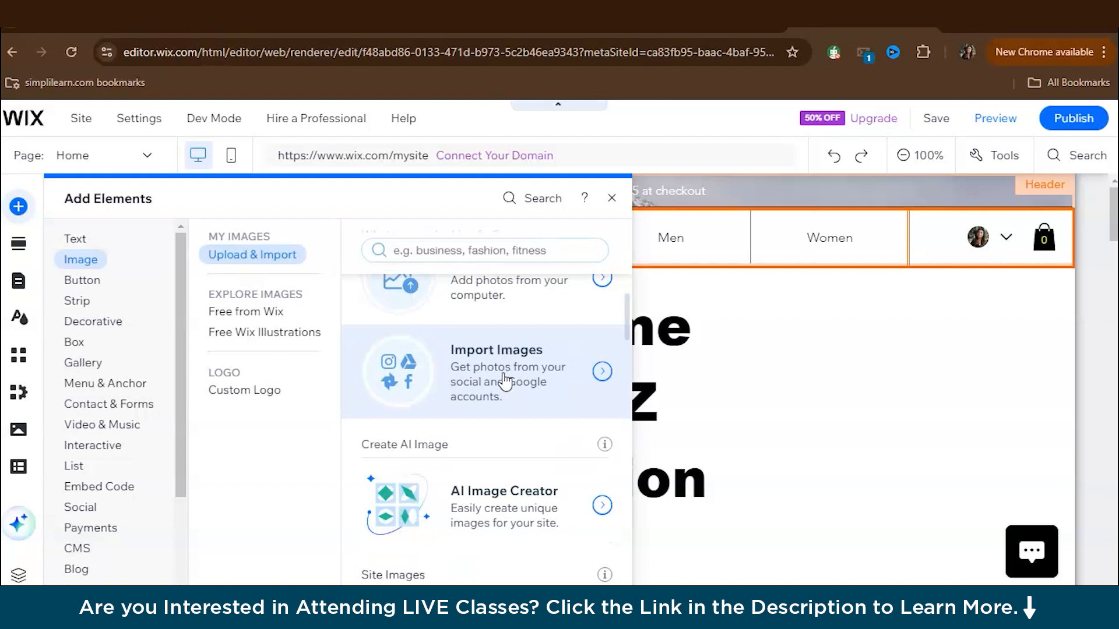
{"action": "scroll", "scroll_direction": "down", "scroll_amount": 3}
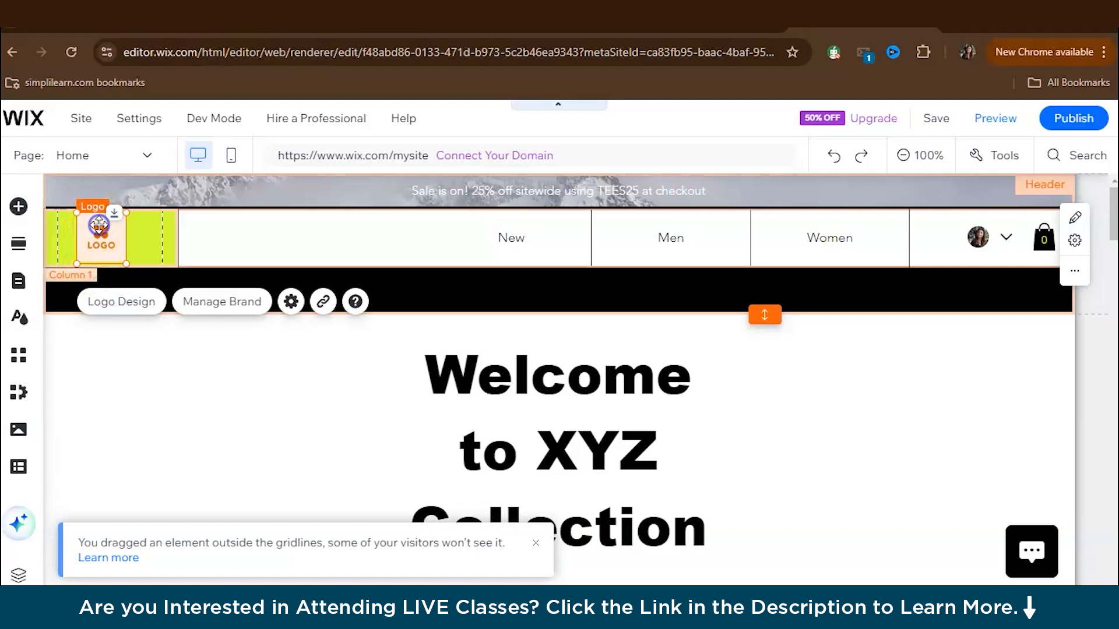
{"action": "left_click", "coordinate": [121, 301]}
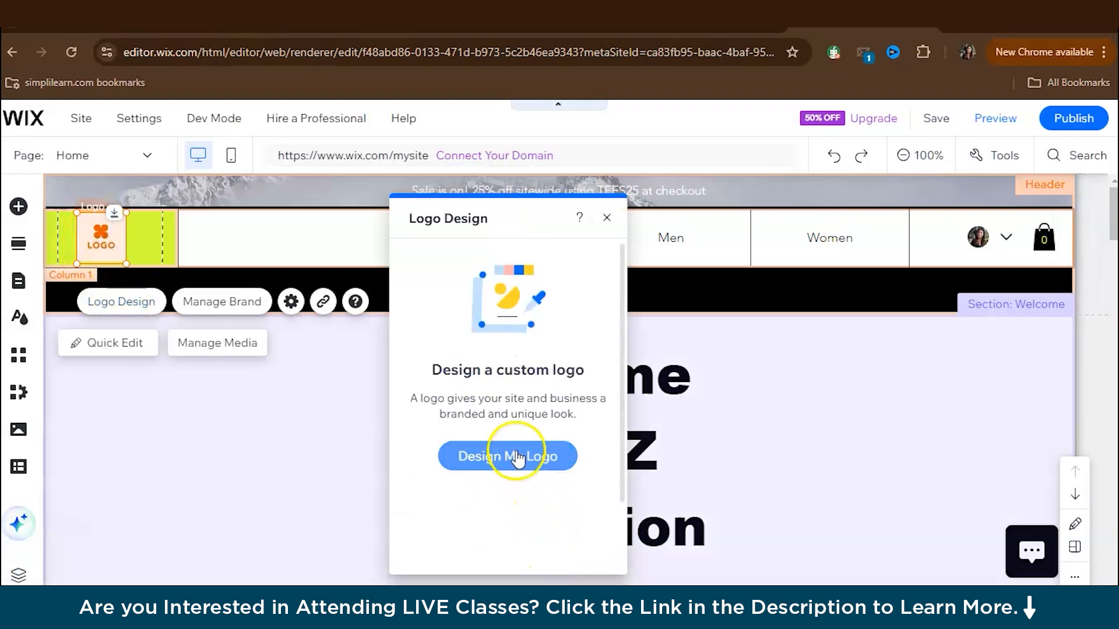
Step: Start the logo maker and set the business type to Online Clothing Store
{"action": "left_click", "coordinate": [506, 456]}
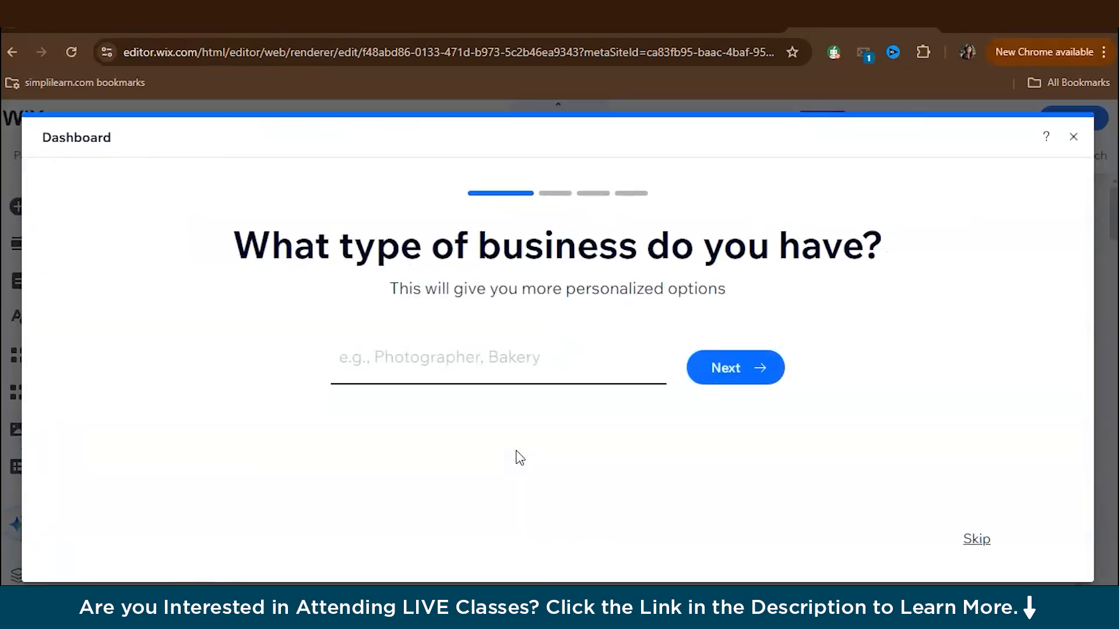
{"action": "left_click", "coordinate": [487, 369]}
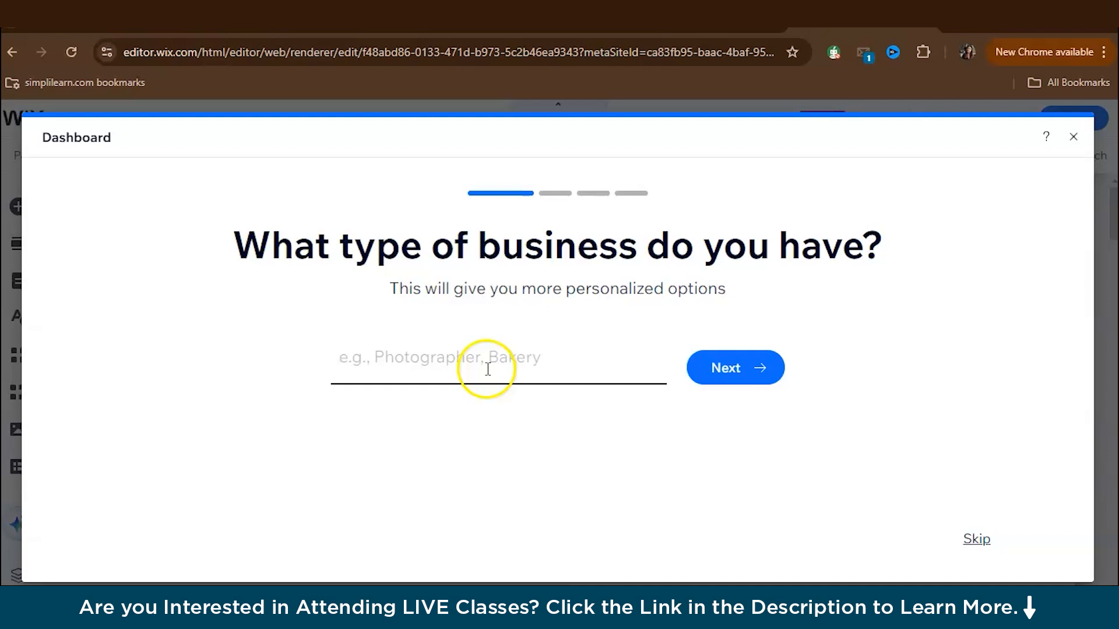
{"action": "type", "text": "online c"}
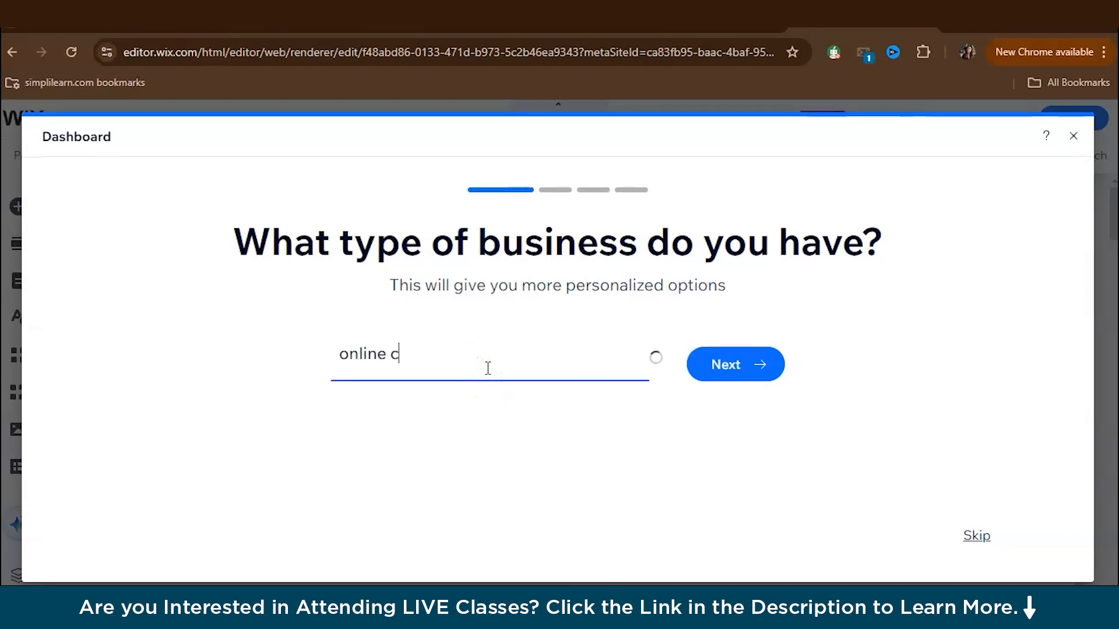
{"action": "type", "text": "lothing"}
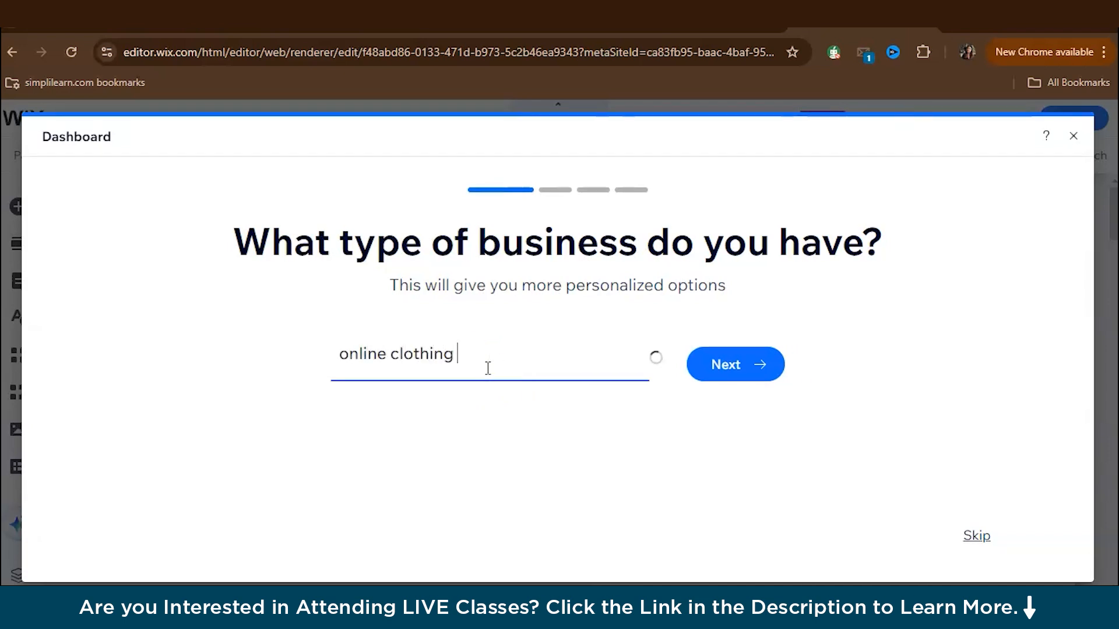
{"action": "left_click", "coordinate": [735, 364]}
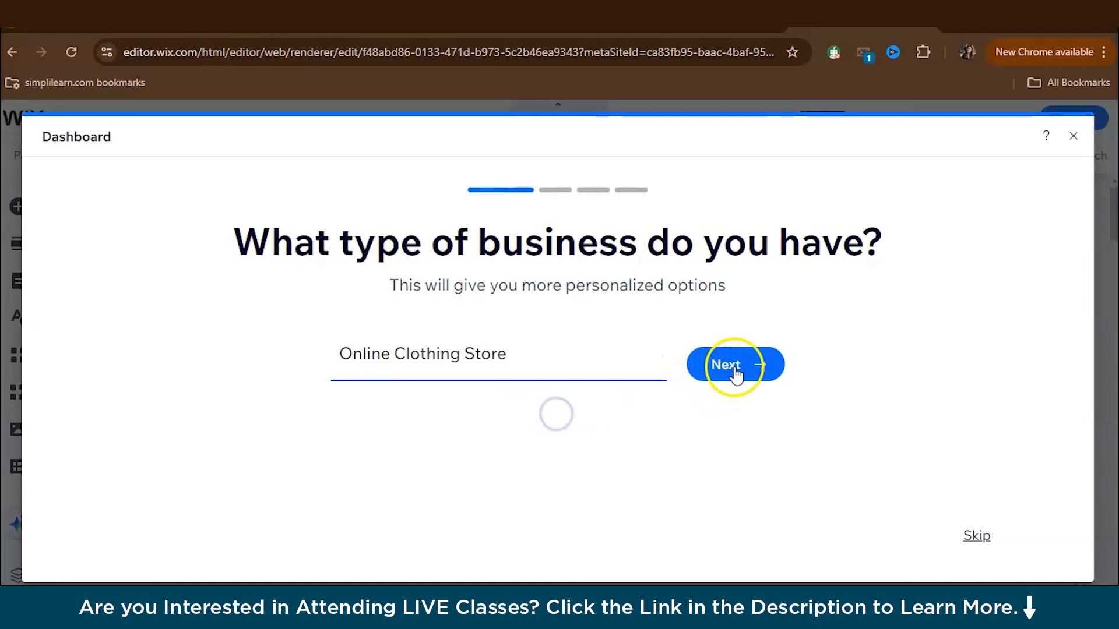
Step: Choose Creative and Fresh logo vibes, enter XYZ as the logo text, and skip the tagline
{"action": "left_click", "coordinate": [734, 365]}
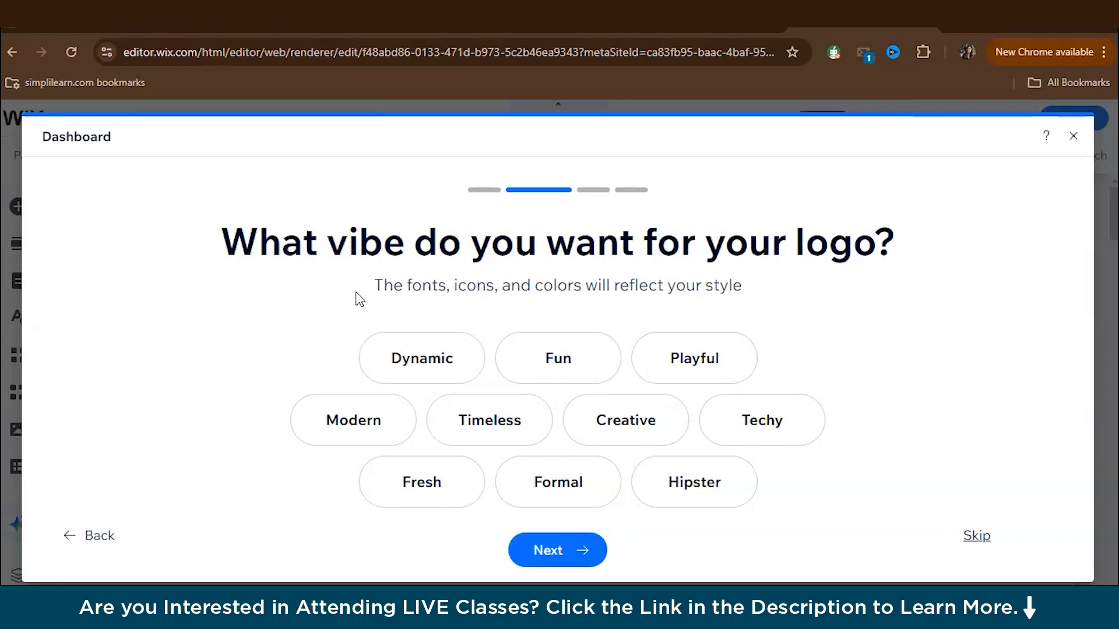
{"action": "mouse_move", "coordinate": [494, 332]}
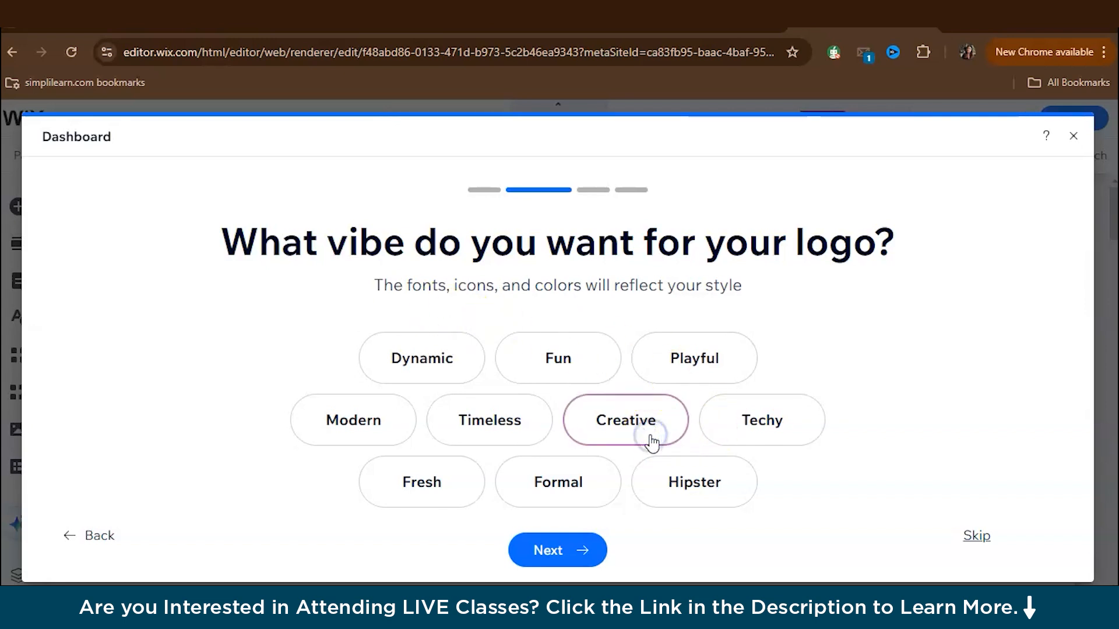
{"action": "left_click", "coordinate": [421, 482]}
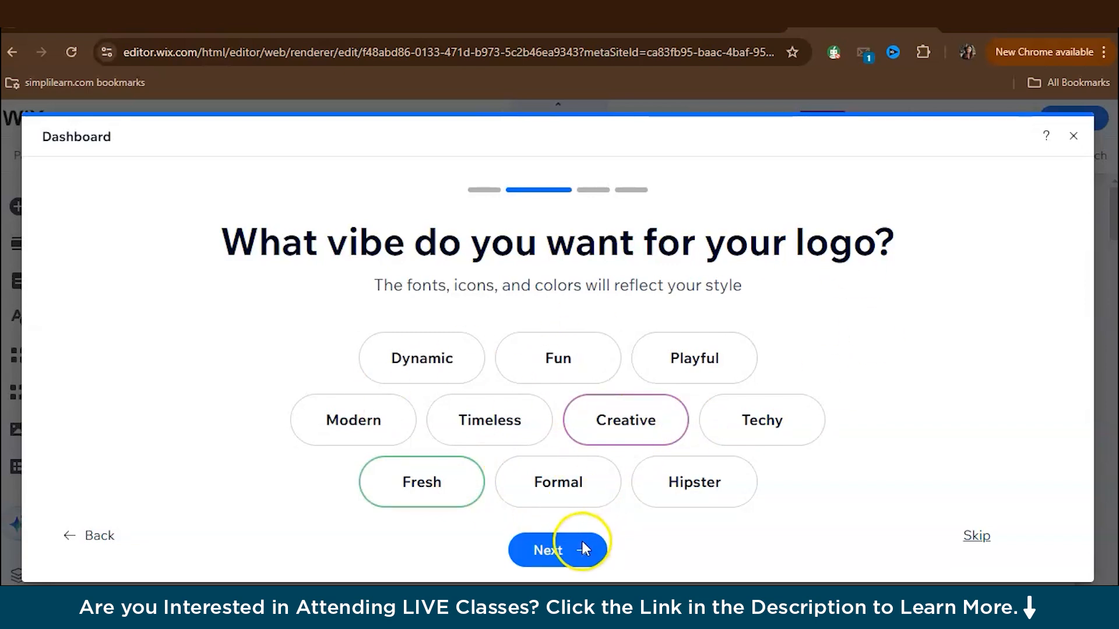
{"action": "left_click", "coordinate": [559, 550]}
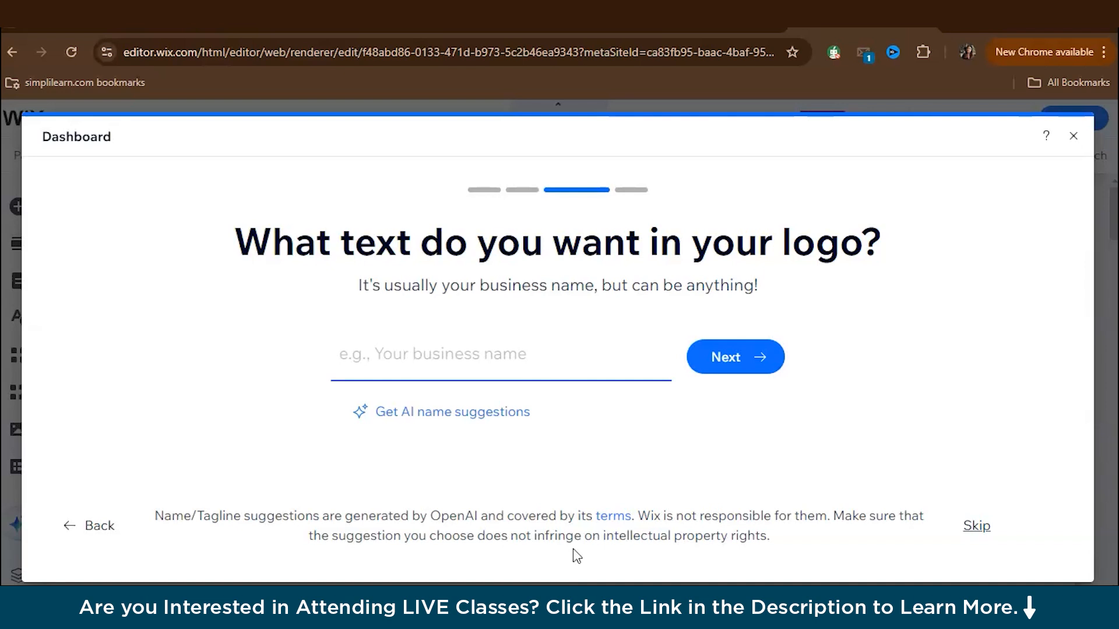
{"action": "type", "text": "X"}
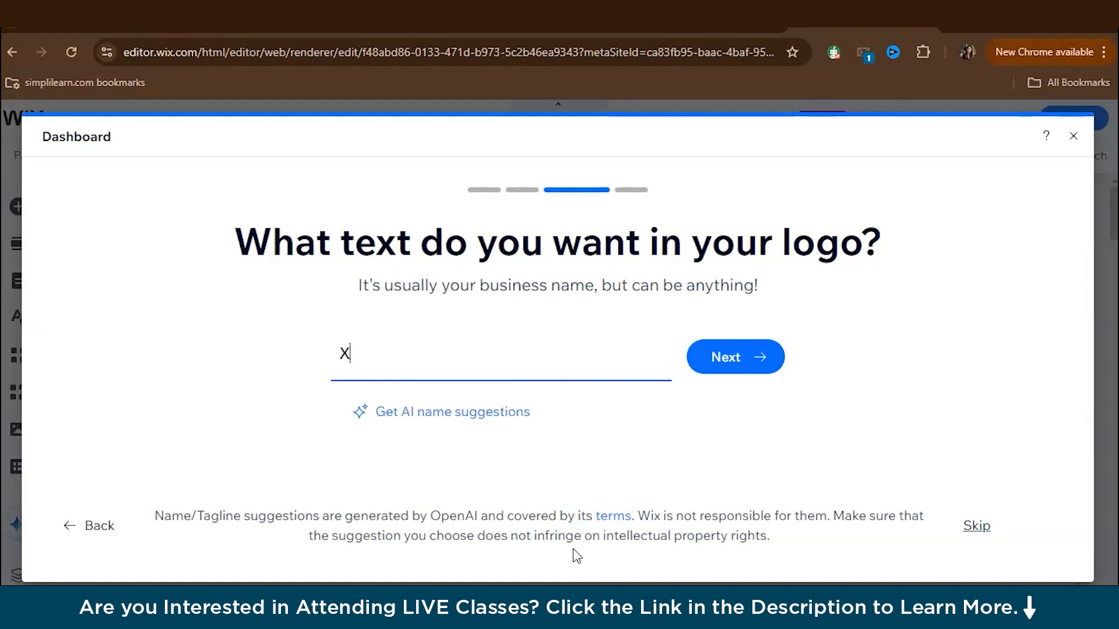
{"action": "left_click", "coordinate": [734, 357]}
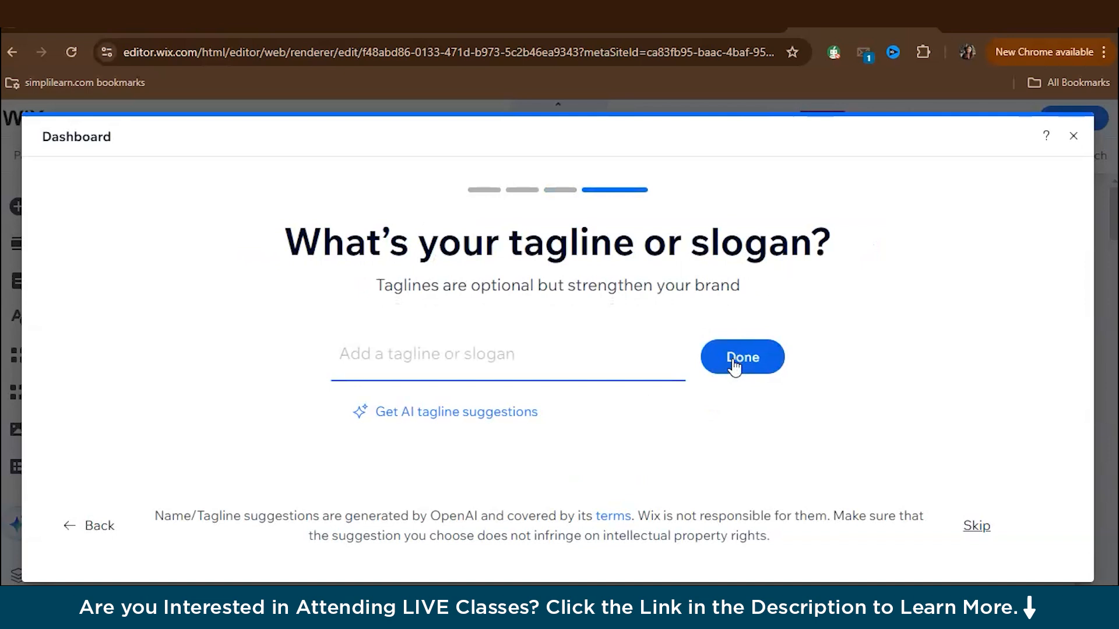
{"action": "mouse_move", "coordinate": [976, 526]}
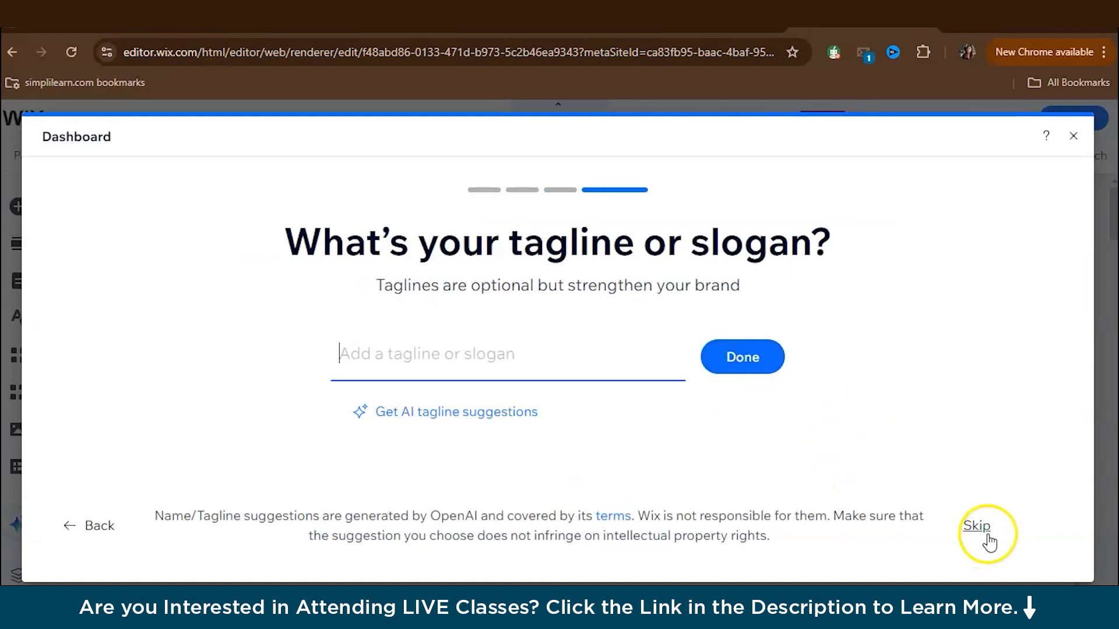
{"action": "left_click", "coordinate": [976, 525]}
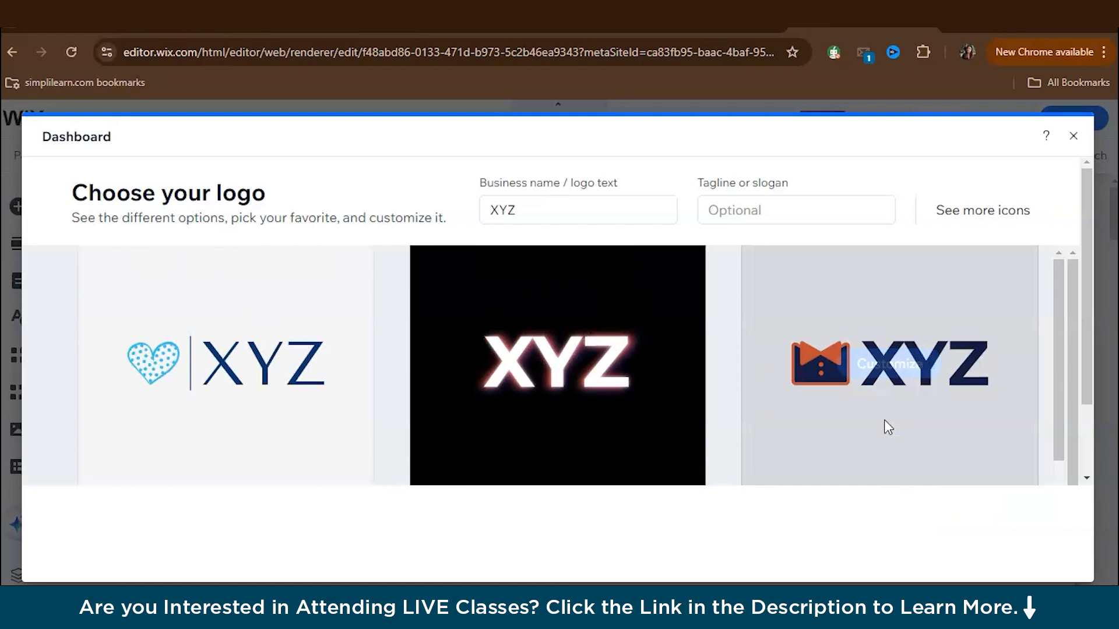
Step: Customize the bow-tie XYZ logo, recolouring its icon fill to dark olive #454518
{"action": "scroll", "scroll_direction": "down", "scroll_amount": 3}
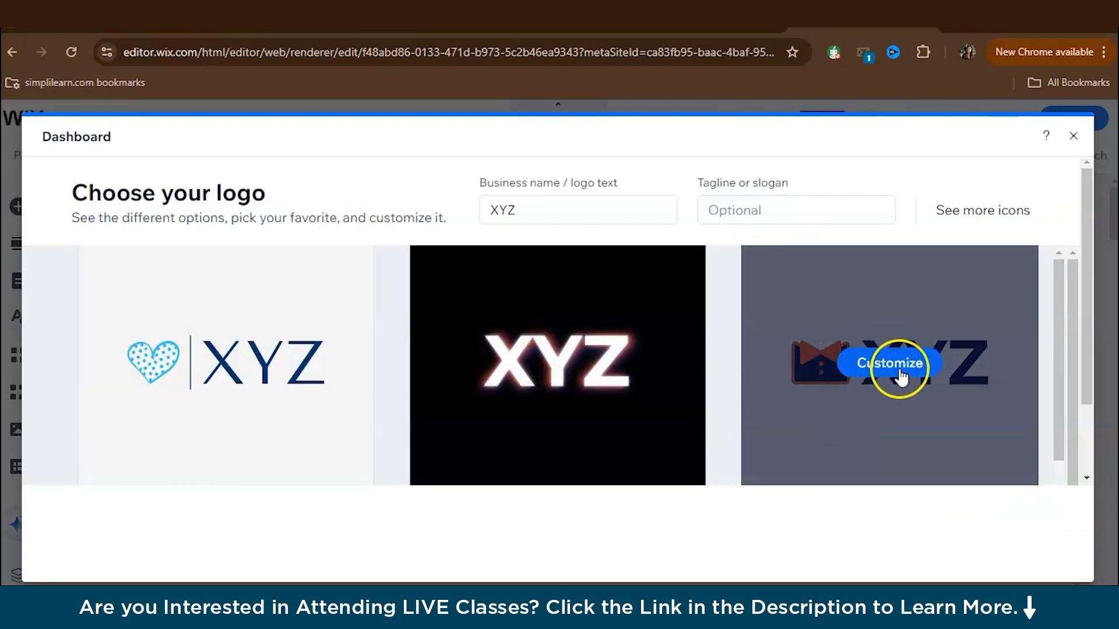
{"action": "mouse_move", "coordinate": [907, 373]}
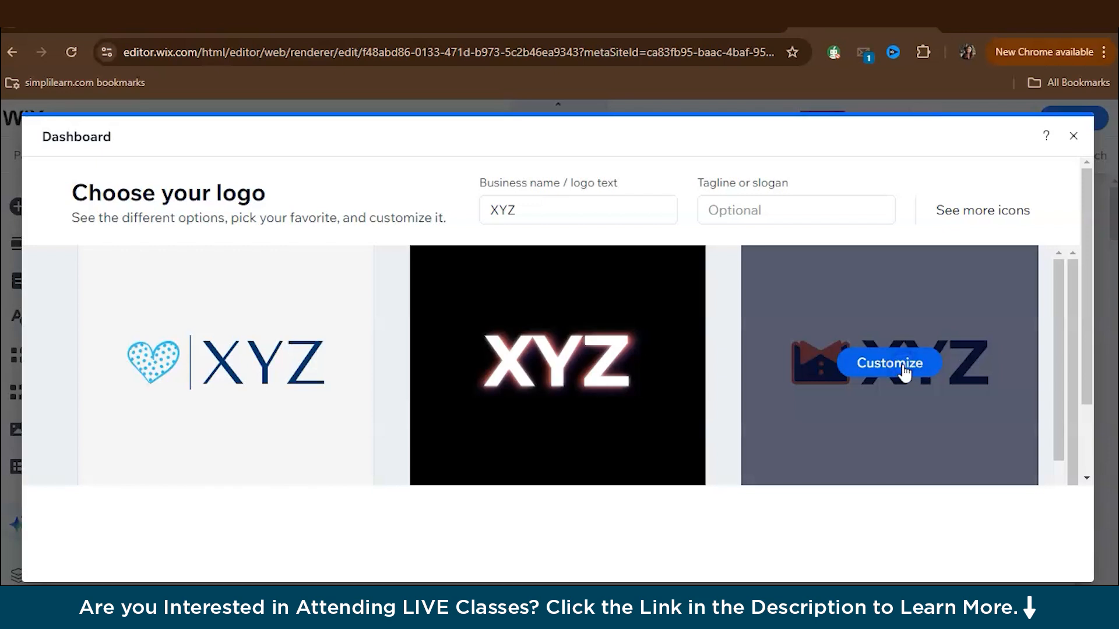
{"action": "left_click", "coordinate": [888, 363]}
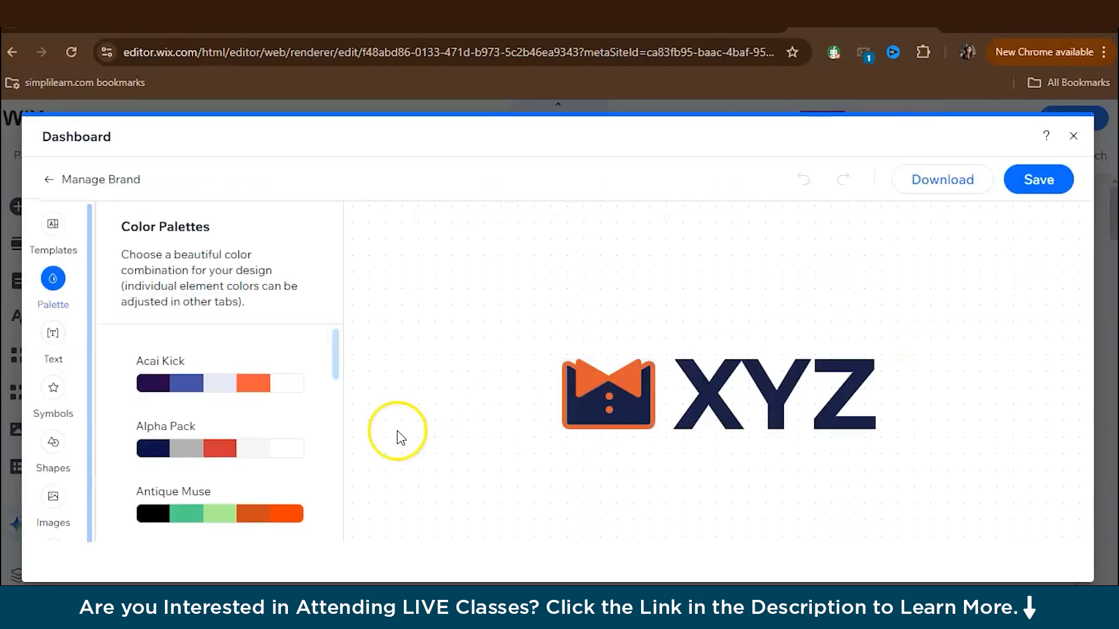
{"action": "mouse_move", "coordinate": [614, 360]}
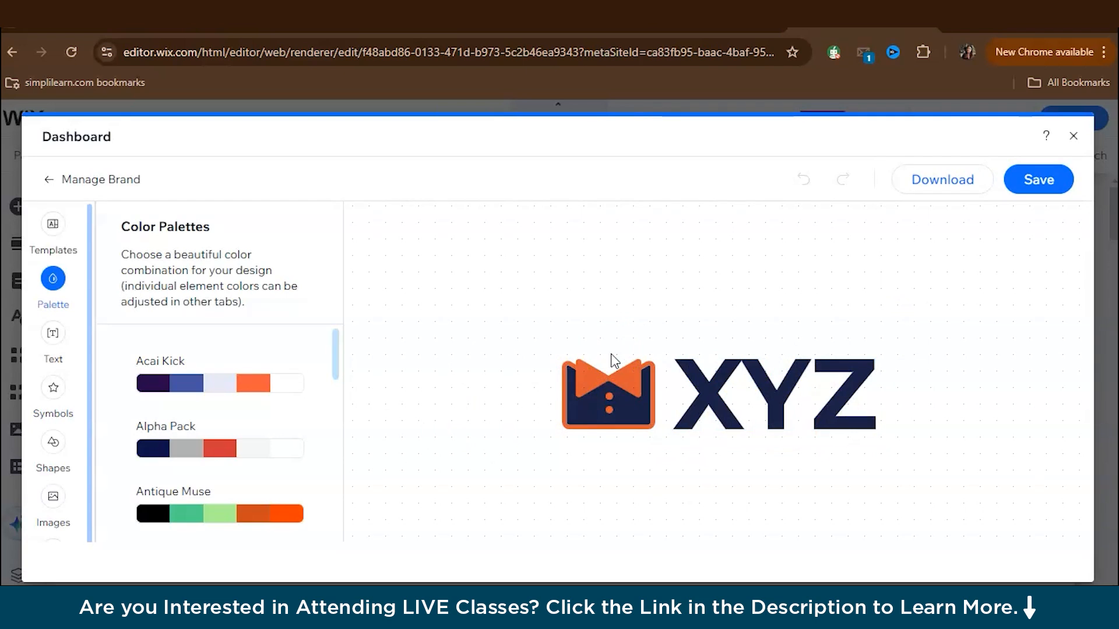
{"action": "left_click", "coordinate": [608, 392]}
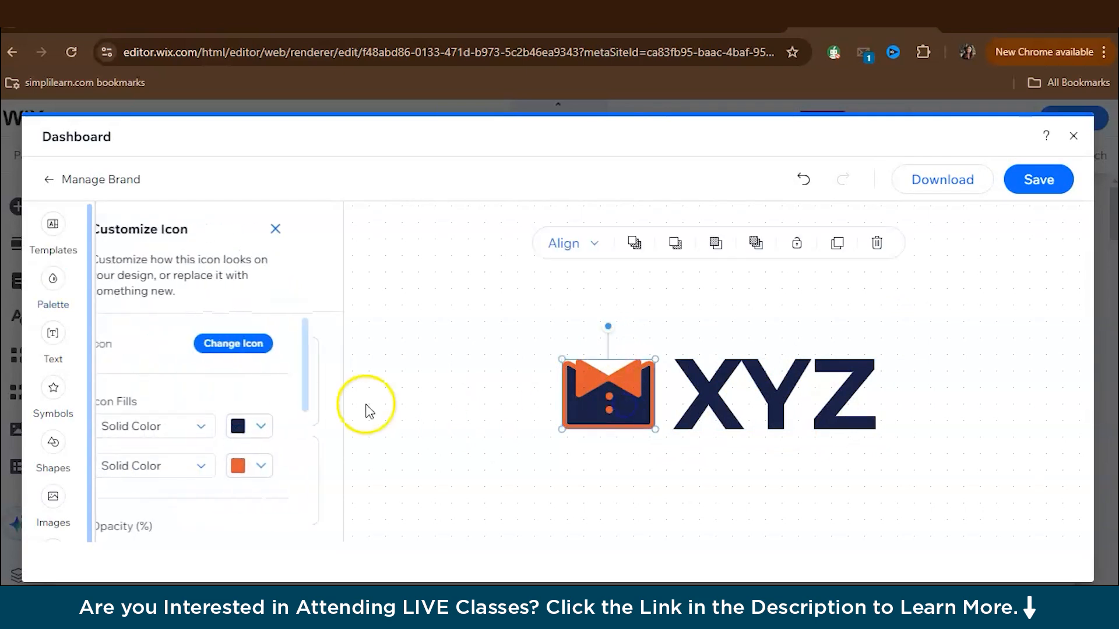
{"action": "left_click", "coordinate": [261, 426]}
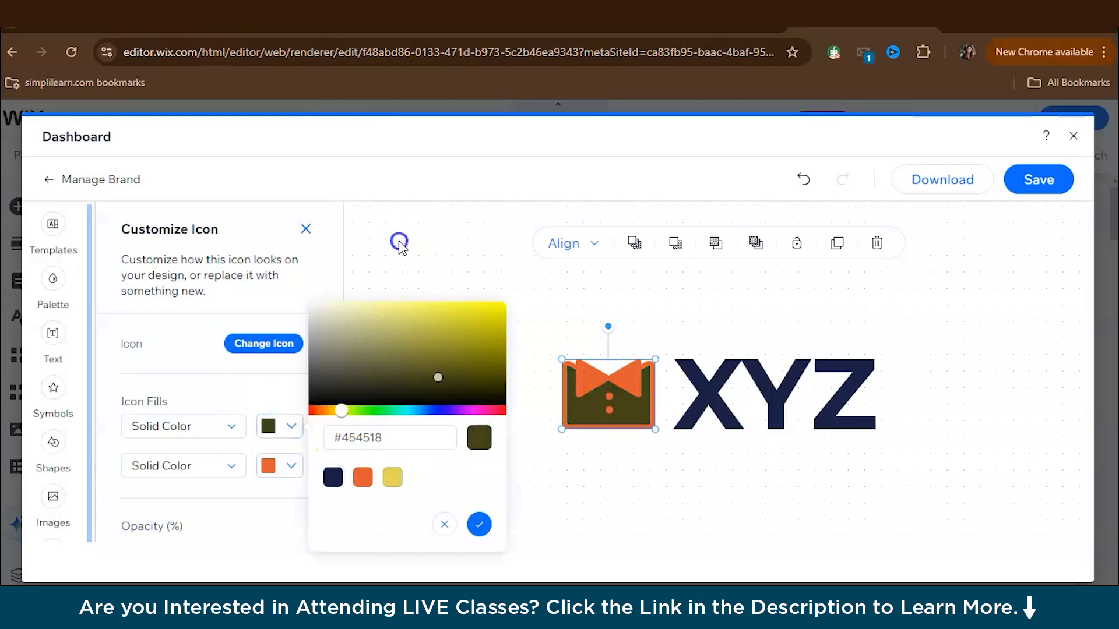
{"action": "left_click", "coordinate": [52, 332]}
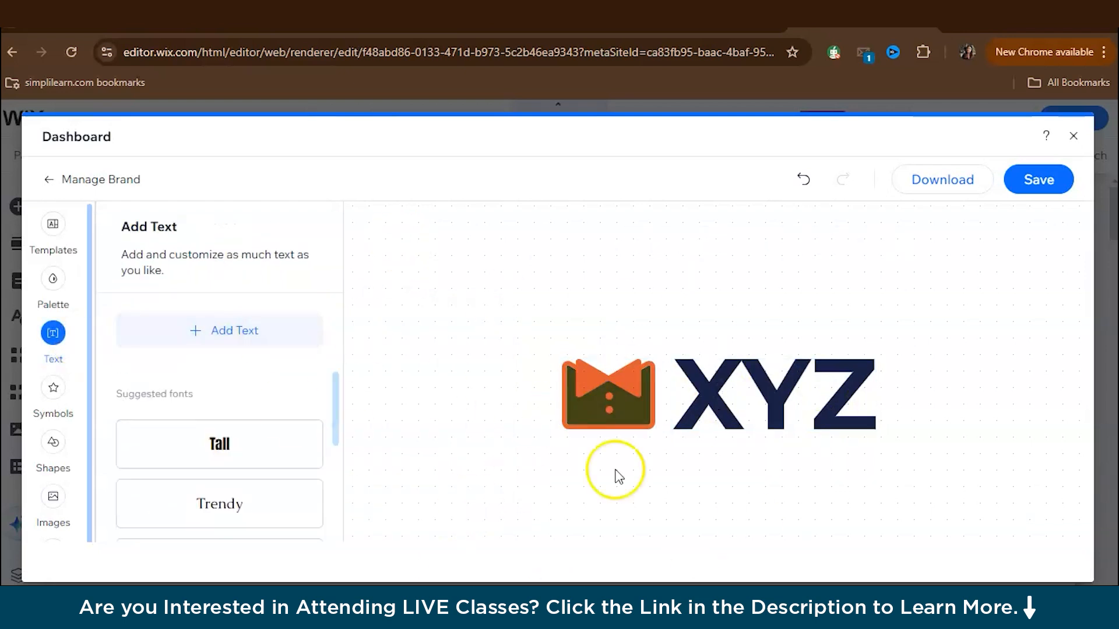
Step: Browse the logo maker's shapes and symbols, then save the logo to the site
{"action": "left_click", "coordinate": [52, 442]}
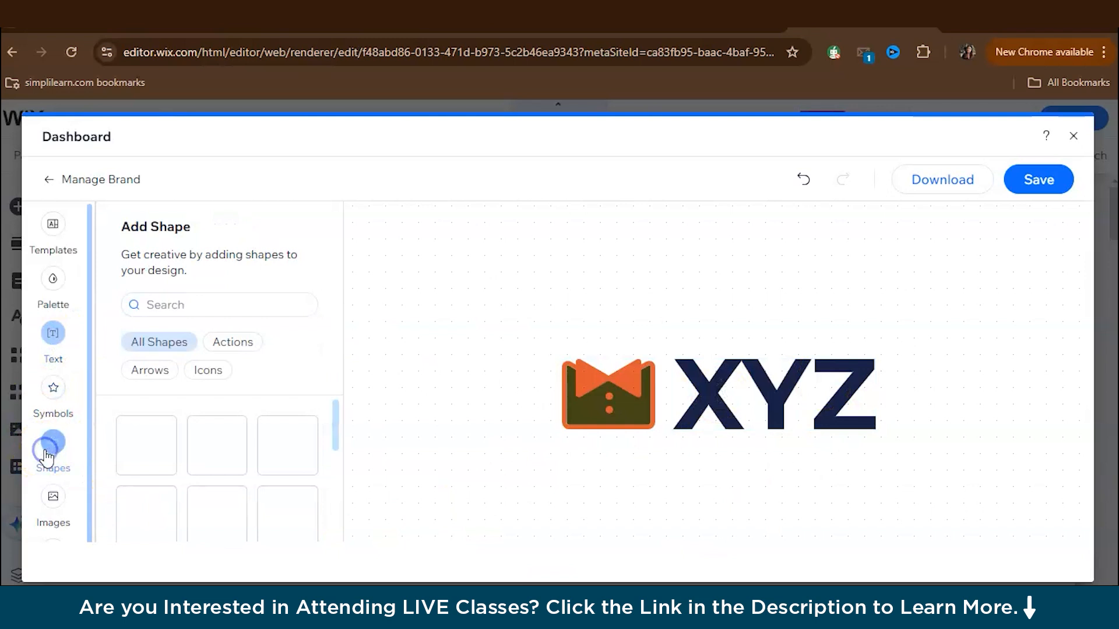
{"action": "left_click", "coordinate": [53, 392]}
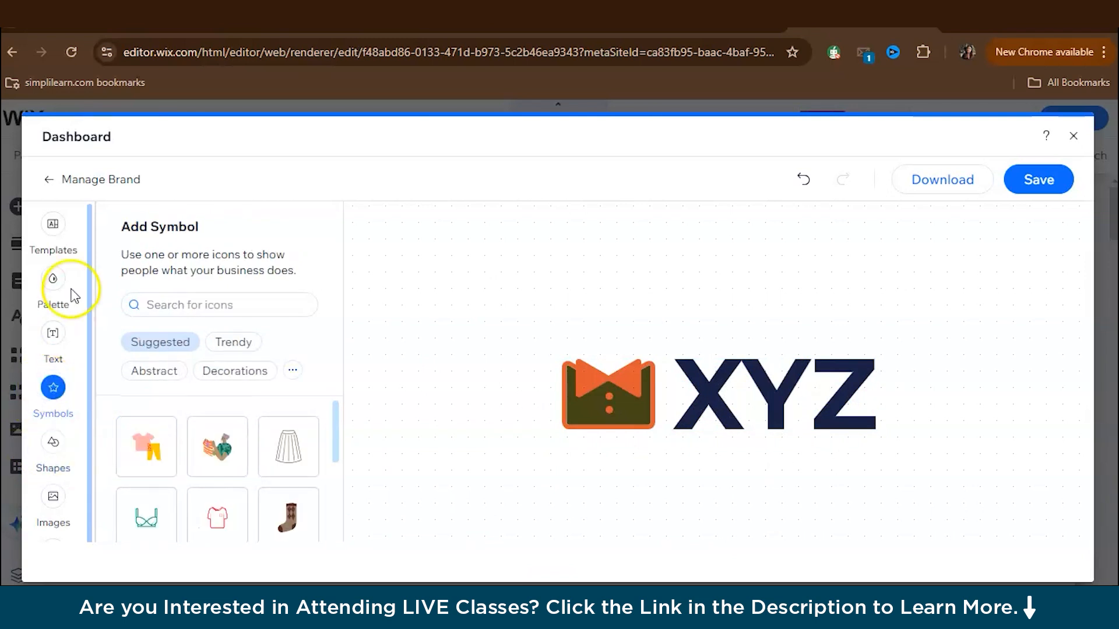
{"action": "mouse_move", "coordinate": [53, 494]}
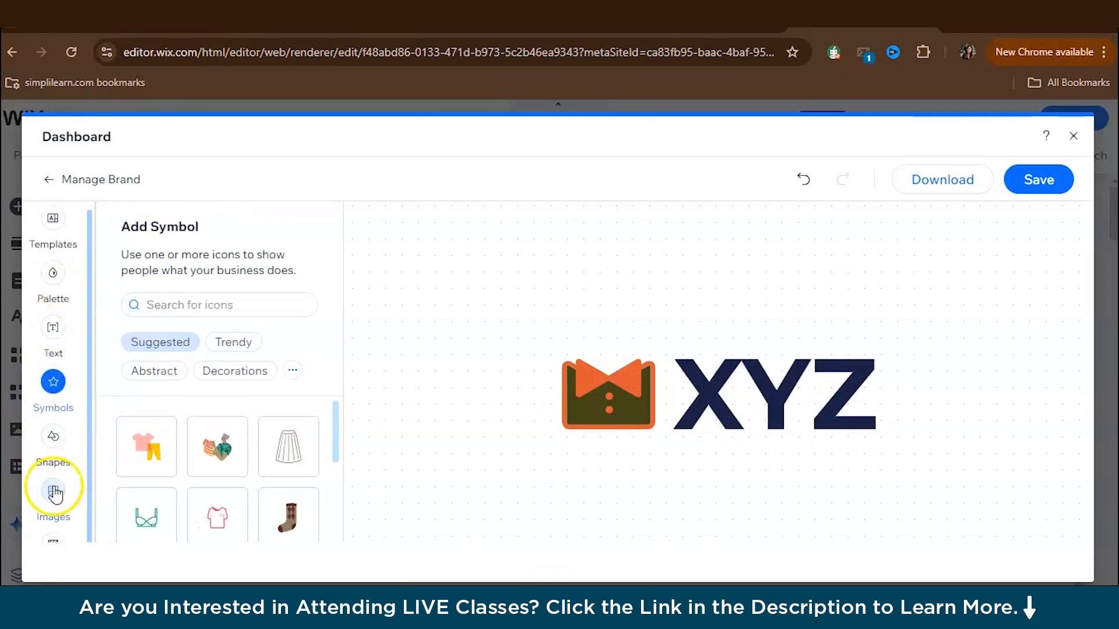
{"action": "mouse_move", "coordinate": [37, 496]}
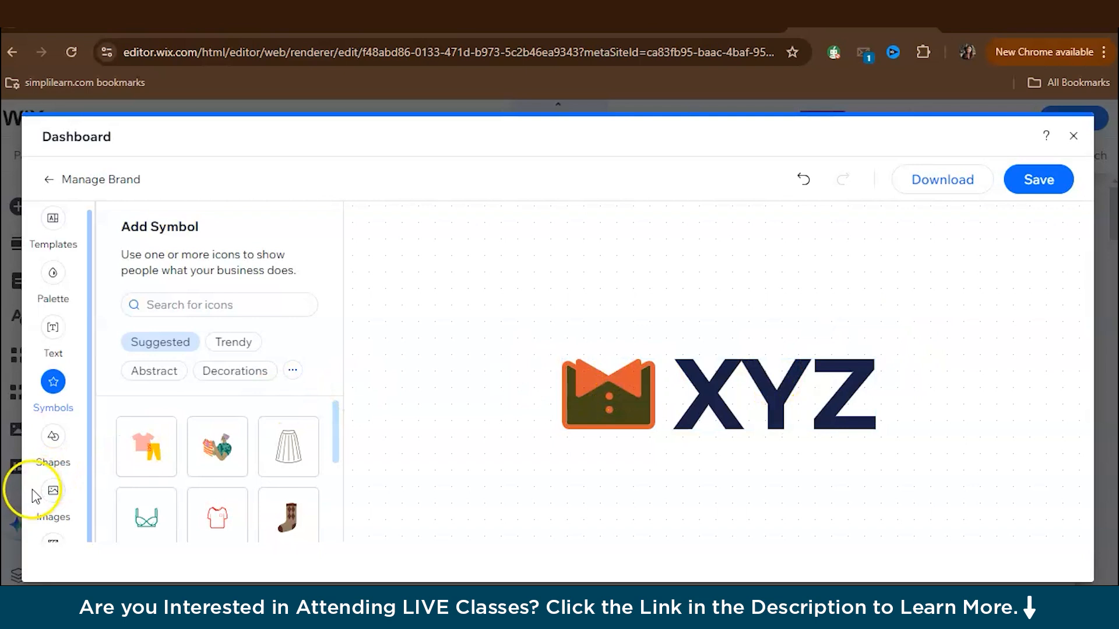
{"action": "mouse_move", "coordinate": [53, 492]}
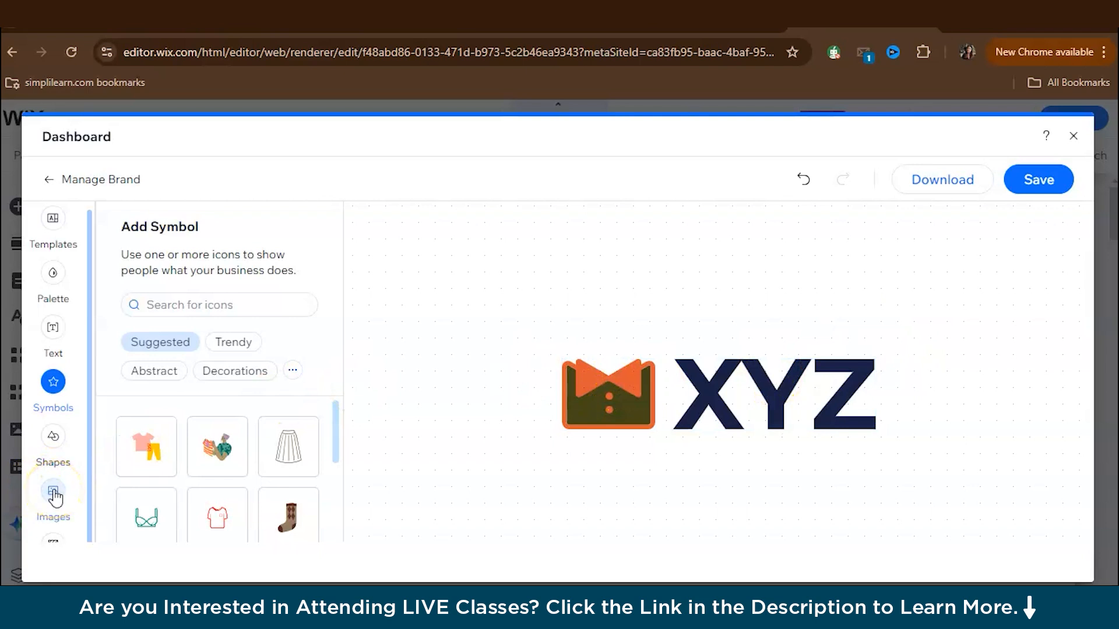
{"action": "mouse_move", "coordinate": [1038, 179]}
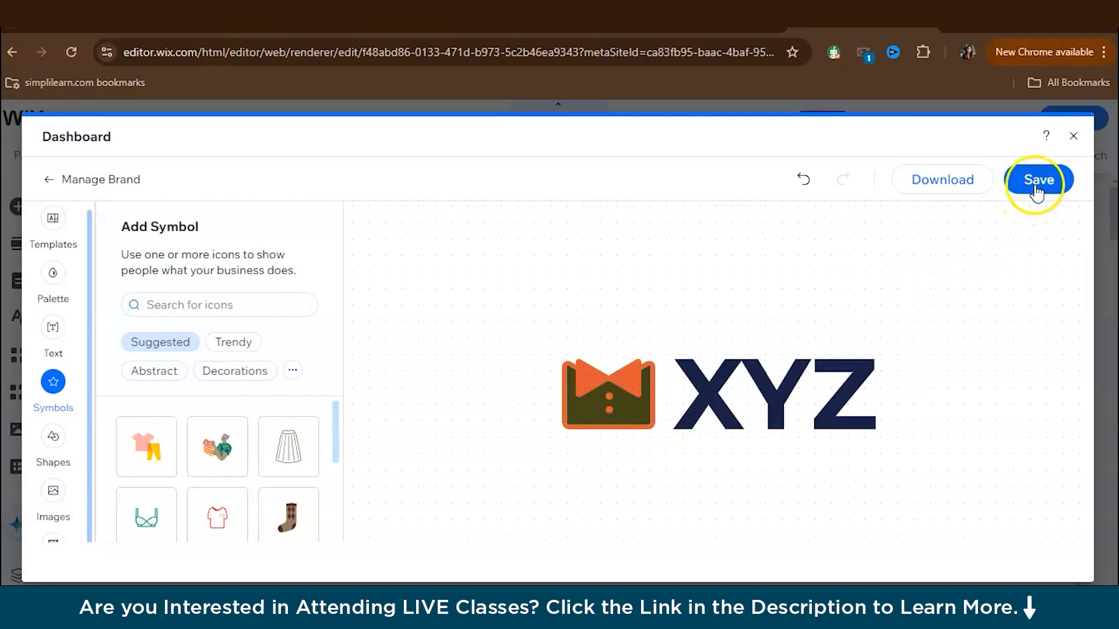
{"action": "left_click", "coordinate": [53, 278]}
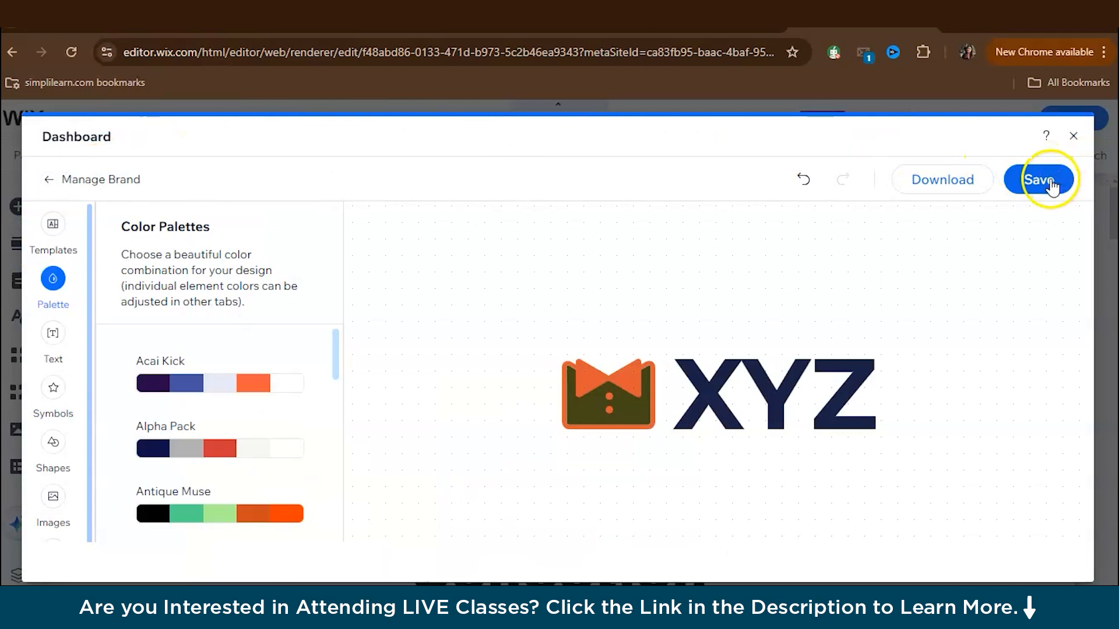
{"action": "left_click", "coordinate": [1038, 179]}
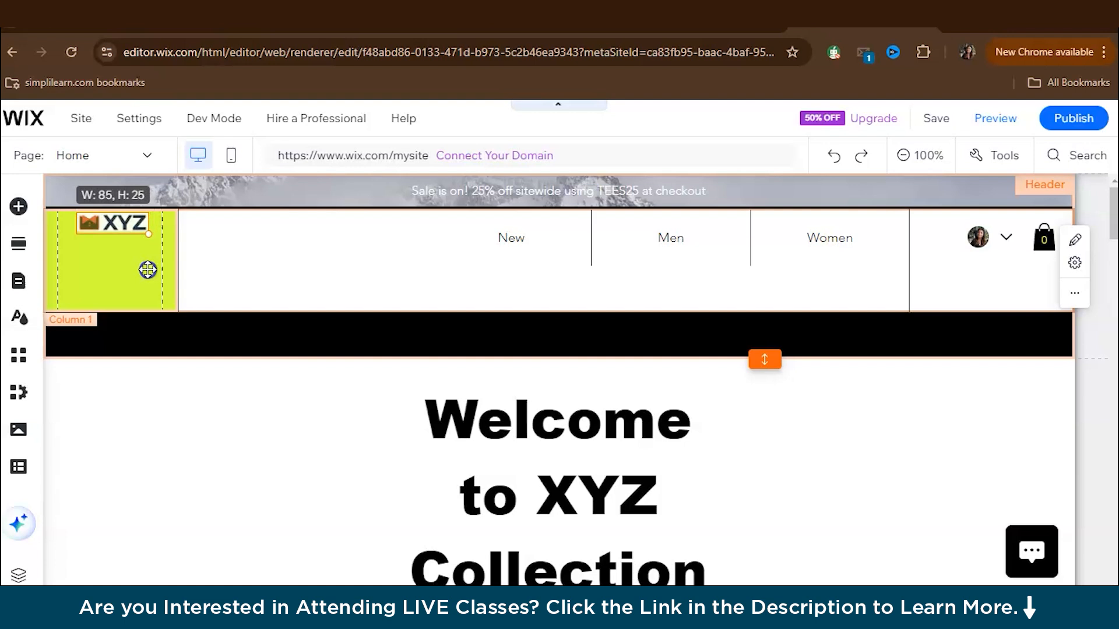
Step: Select the header column beside the newly placed XYZ logo
{"action": "left_click", "coordinate": [114, 235]}
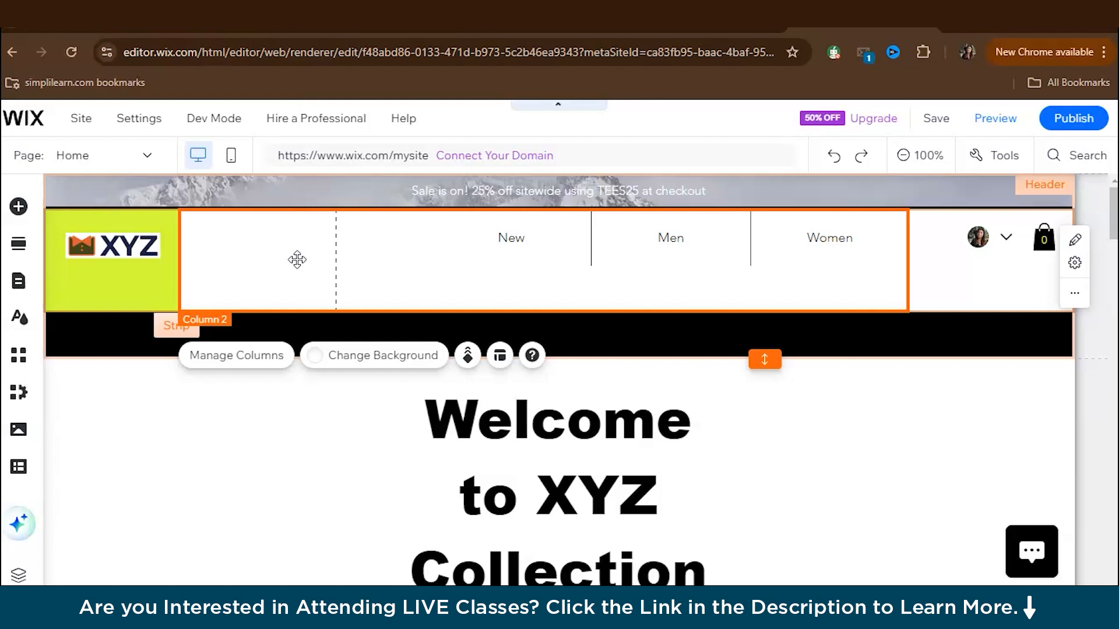
Step: Scroll to the Welcome section and set its section background to solid black
{"action": "scroll", "scroll_direction": "down", "scroll_amount": 3}
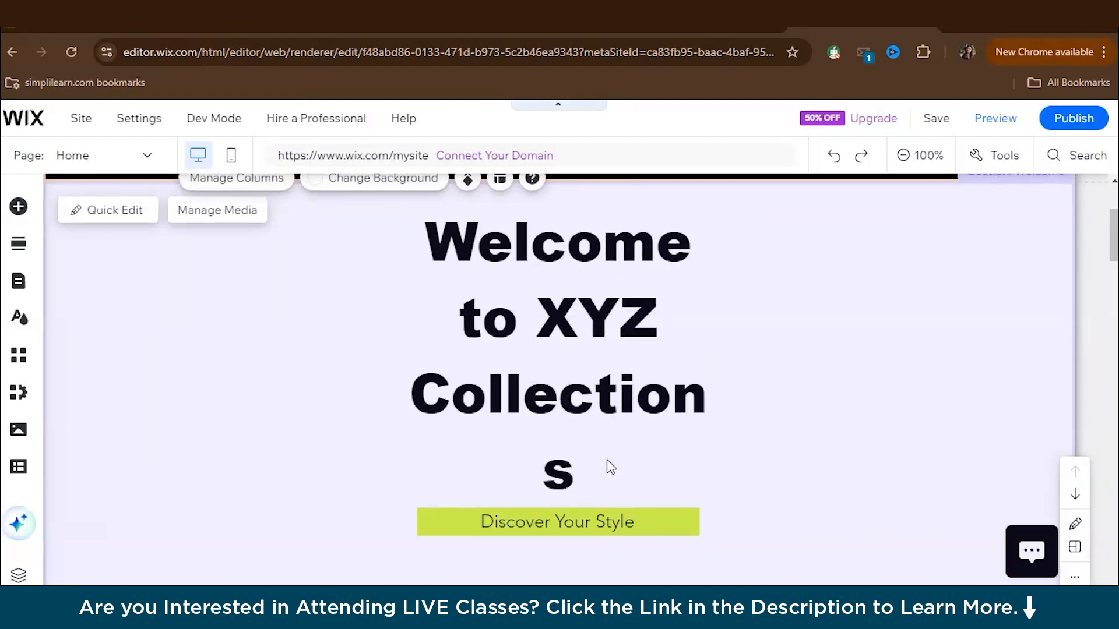
{"action": "scroll", "scroll_direction": "down", "scroll_amount": 3}
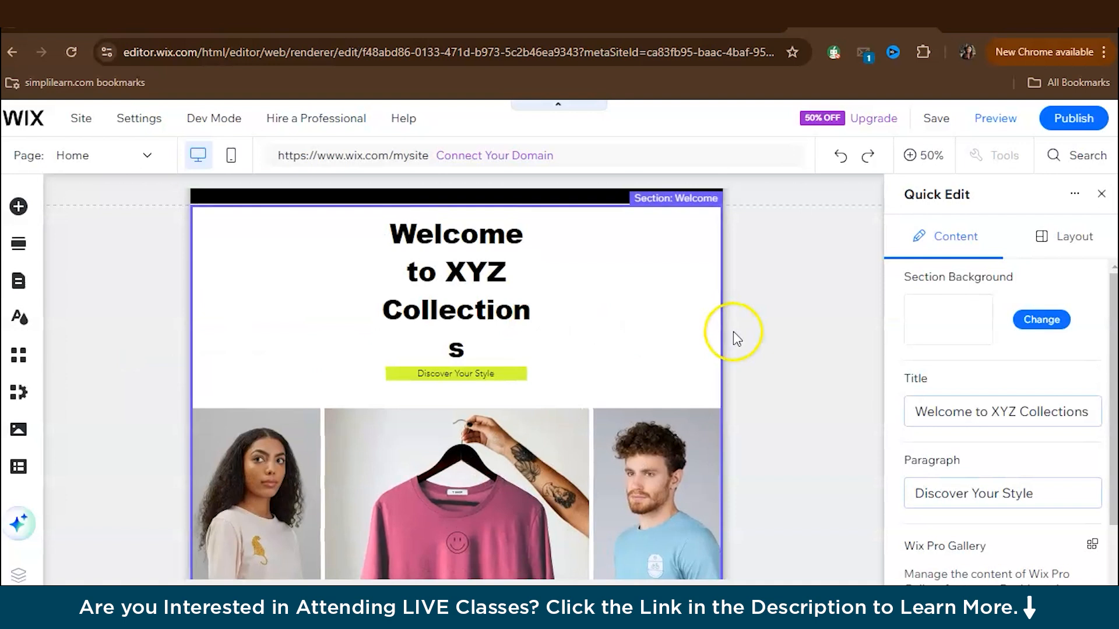
{"action": "left_click", "coordinate": [1040, 319]}
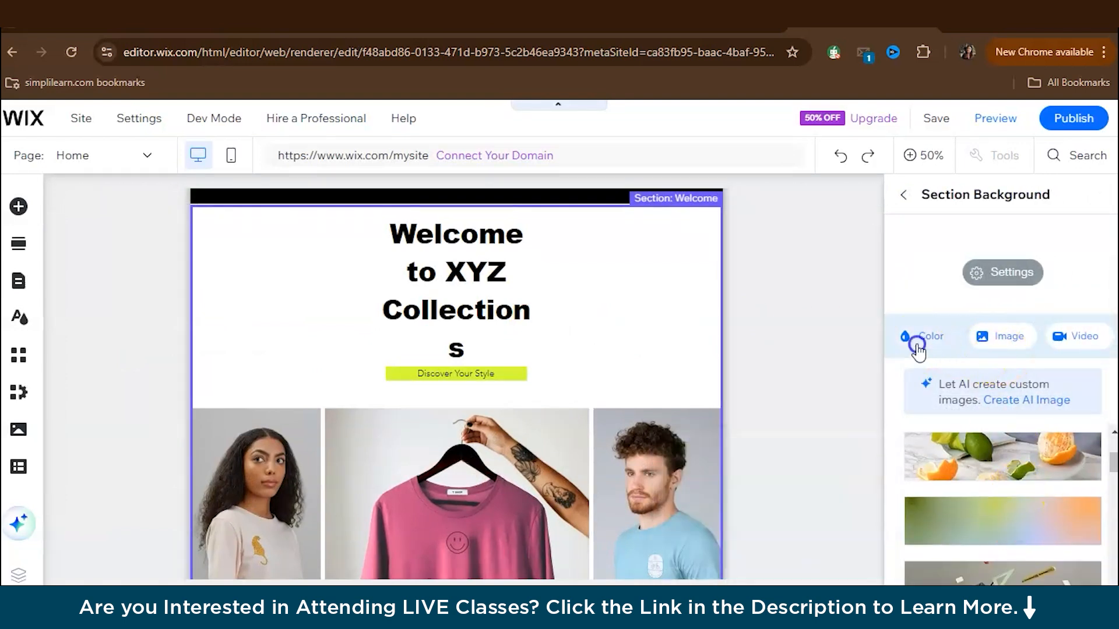
{"action": "left_click", "coordinate": [924, 337]}
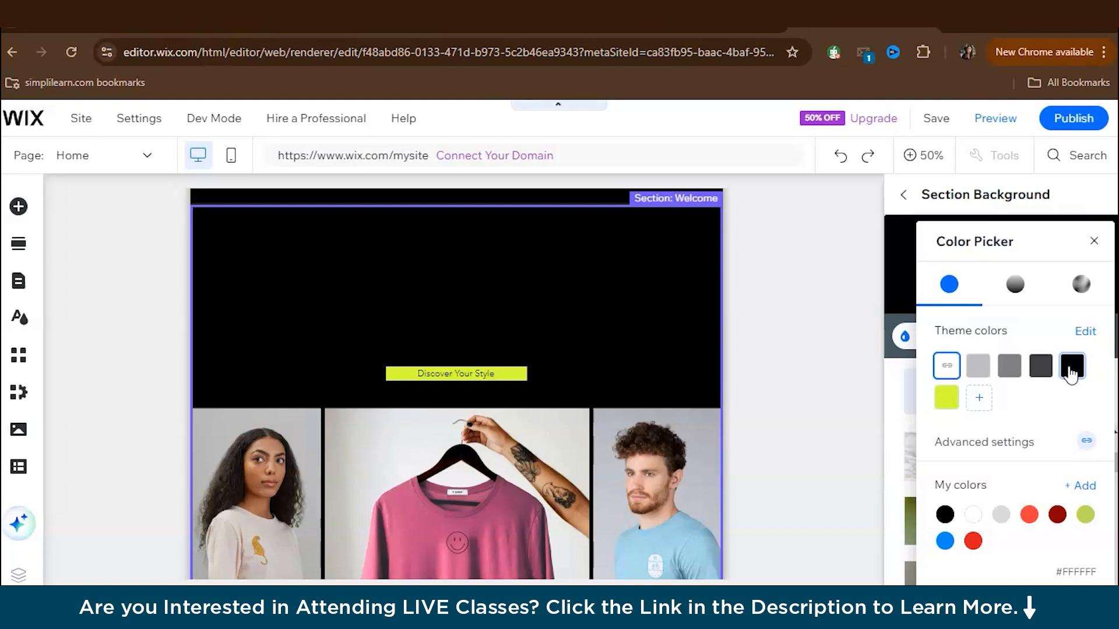
{"action": "left_click", "coordinate": [1093, 241]}
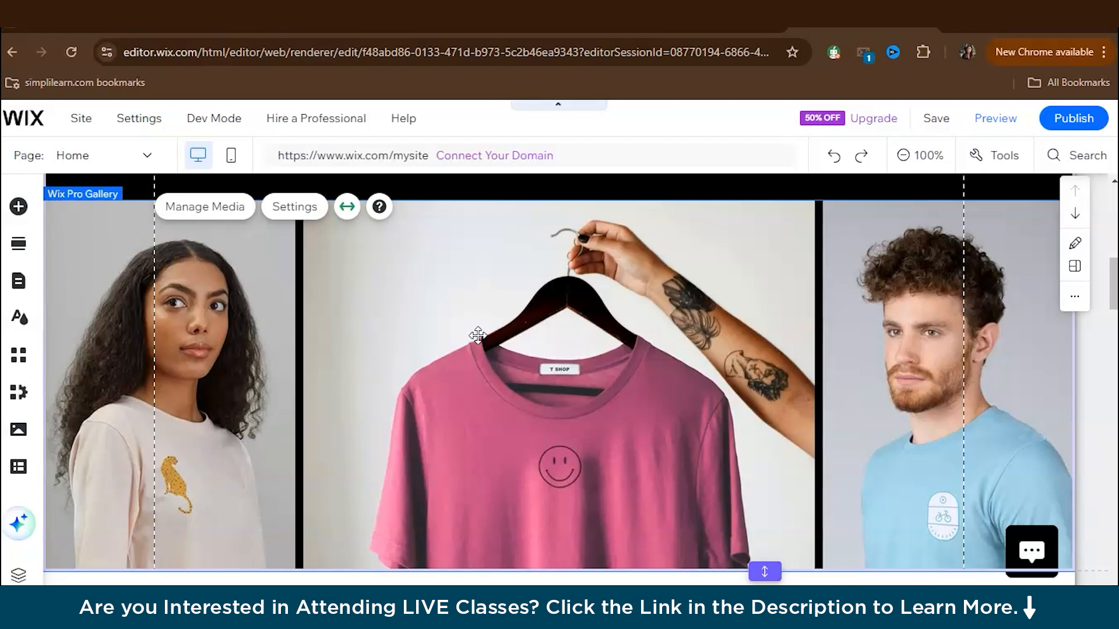
{"action": "mouse_move", "coordinate": [221, 231]}
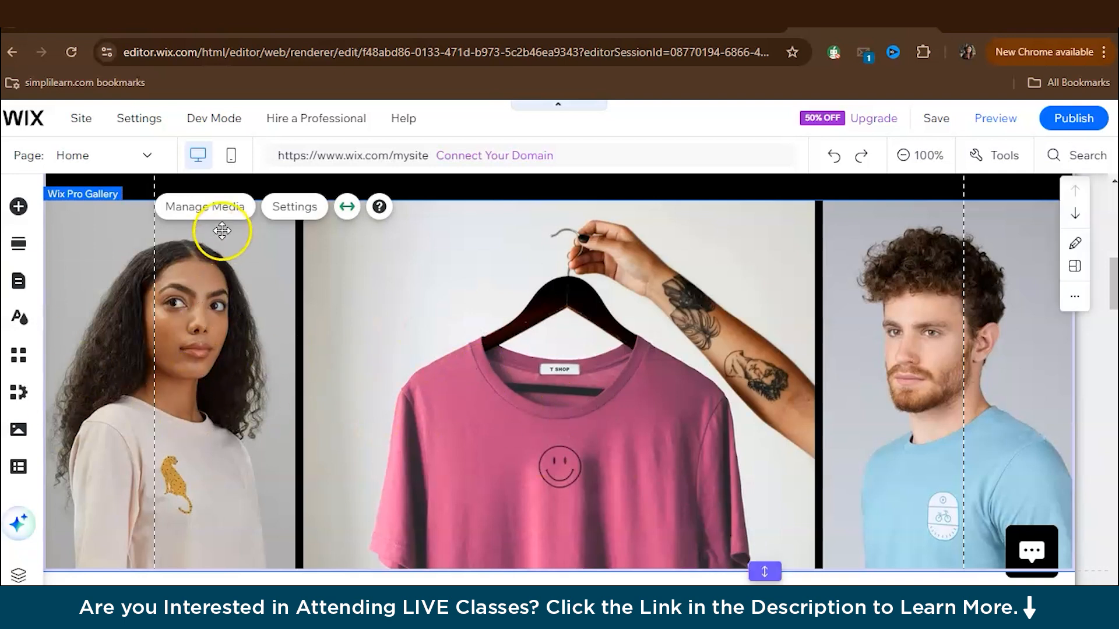
Step: Delete the man's photo in Manage Media, browse image uploads without adding any, then close
{"action": "left_click", "coordinate": [203, 207]}
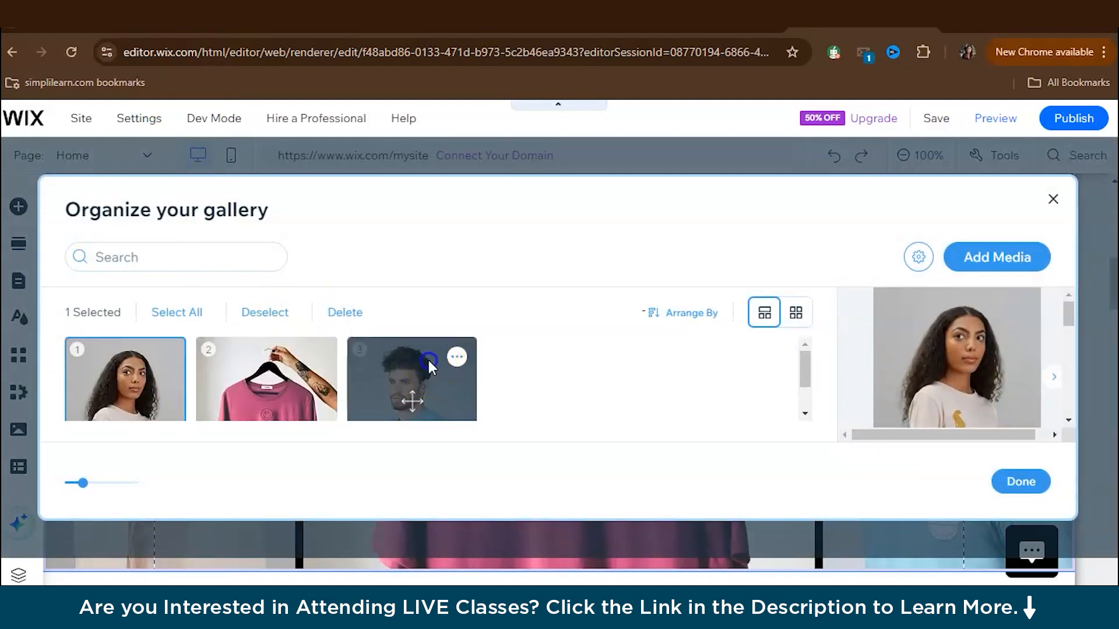
{"action": "left_click", "coordinate": [345, 313]}
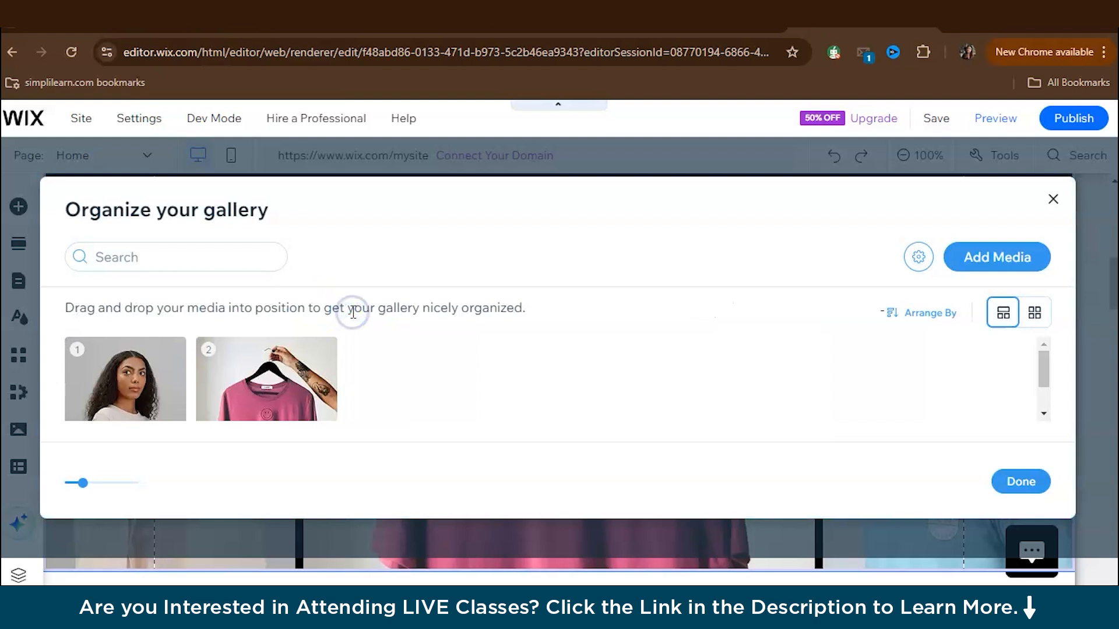
{"action": "mouse_move", "coordinate": [307, 407]}
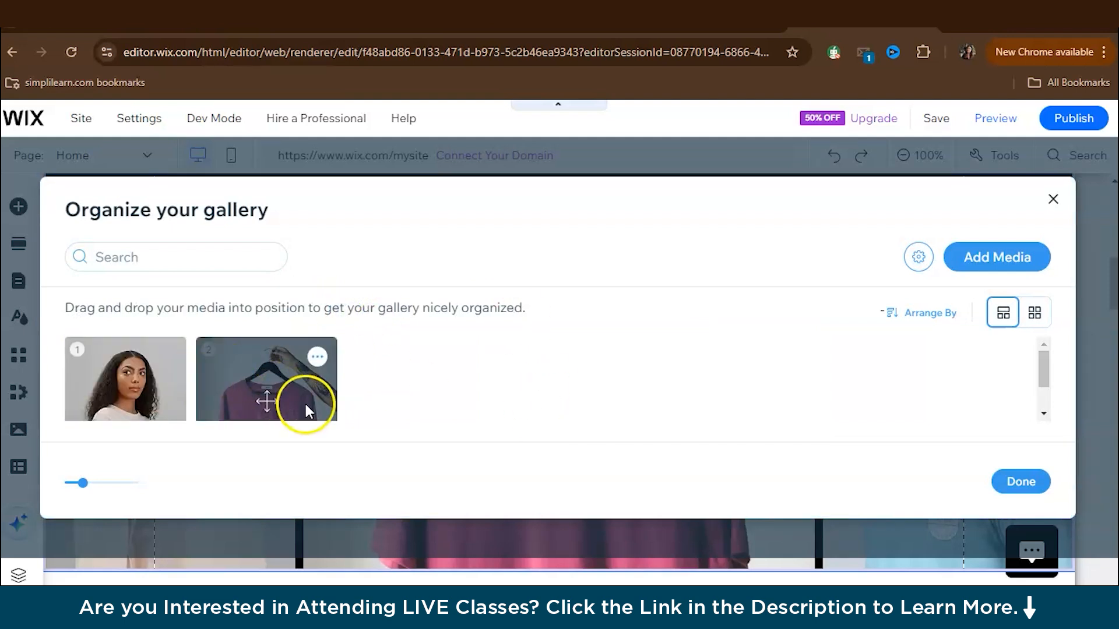
{"action": "mouse_move", "coordinate": [996, 257]}
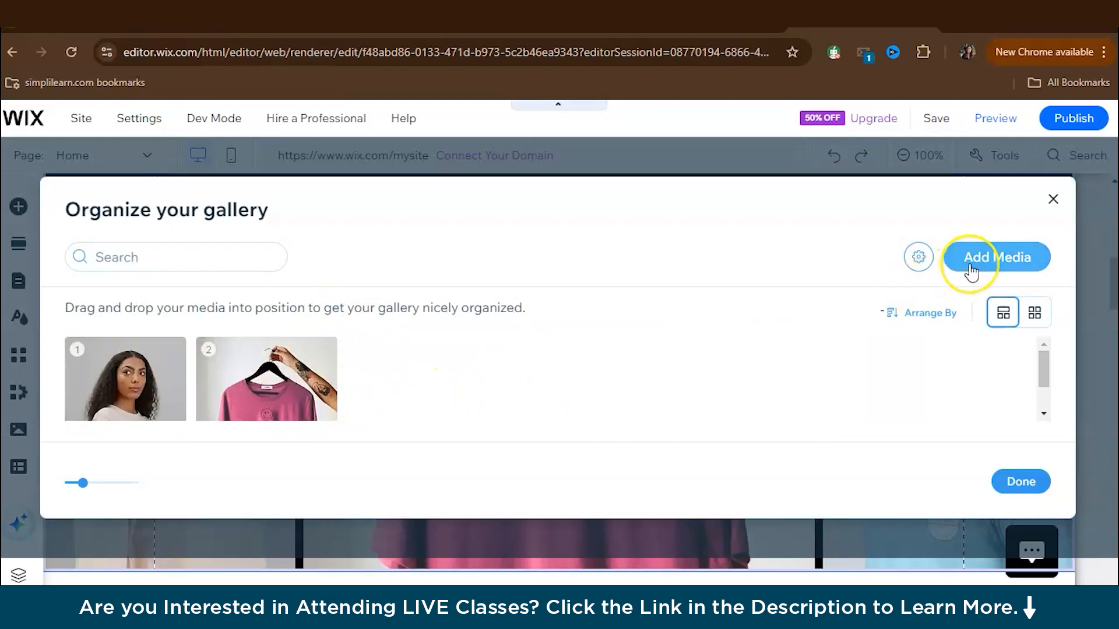
{"action": "left_click", "coordinate": [996, 257]}
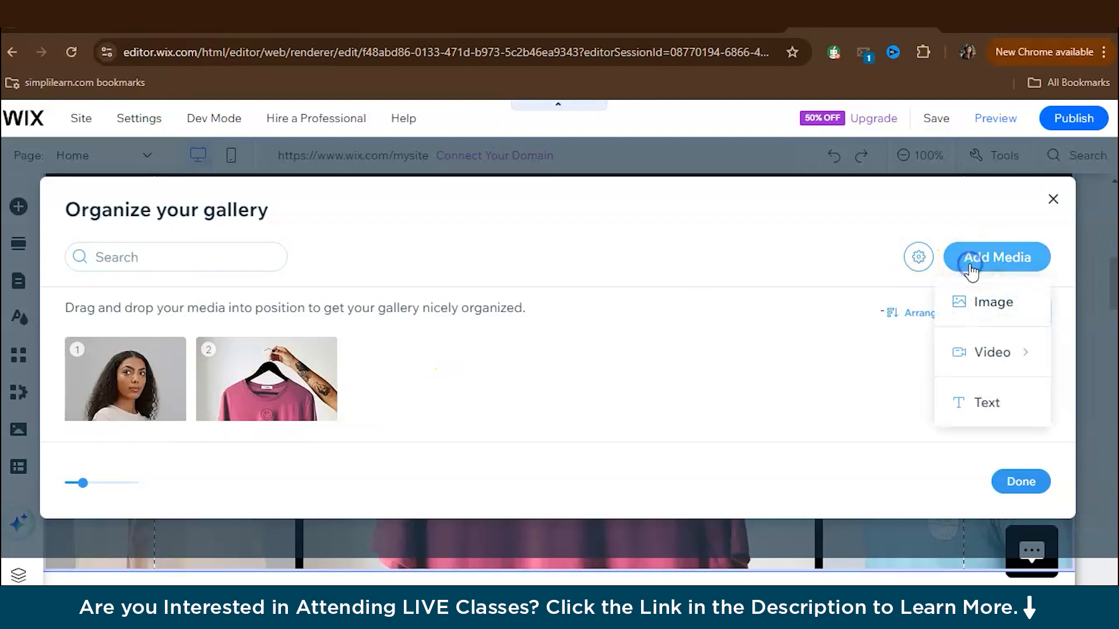
{"action": "left_click", "coordinate": [996, 257]}
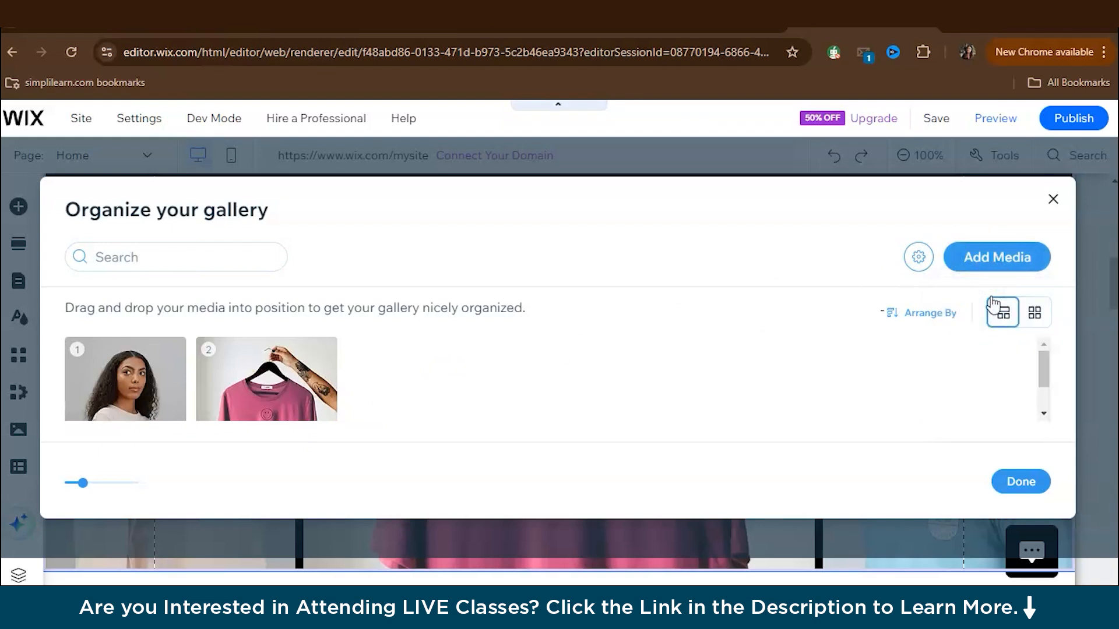
{"action": "left_click", "coordinate": [996, 257]}
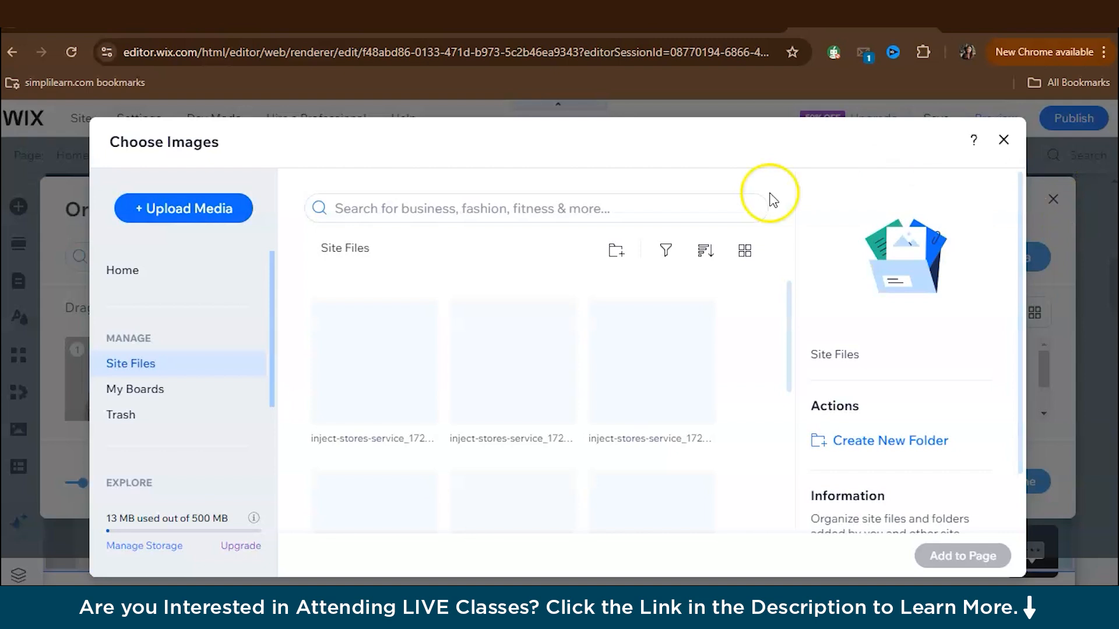
{"action": "left_click", "coordinate": [183, 209]}
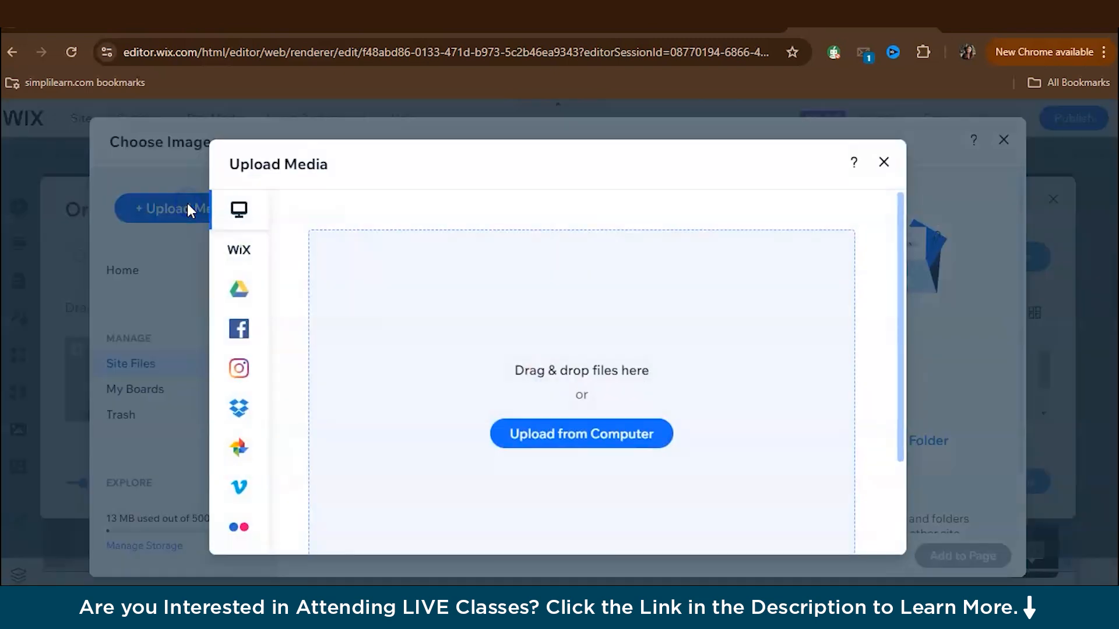
{"action": "mouse_move", "coordinate": [903, 230]}
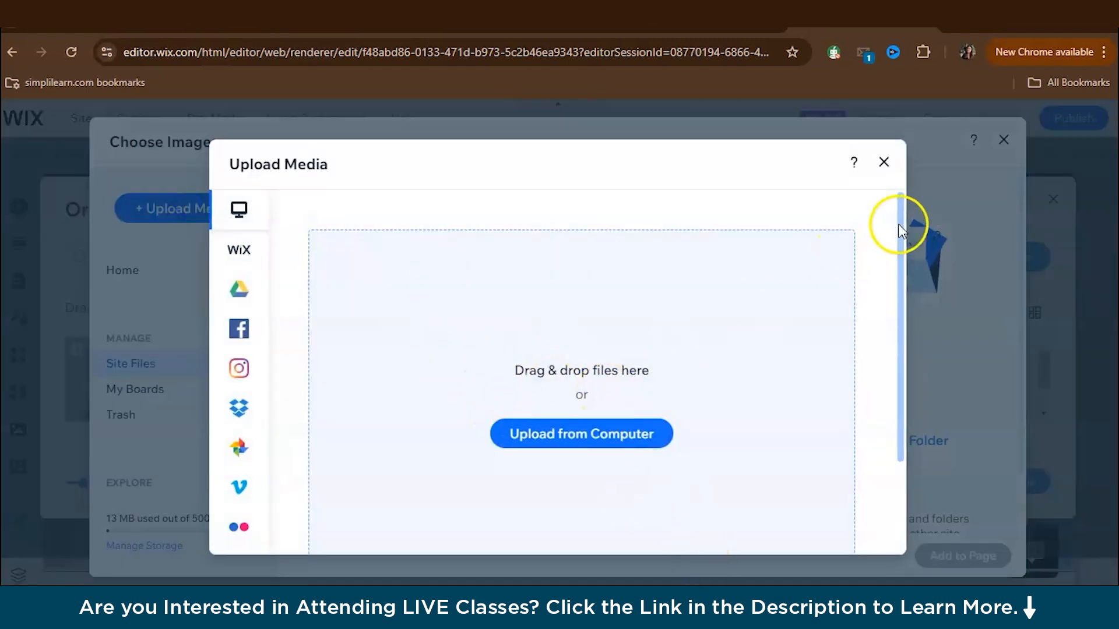
{"action": "left_click", "coordinate": [884, 162]}
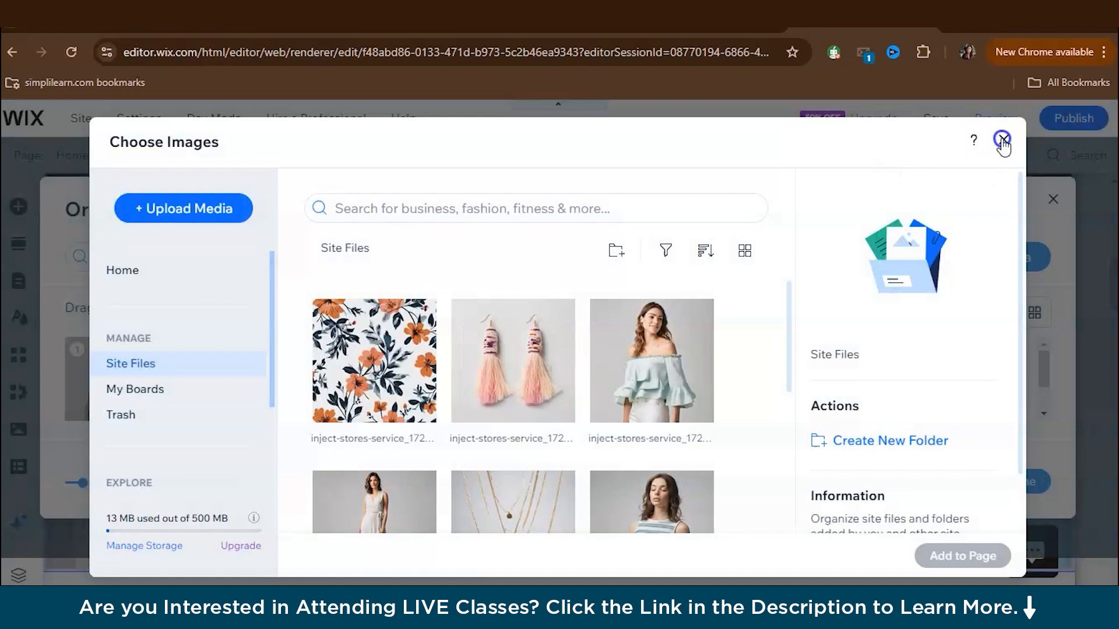
{"action": "left_click", "coordinate": [1002, 139]}
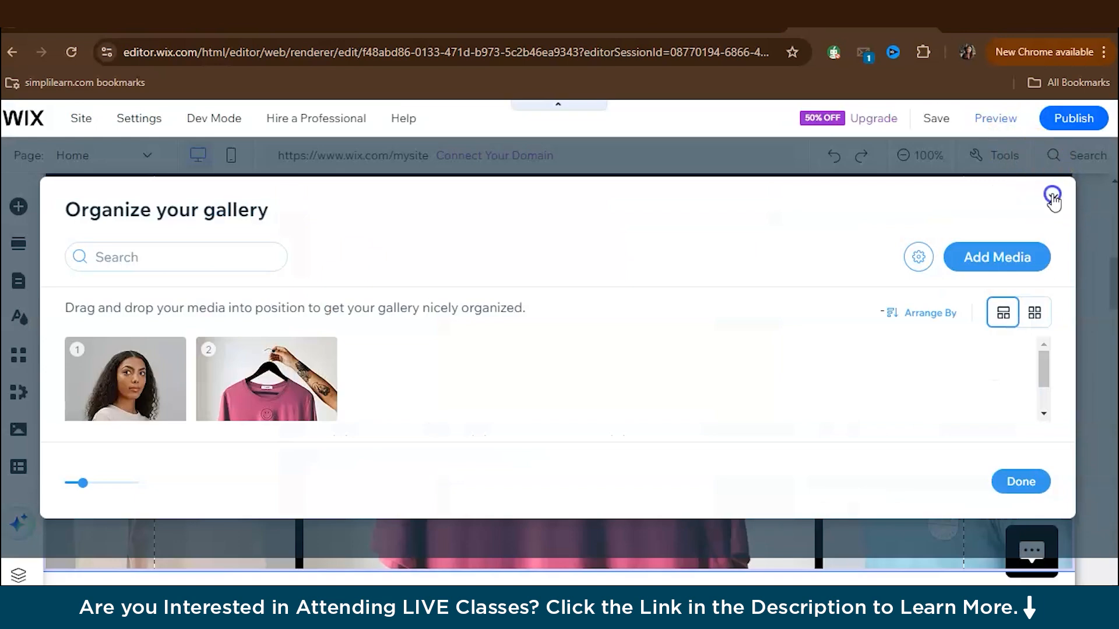
{"action": "left_click", "coordinate": [1052, 196]}
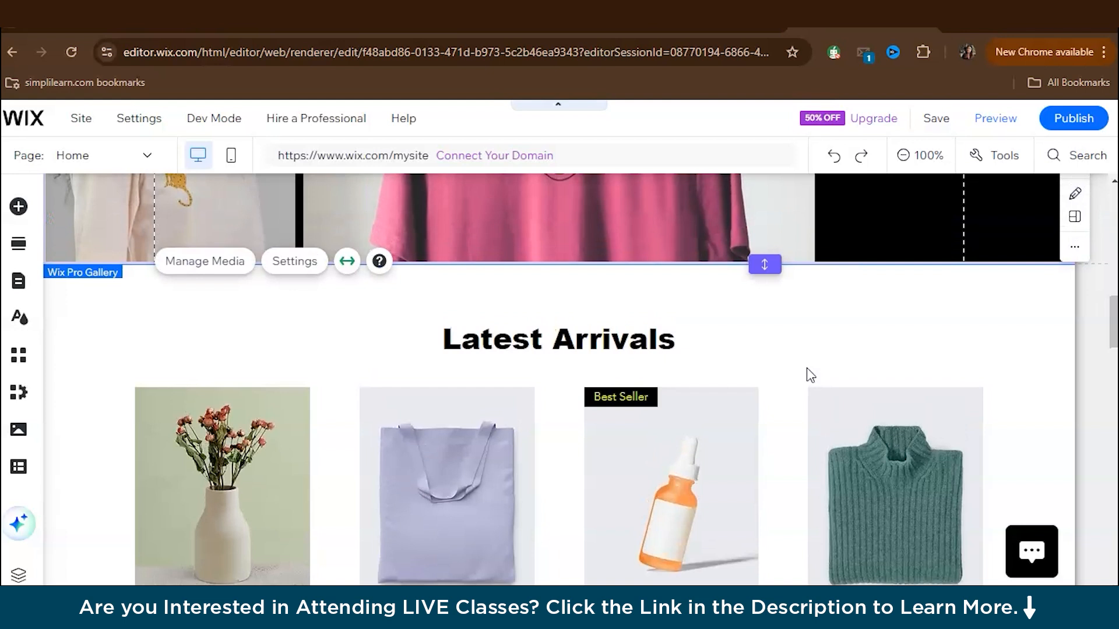
Step: Replace the Latest Arrivals heading text with 'Summer collection out now'
{"action": "left_click", "coordinate": [557, 339]}
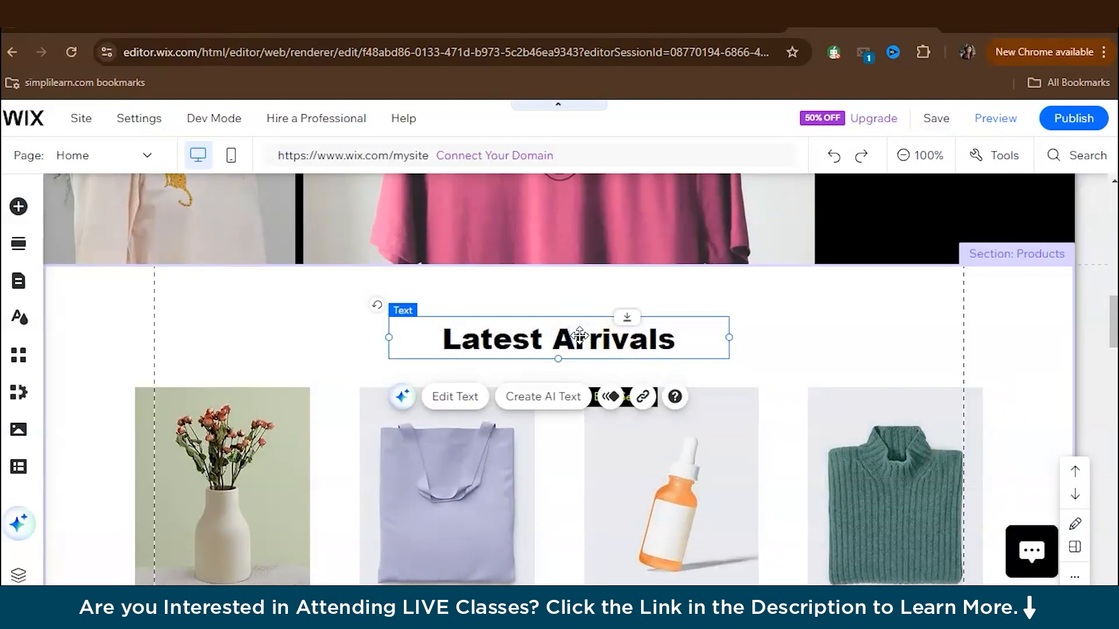
{"action": "left_click", "coordinate": [454, 397]}
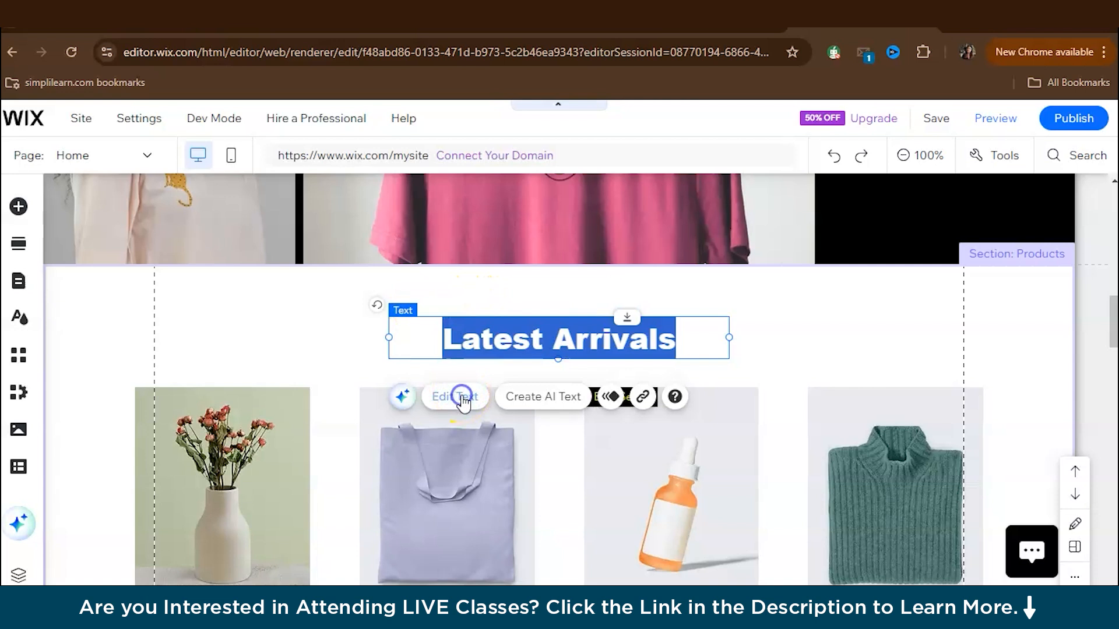
{"action": "left_click", "coordinate": [626, 397]}
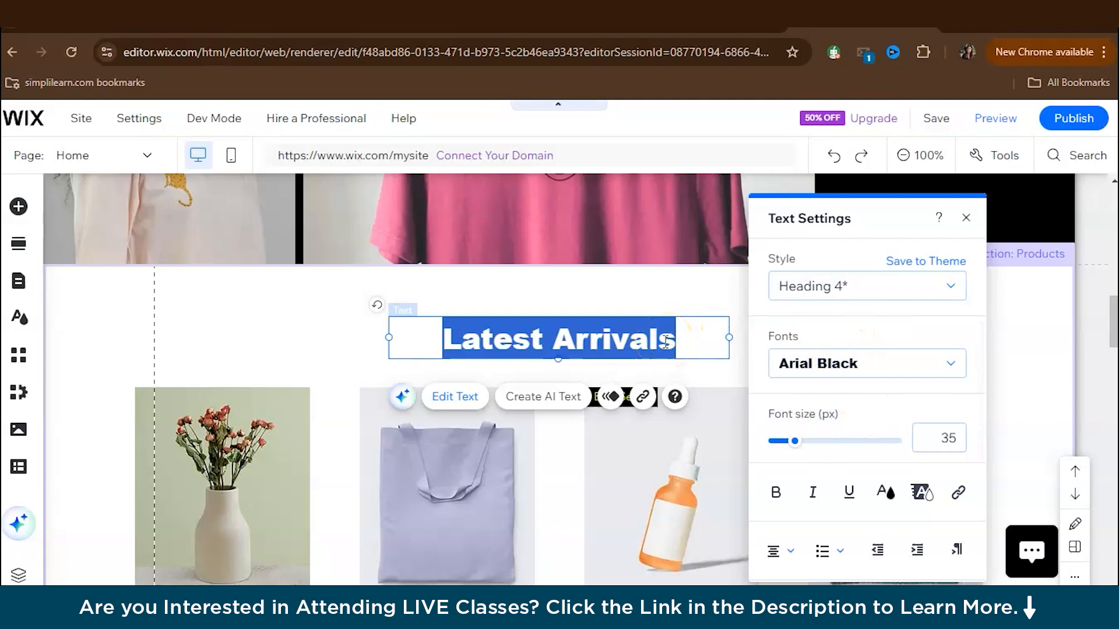
{"action": "type", "text": "Sum"}
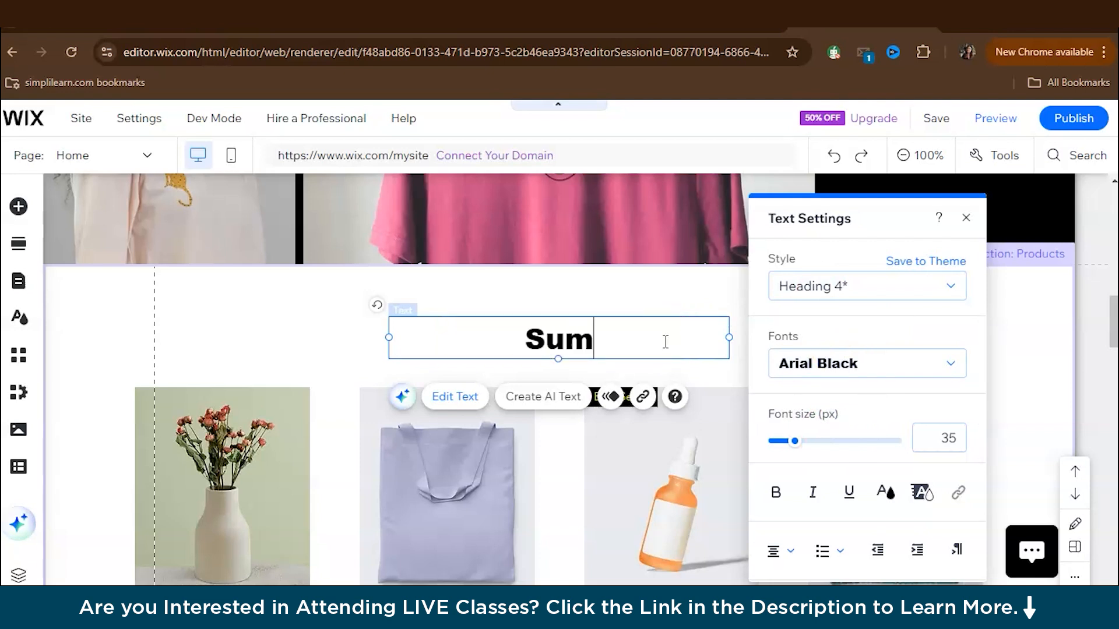
{"action": "type", "text": "mer coll"}
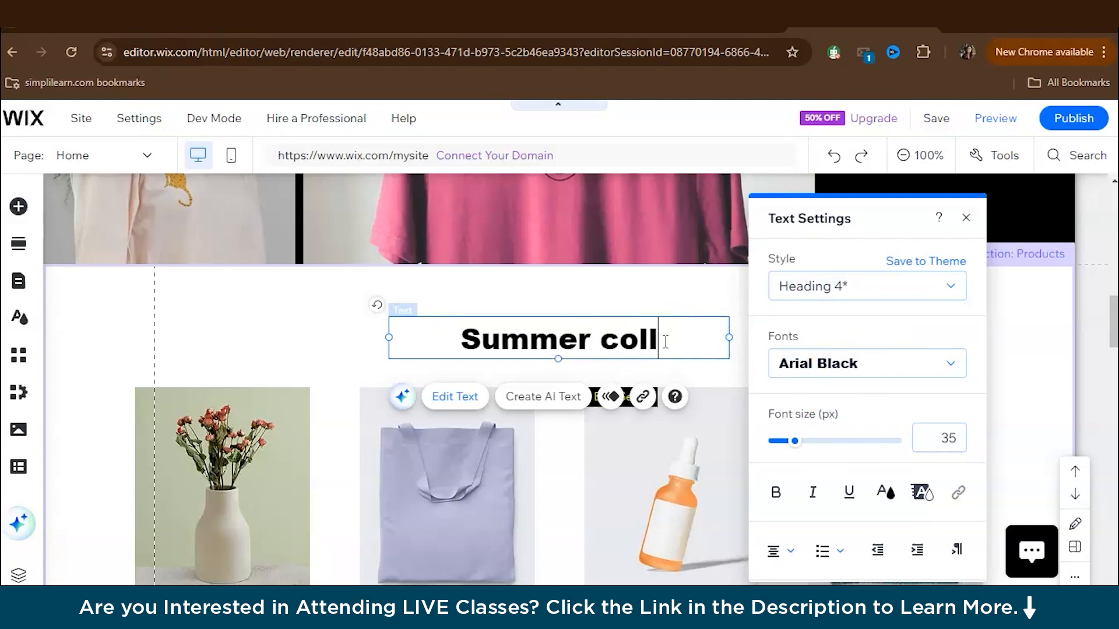
{"action": "type", "text": "ection out now"}
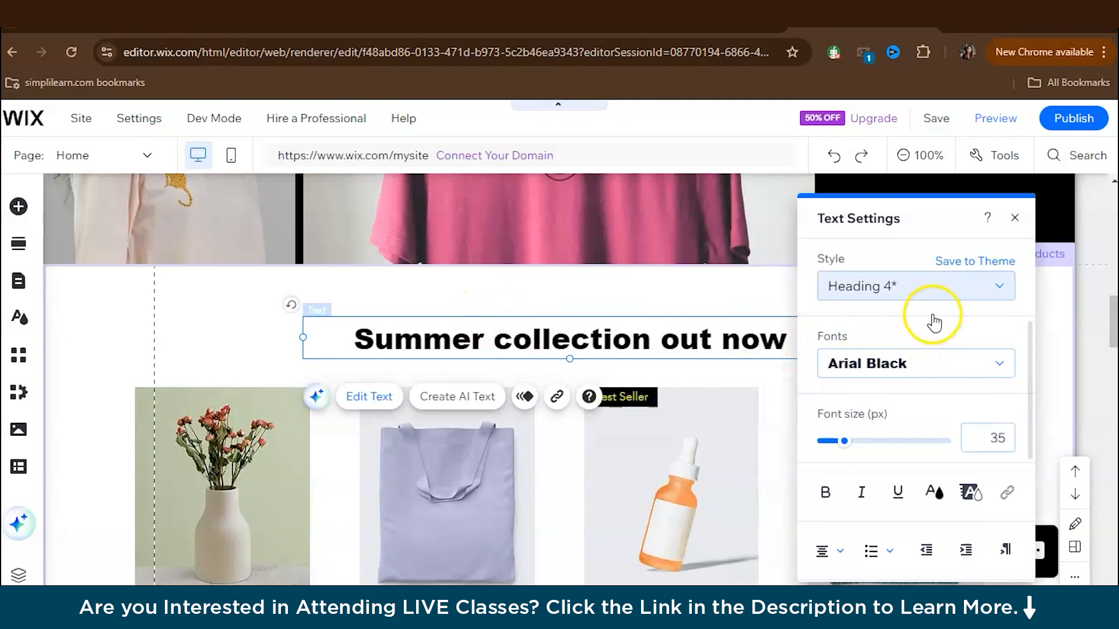
Step: Style the heading in bold Belinda script font coloured dark red
{"action": "left_click", "coordinate": [916, 363]}
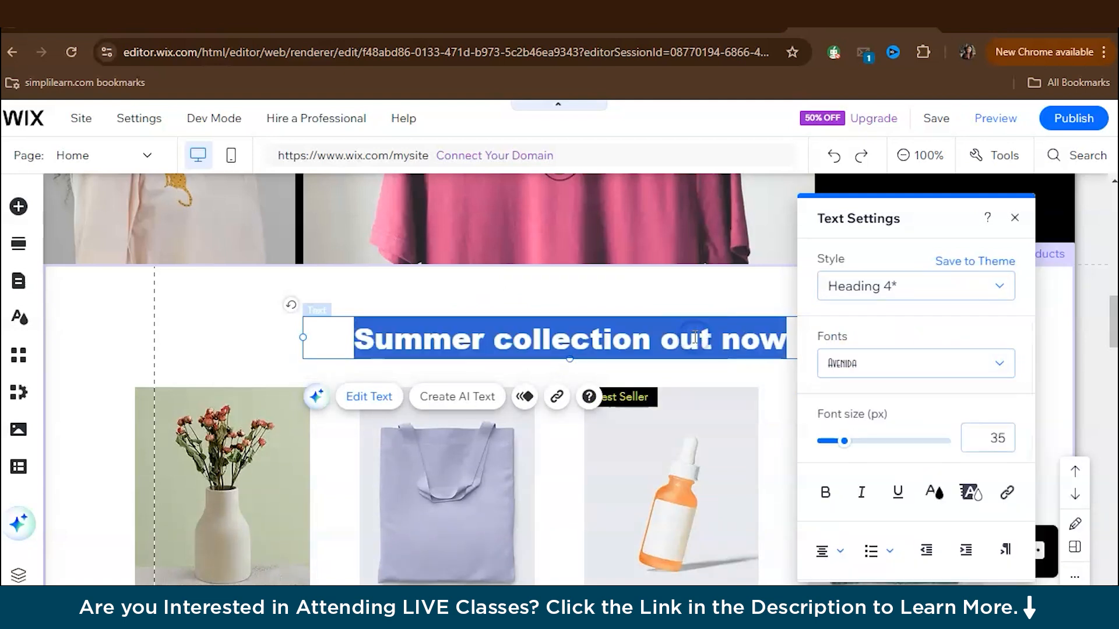
{"action": "left_click", "coordinate": [916, 363]}
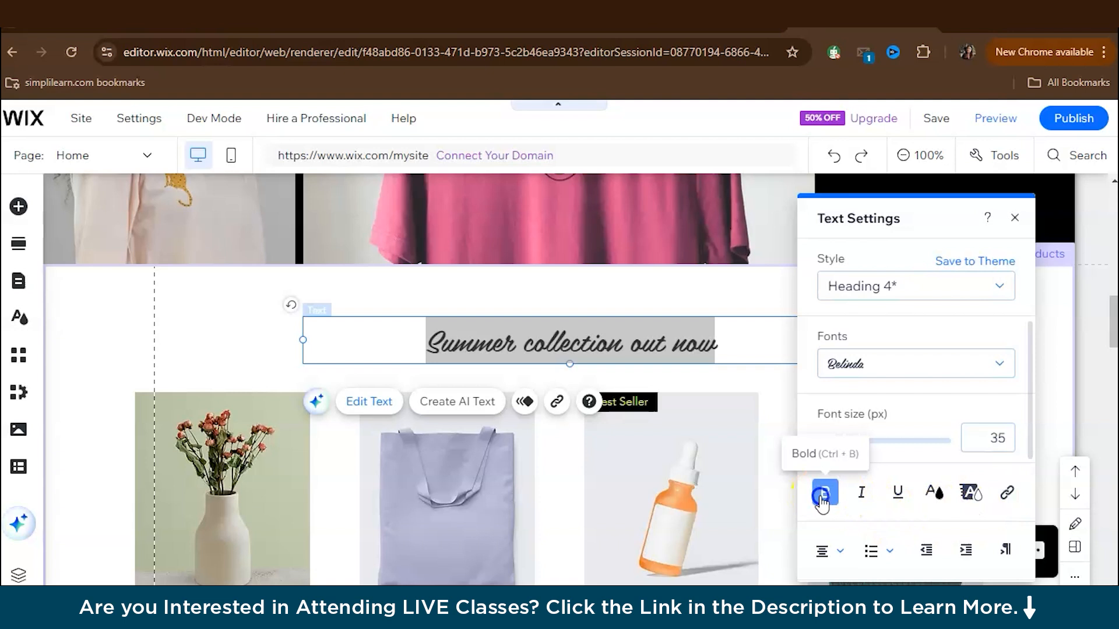
{"action": "left_click", "coordinate": [824, 492]}
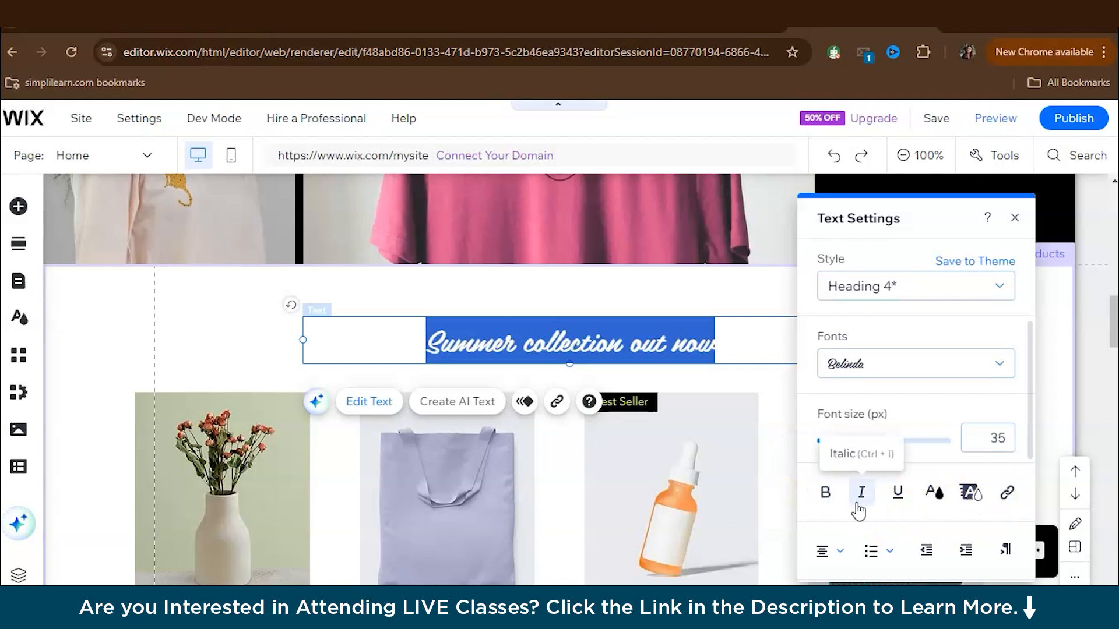
{"action": "left_click", "coordinate": [933, 493]}
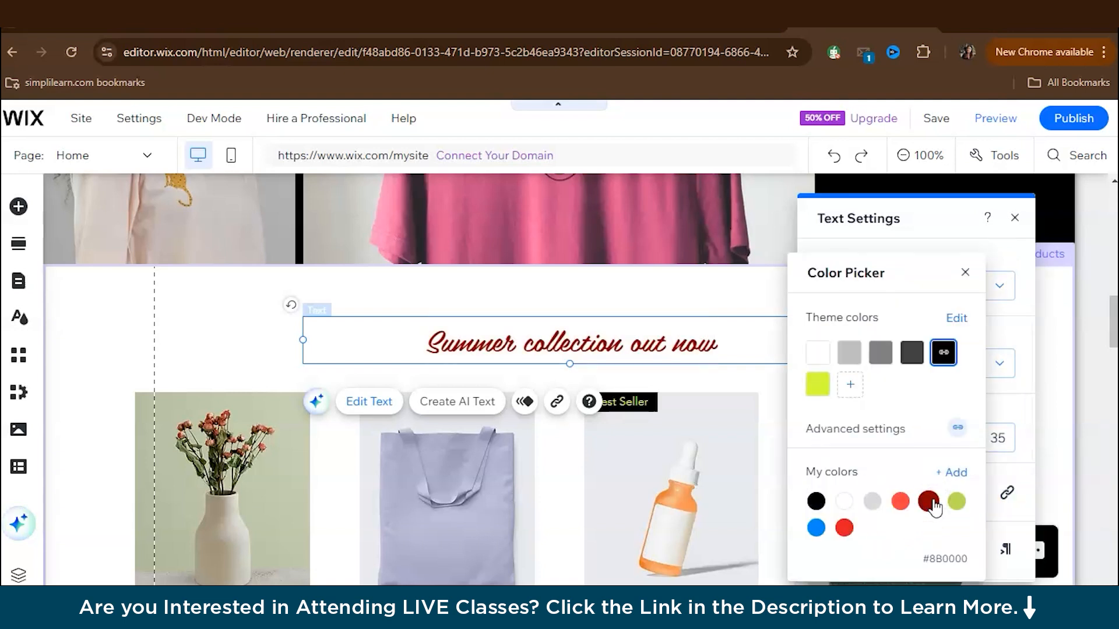
{"action": "left_click", "coordinate": [843, 528]}
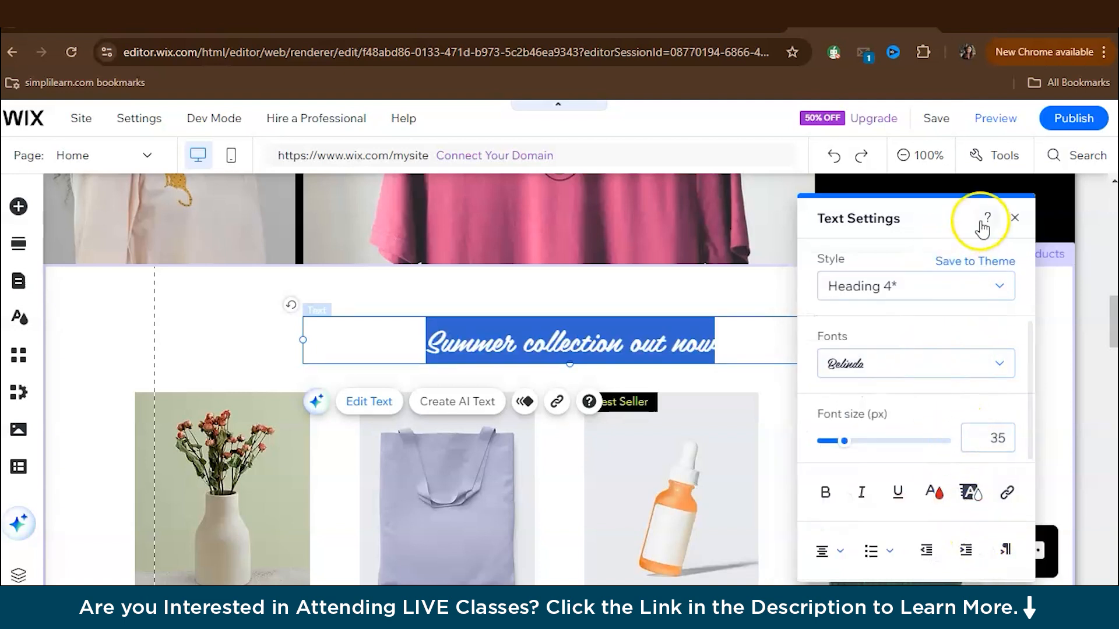
{"action": "mouse_move", "coordinate": [975, 261]}
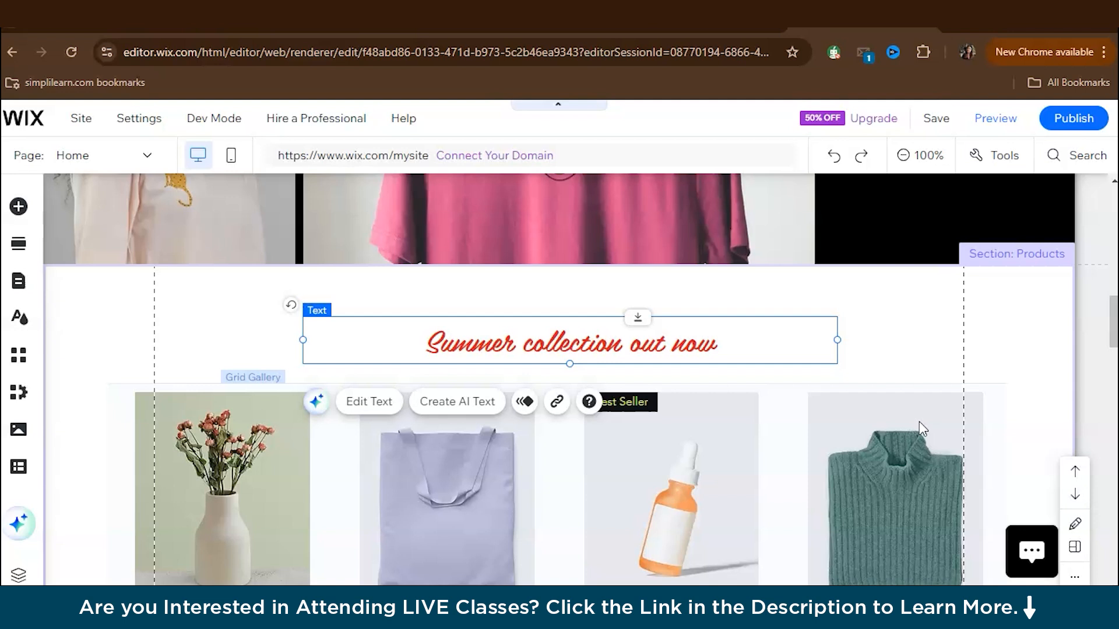
{"action": "scroll", "scroll_direction": "up", "scroll_amount": 3}
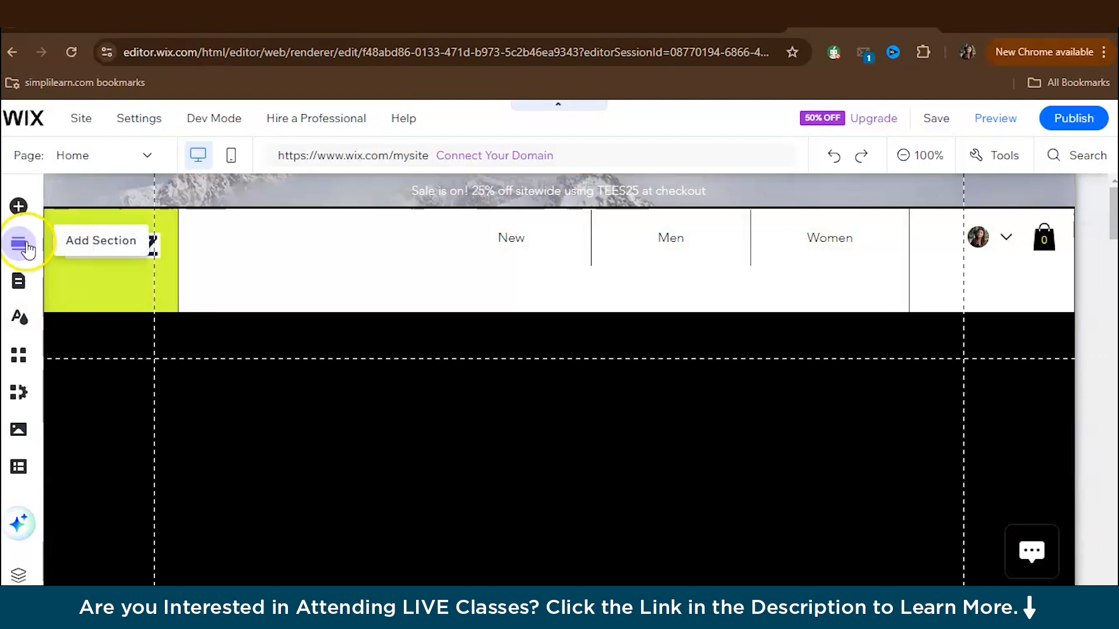
Step: Add the 'Our Clients Say' testimonials layout from Add Section below the hero gallery
{"action": "left_click", "coordinate": [19, 240]}
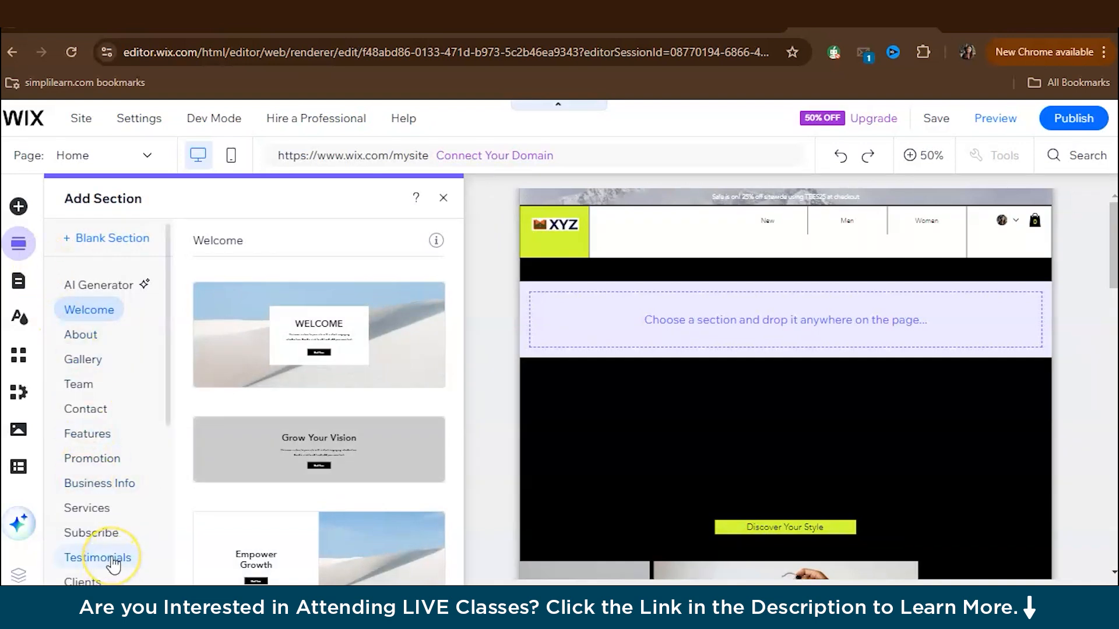
{"action": "left_click", "coordinate": [97, 557]}
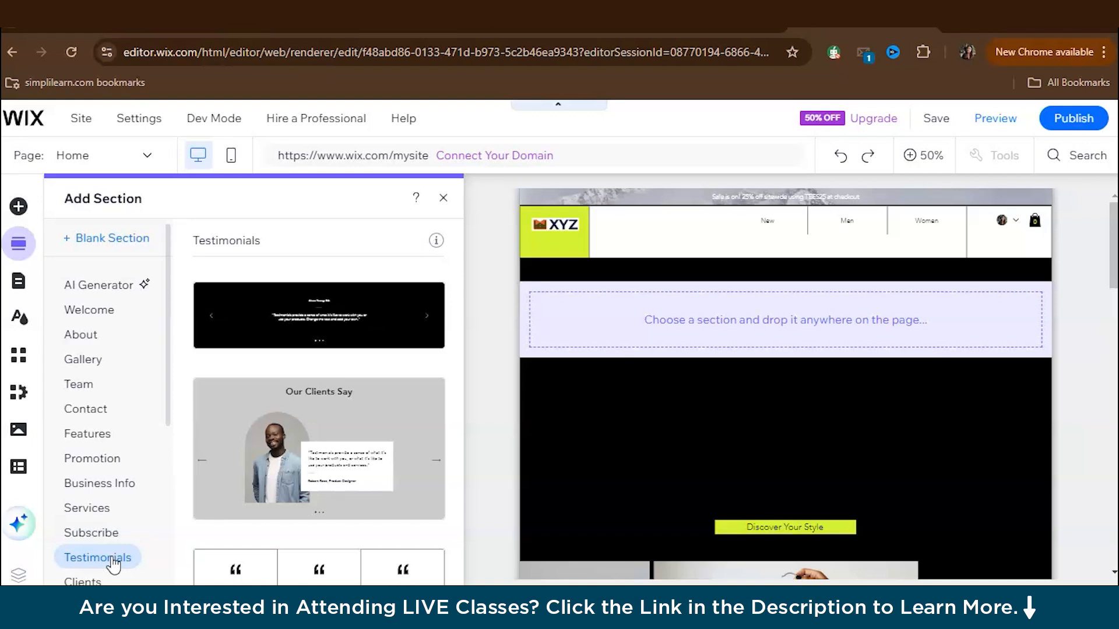
{"action": "mouse_move", "coordinate": [254, 467]}
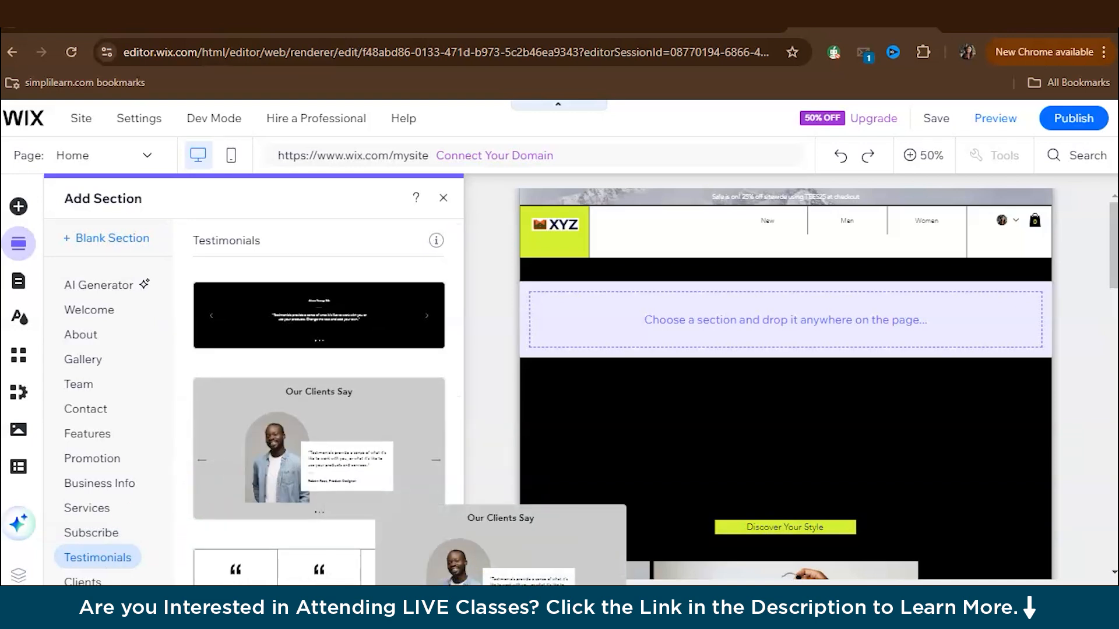
{"action": "scroll", "scroll_direction": "down", "scroll_amount": 3}
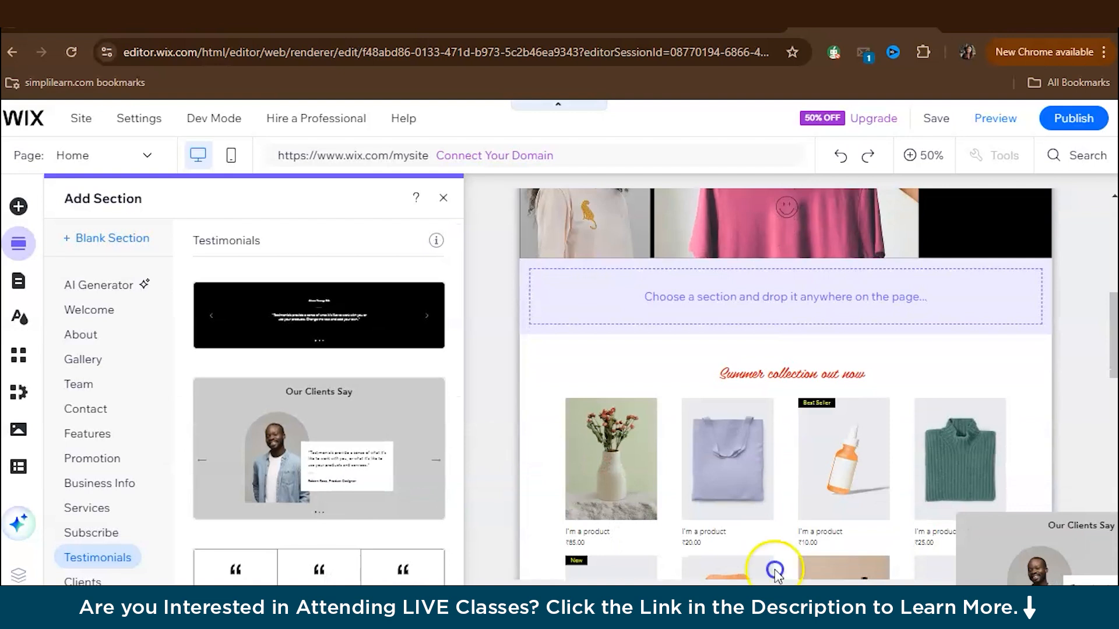
{"action": "scroll", "scroll_direction": "down", "scroll_amount": 3}
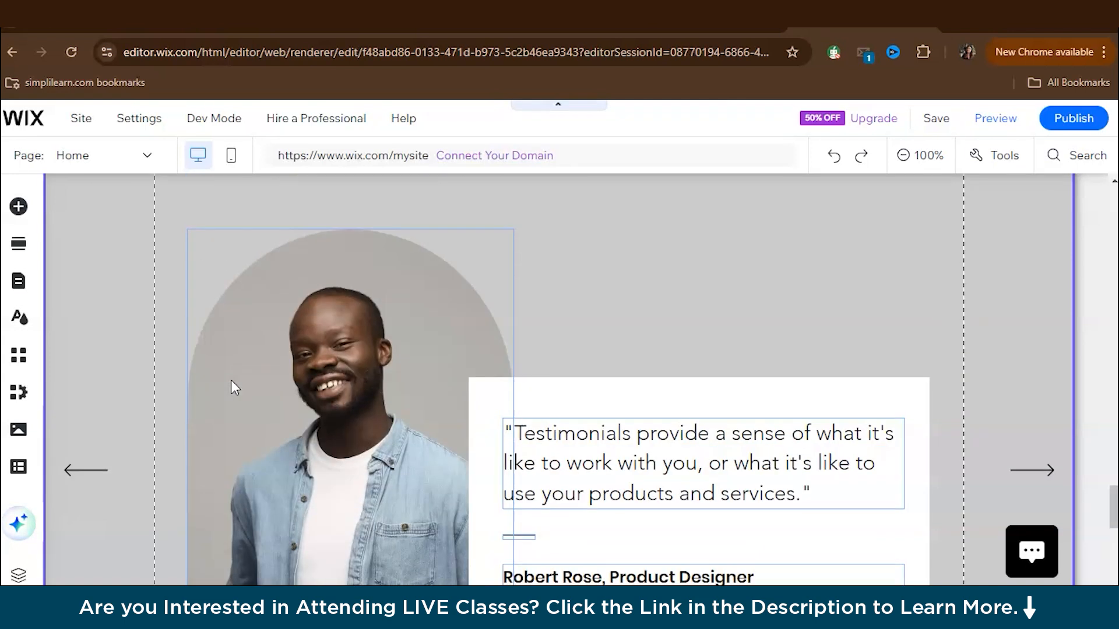
{"action": "scroll", "scroll_direction": "down", "scroll_amount": 3}
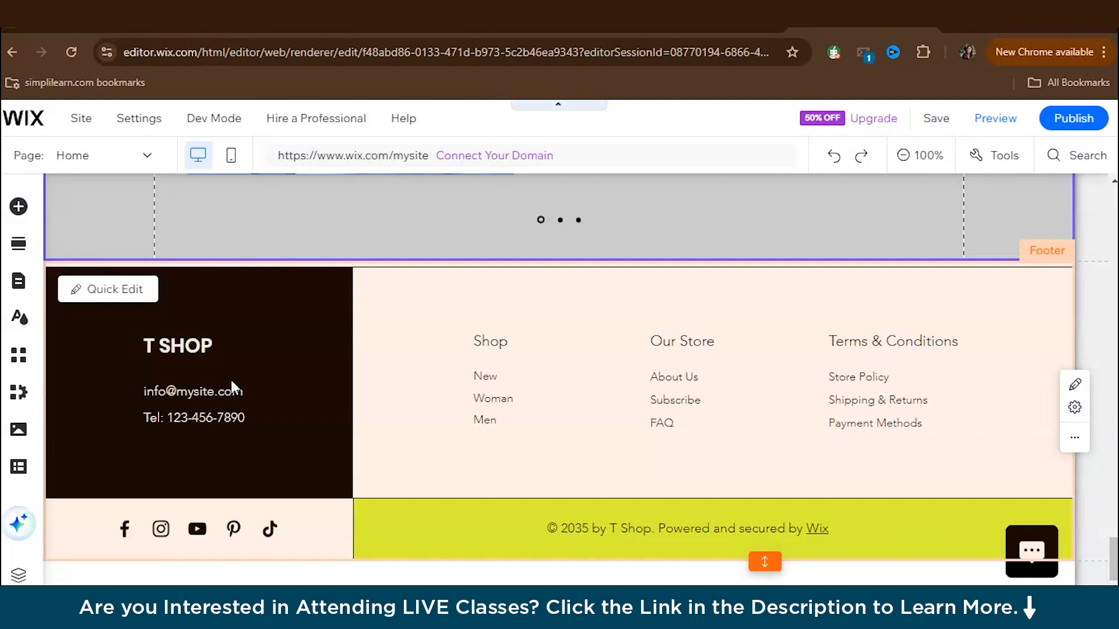
{"action": "mouse_move", "coordinate": [268, 362]}
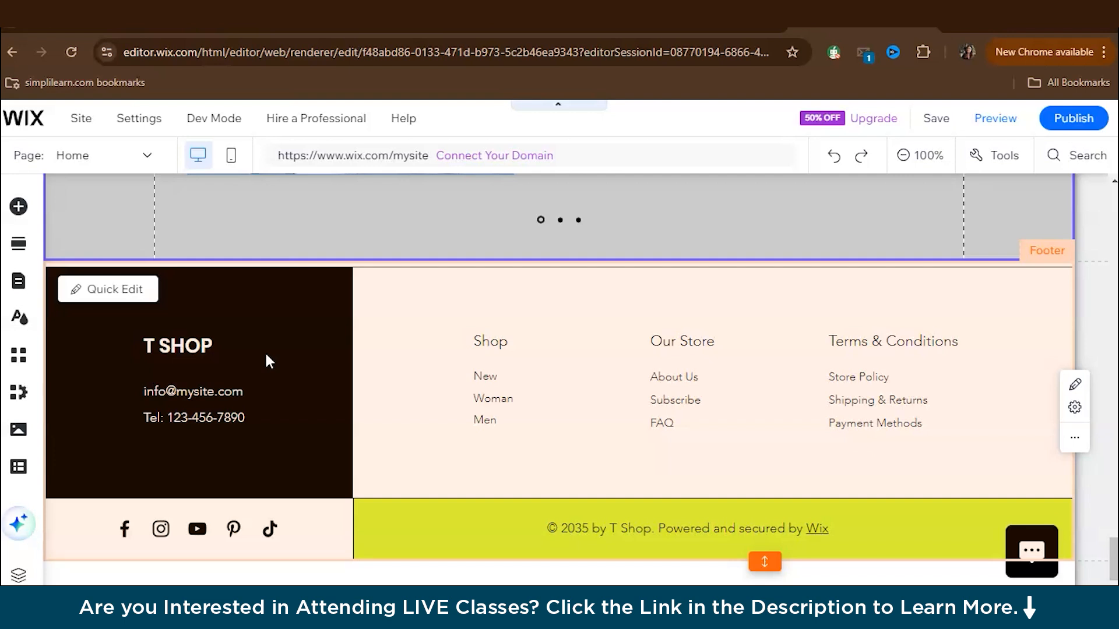
{"action": "left_click", "coordinate": [19, 207]}
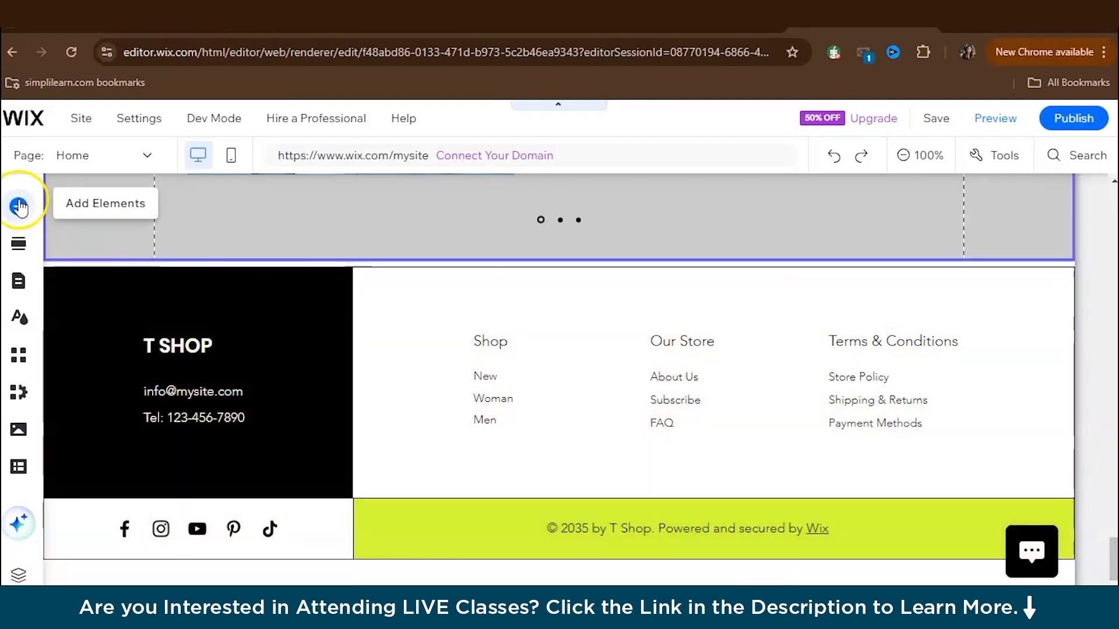
{"action": "left_click", "coordinate": [19, 207]}
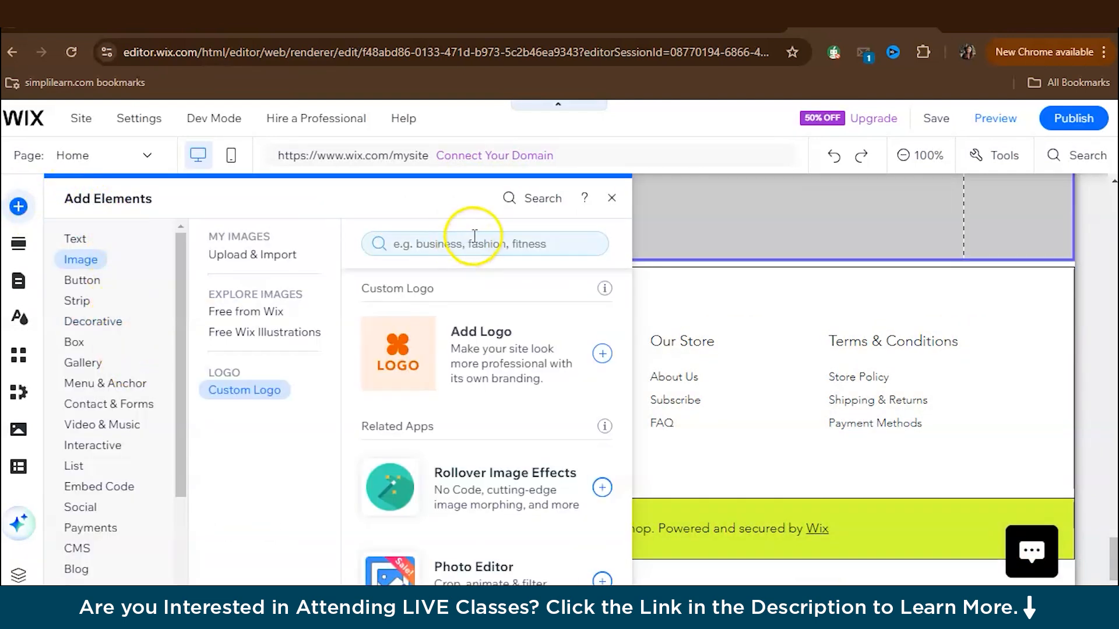
{"action": "left_click", "coordinate": [1077, 155]}
{"action": "type", "text": "contact form"}
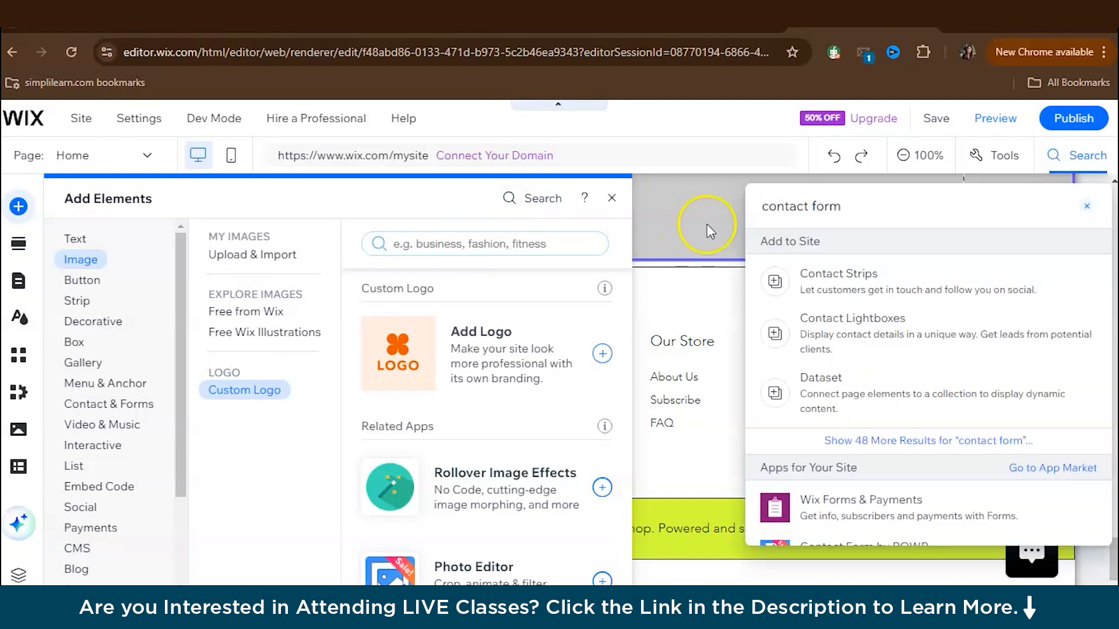
{"action": "left_click", "coordinate": [77, 300]}
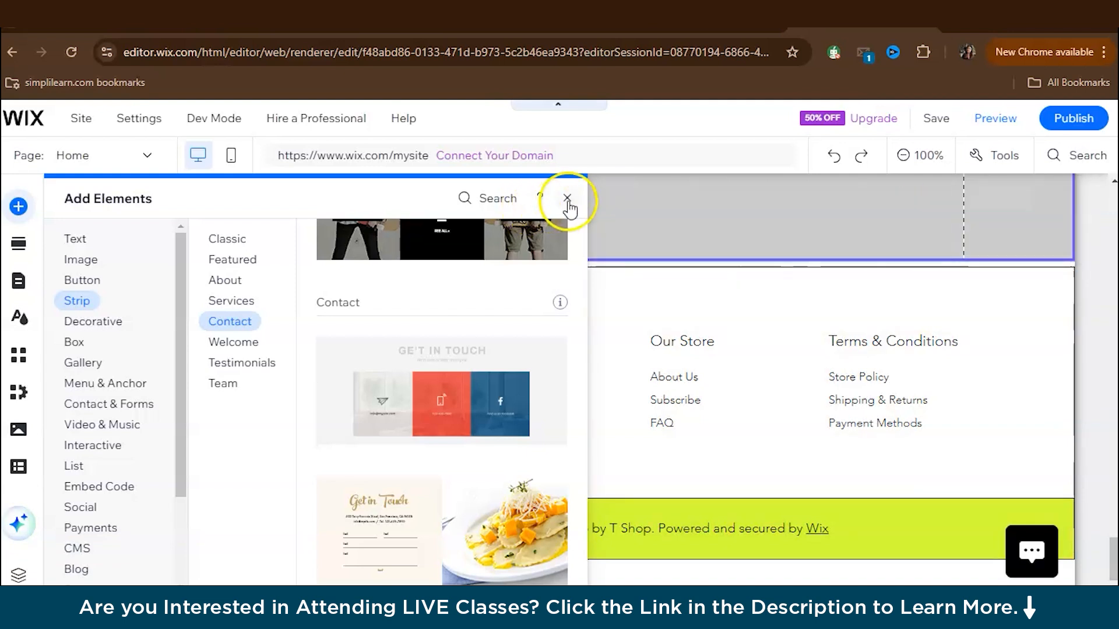
{"action": "left_click", "coordinate": [567, 198]}
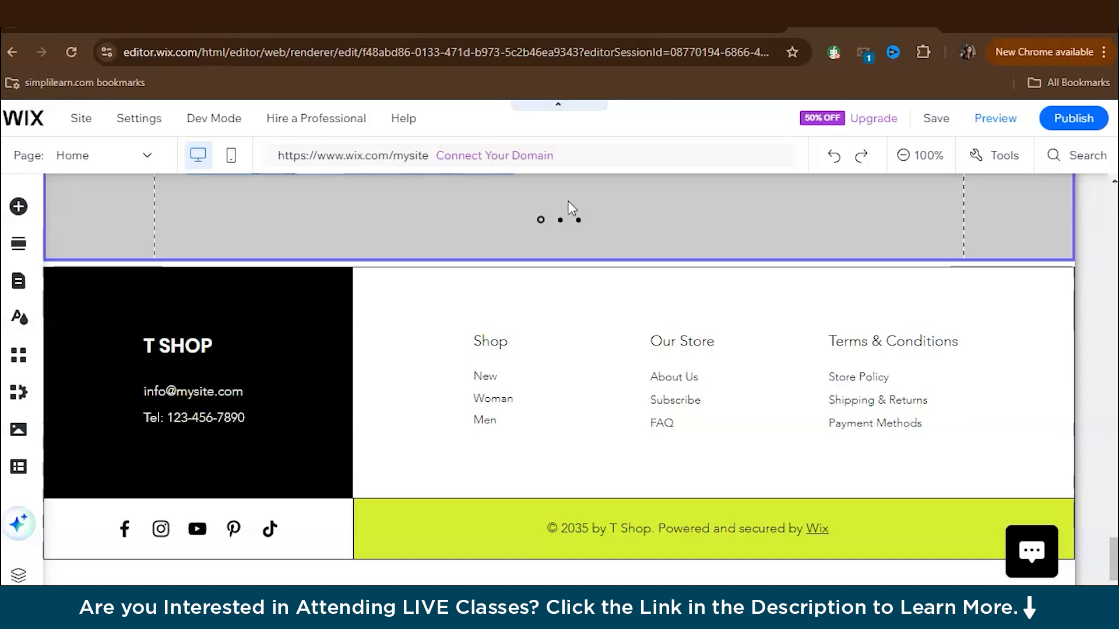
{"action": "left_click", "coordinate": [139, 118]}
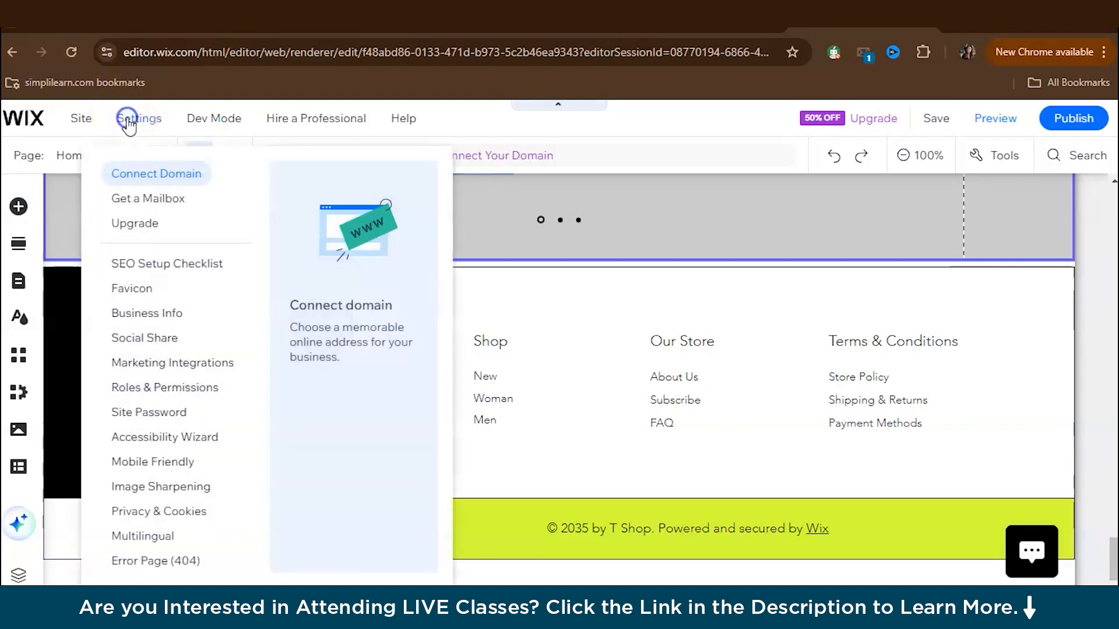
{"action": "left_click", "coordinate": [155, 174]}
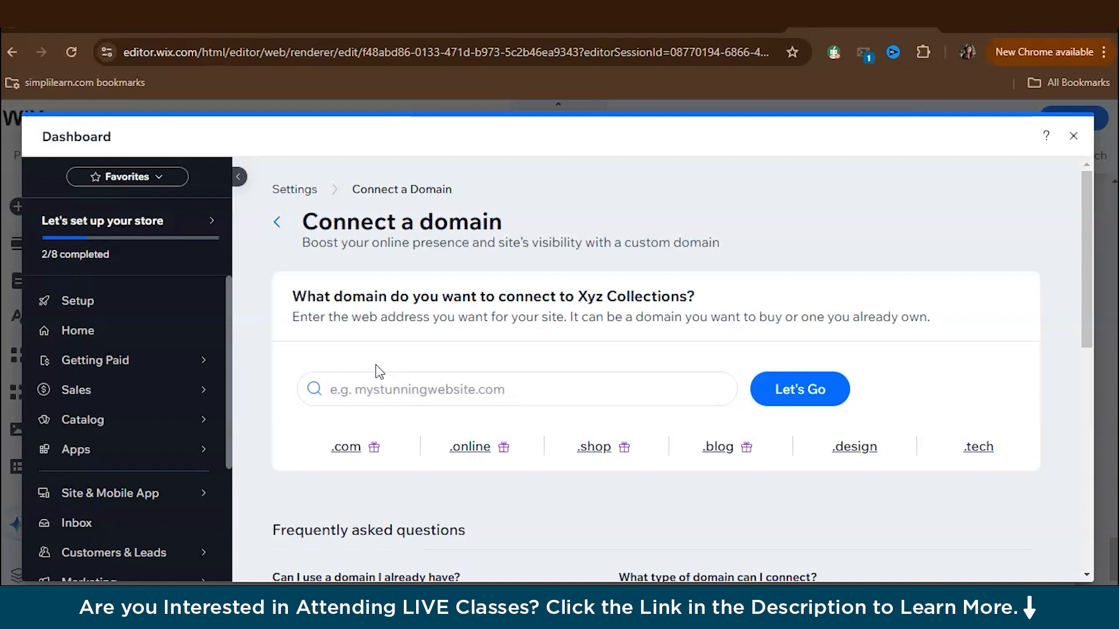
{"action": "mouse_move", "coordinate": [457, 363]}
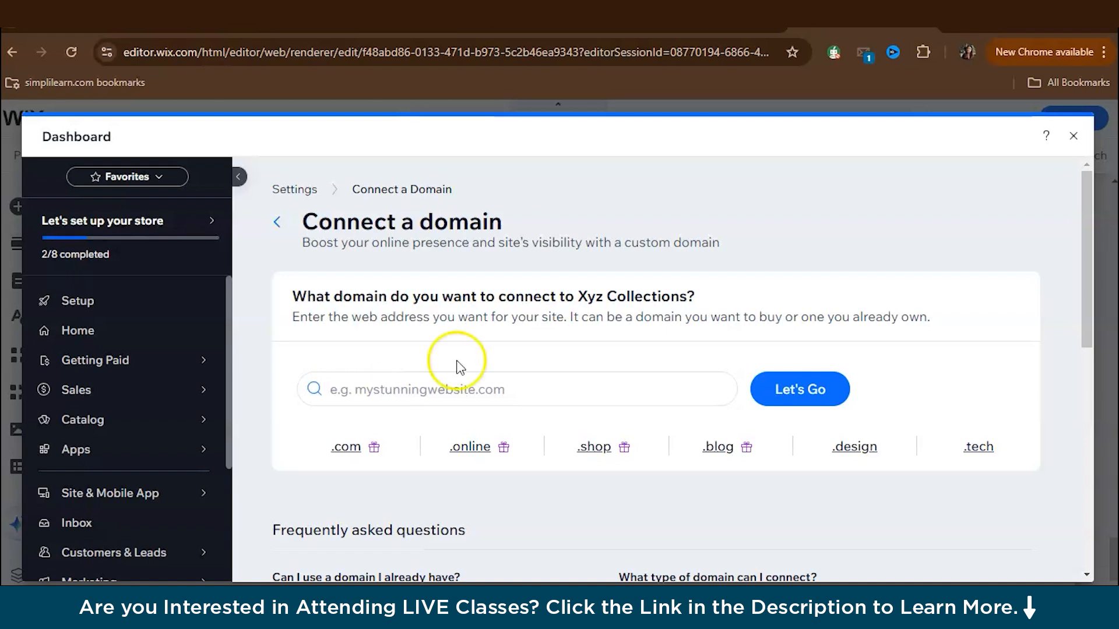
{"action": "left_click", "coordinate": [1072, 136]}
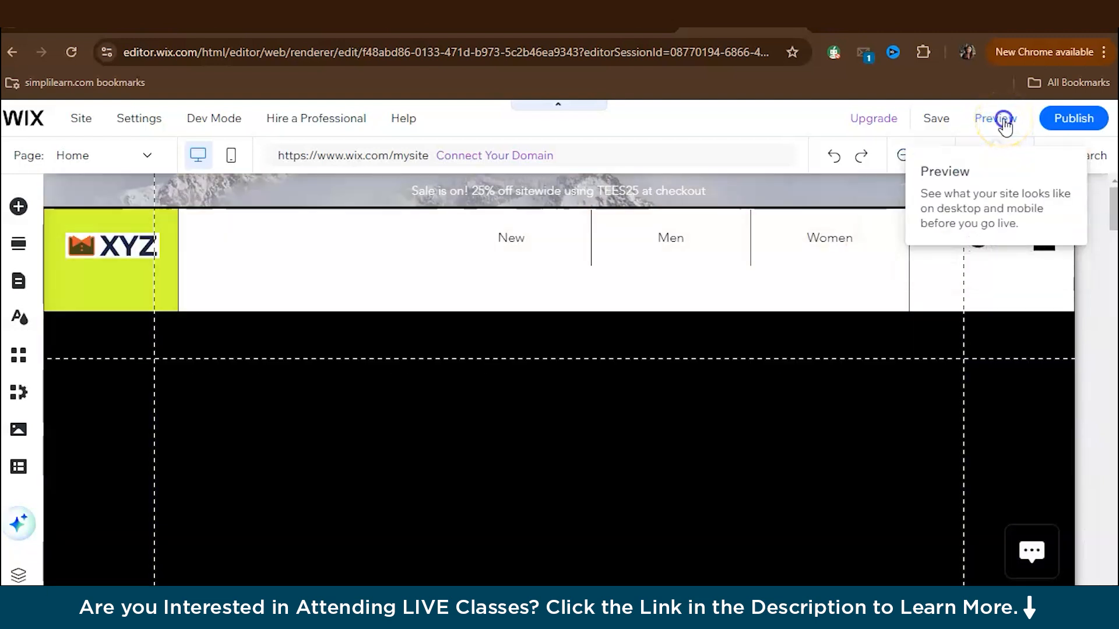
Step: Open the site preview and scroll through the desktop layout
{"action": "left_click", "coordinate": [994, 118]}
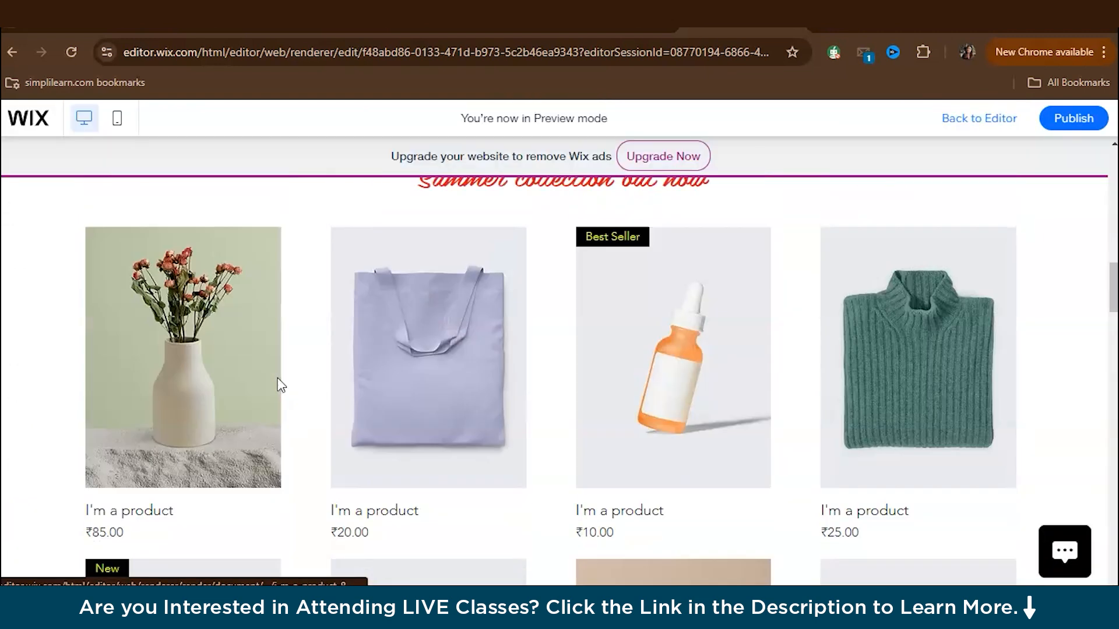
{"action": "scroll", "scroll_direction": "up", "scroll_amount": 3}
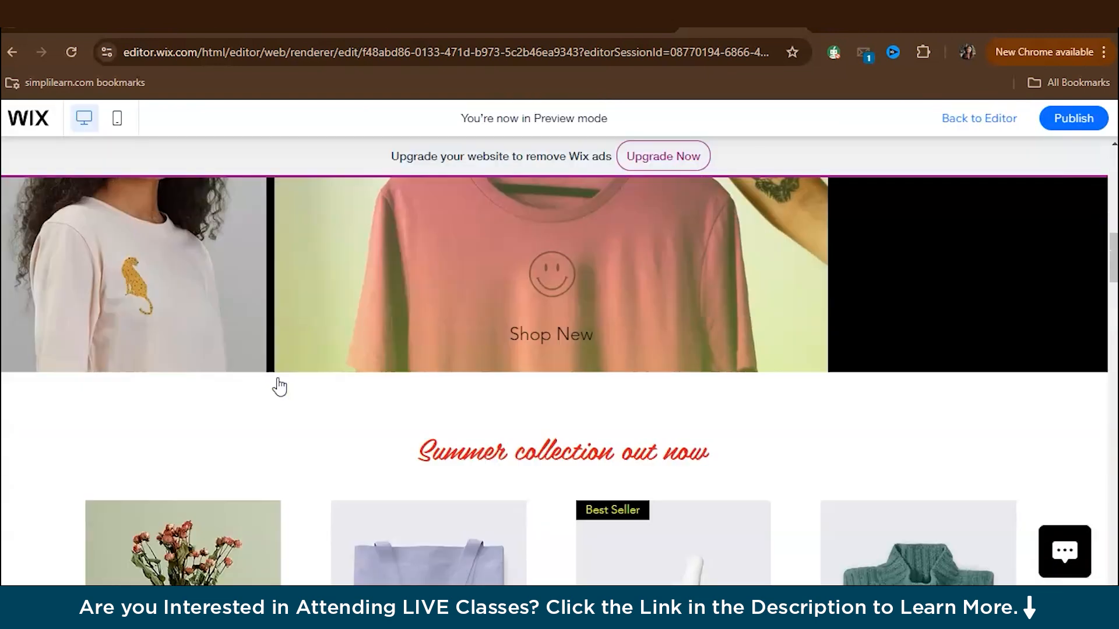
{"action": "scroll", "scroll_direction": "up", "scroll_amount": 3}
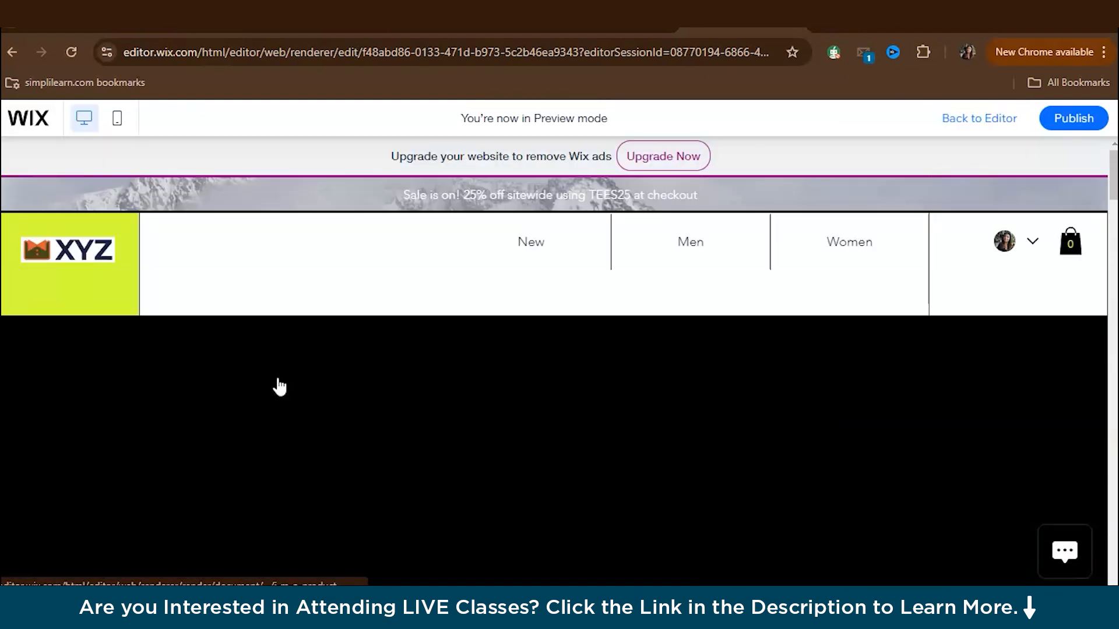
{"action": "mouse_move", "coordinate": [117, 117]}
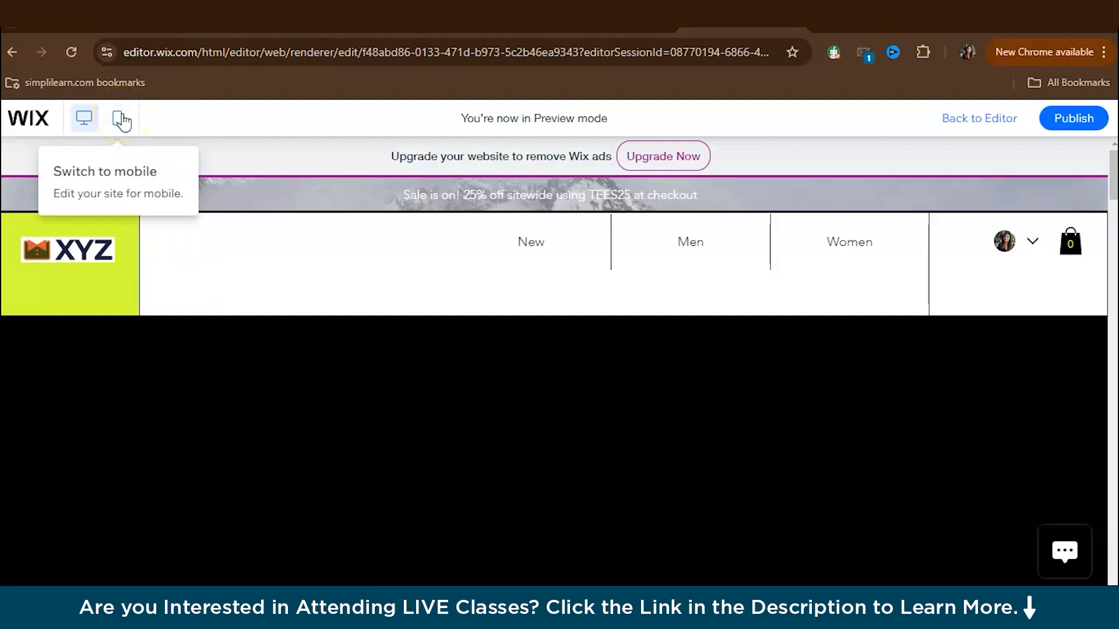
Step: Switch the preview to mobile and scroll down to the summer collection products
{"action": "left_click", "coordinate": [118, 118]}
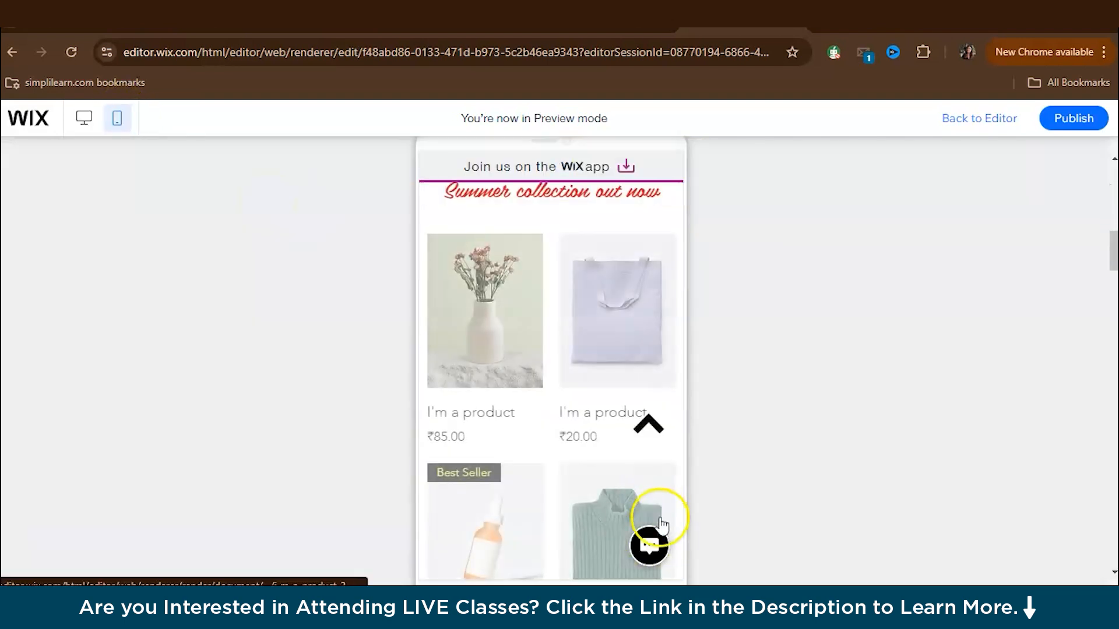
{"action": "scroll", "scroll_direction": "up", "scroll_amount": 3}
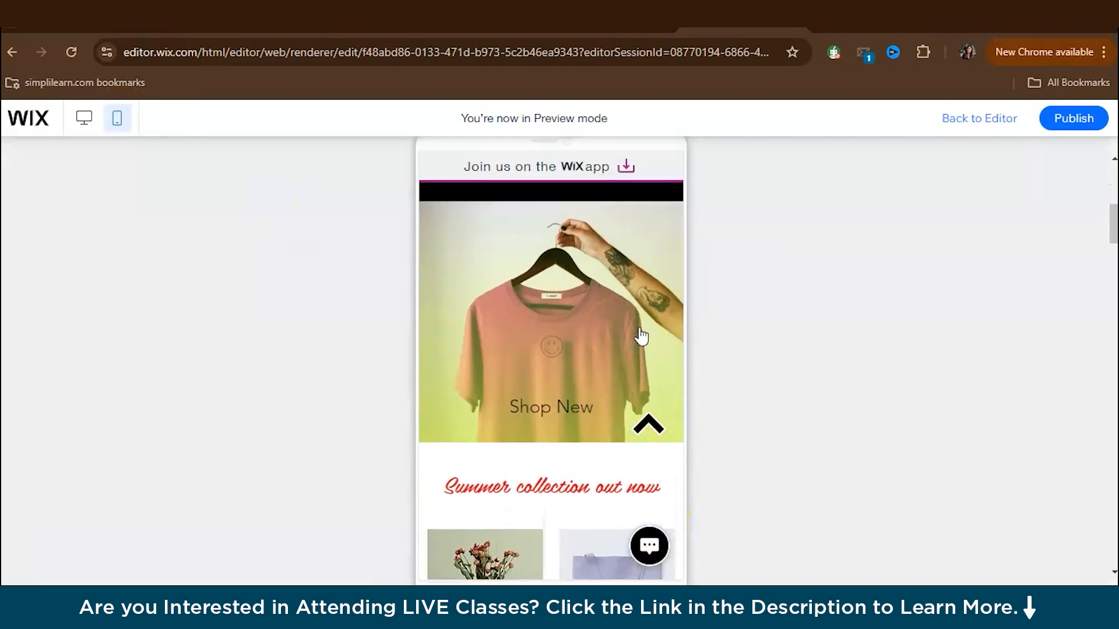
{"action": "scroll", "scroll_direction": "down", "scroll_amount": 3}
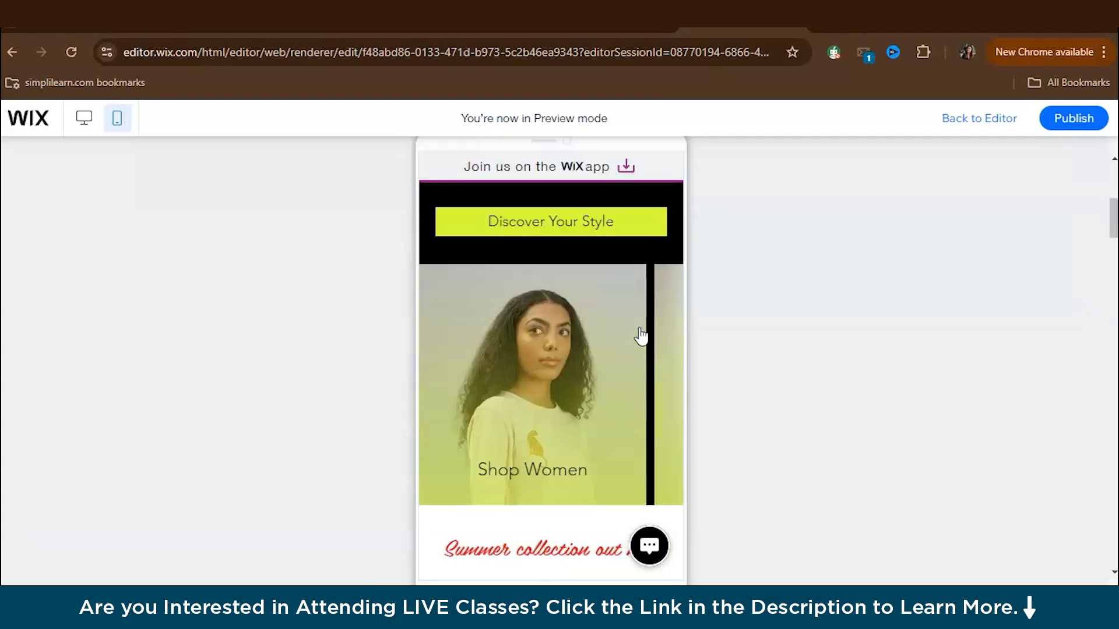
{"action": "scroll", "scroll_direction": "down", "scroll_amount": 3}
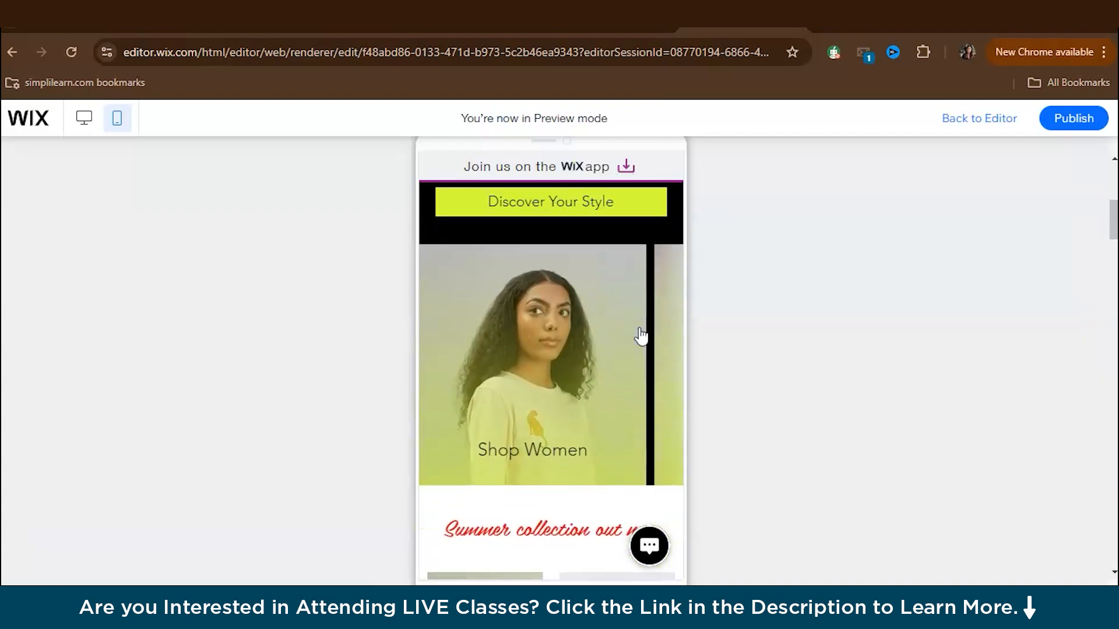
{"action": "scroll", "scroll_direction": "down", "scroll_amount": 3}
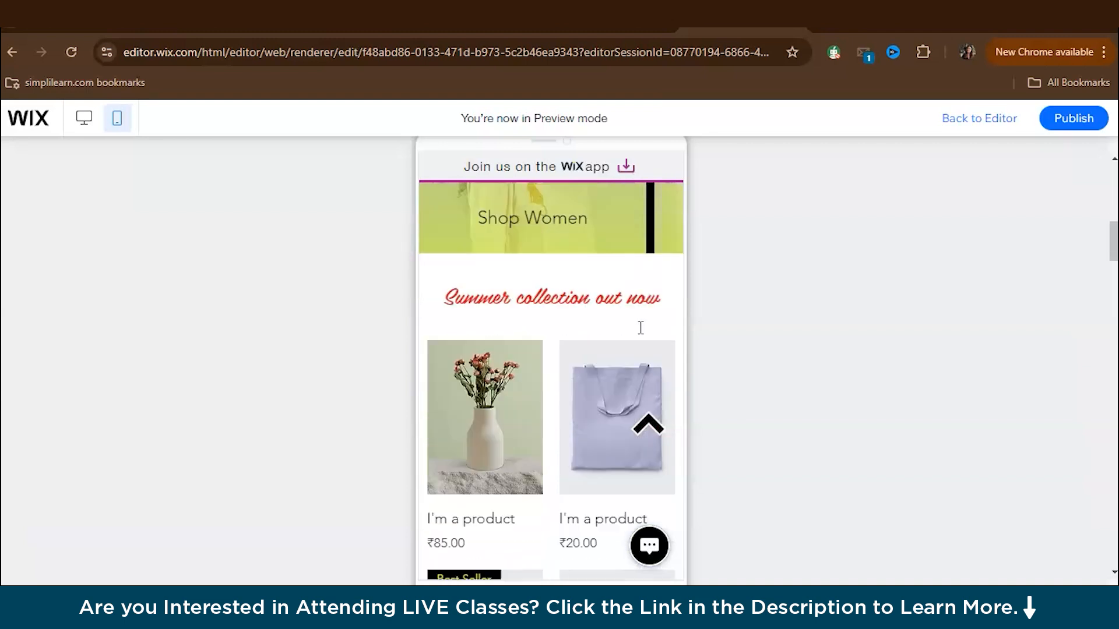
{"action": "scroll", "scroll_direction": "down", "scroll_amount": 3}
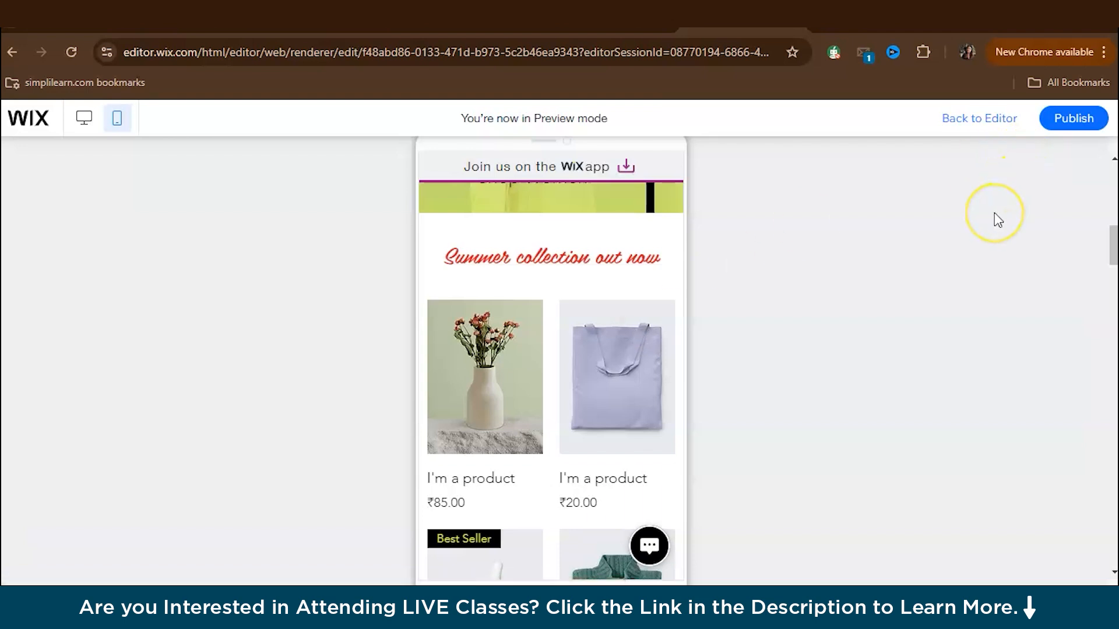
{"action": "mouse_move", "coordinate": [997, 219]}
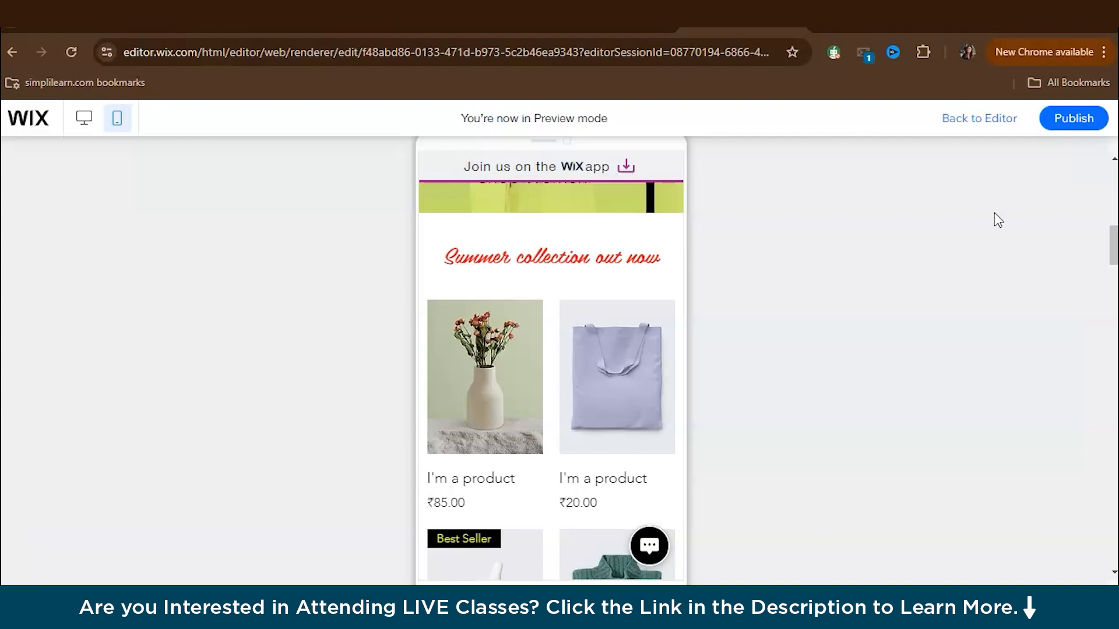
{"action": "mouse_move", "coordinate": [1074, 118]}
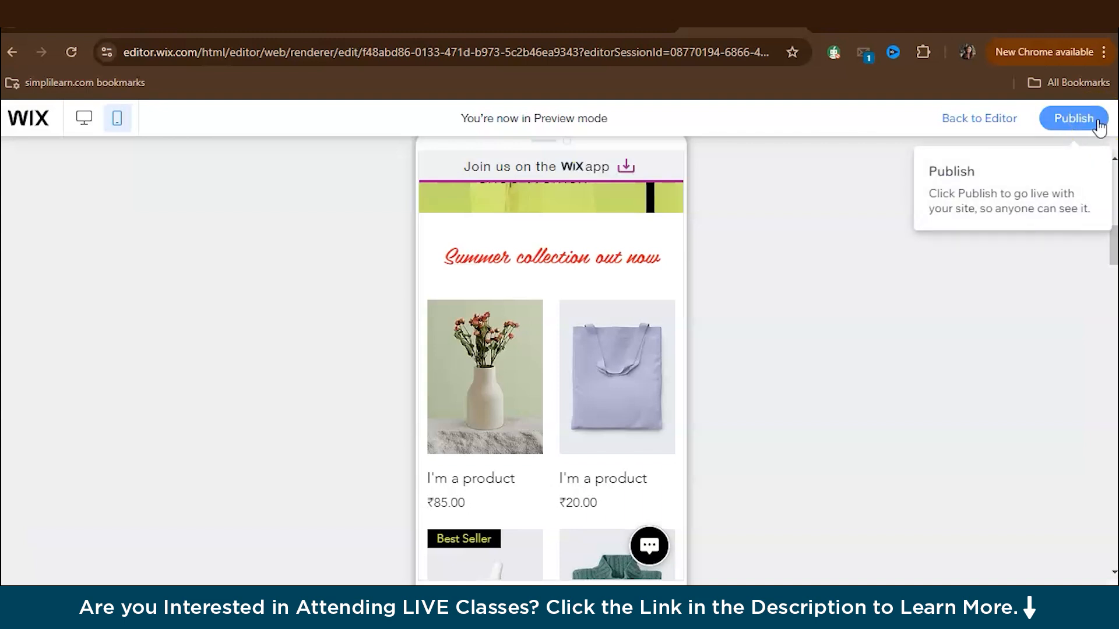
Step: Publish the XYZ Collections store live, dismissing the Congratulations and mobile-editing prompts
{"action": "left_click", "coordinate": [1073, 119]}
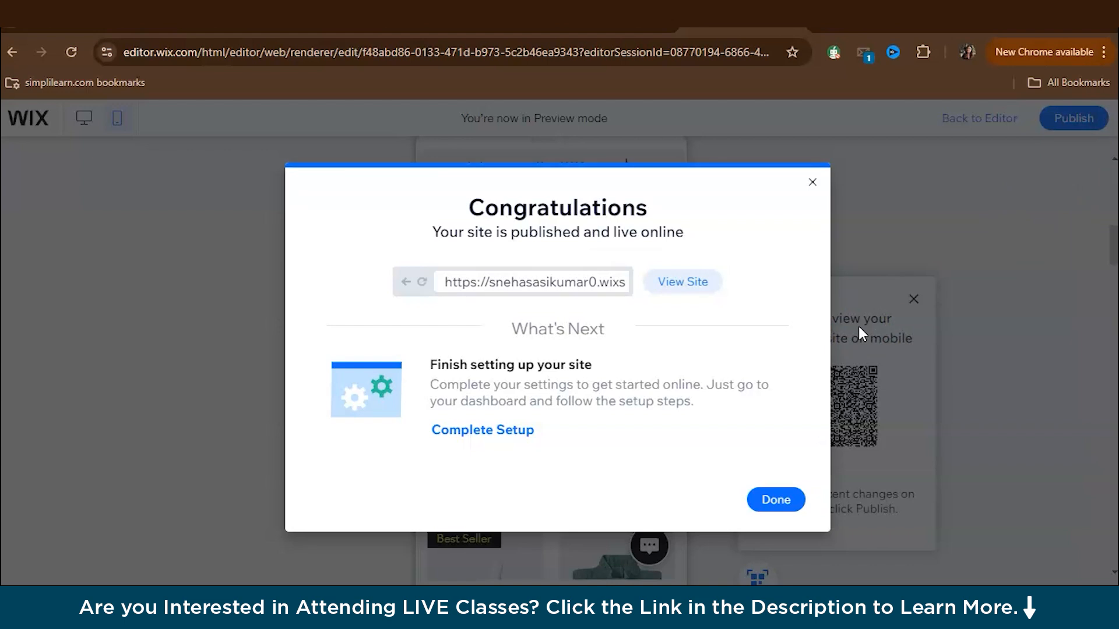
{"action": "mouse_move", "coordinate": [812, 181]}
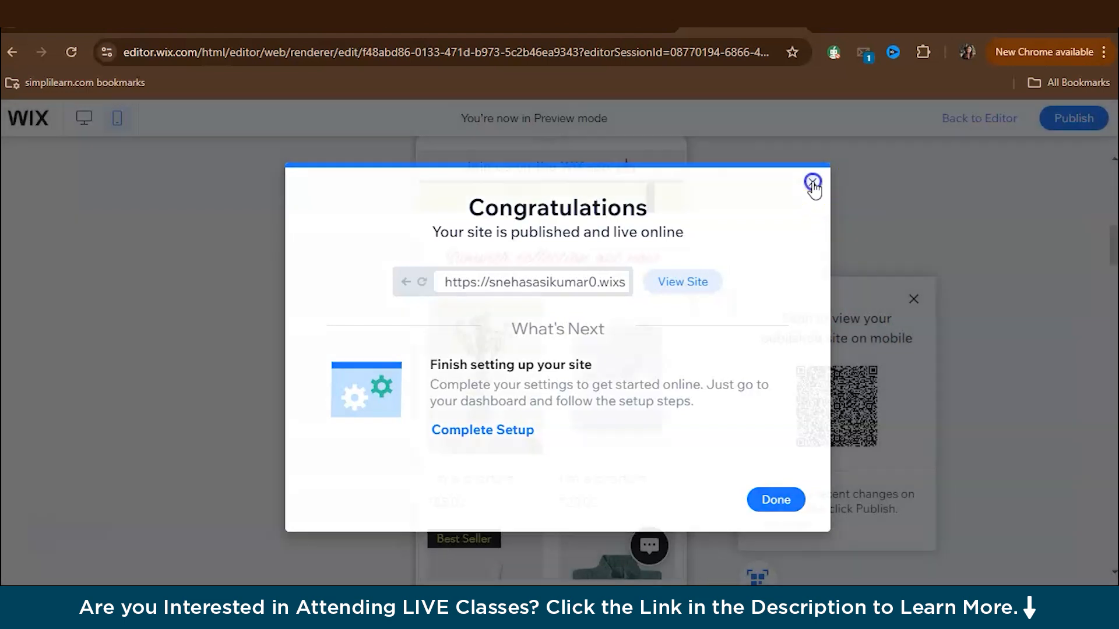
{"action": "left_click", "coordinate": [812, 181]}
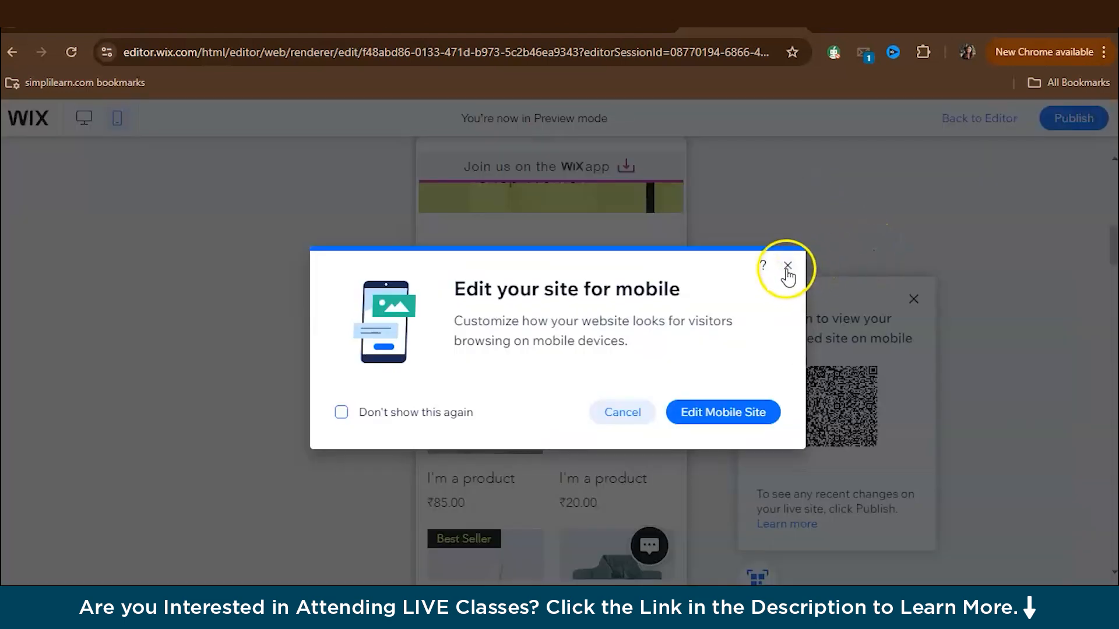
{"action": "left_click", "coordinate": [788, 266]}
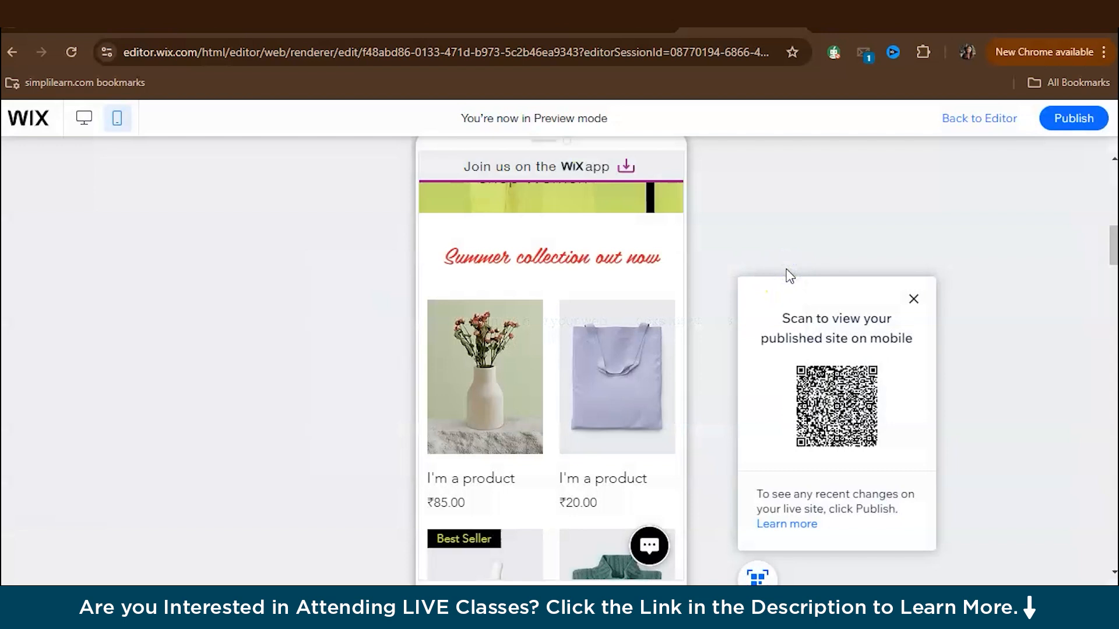